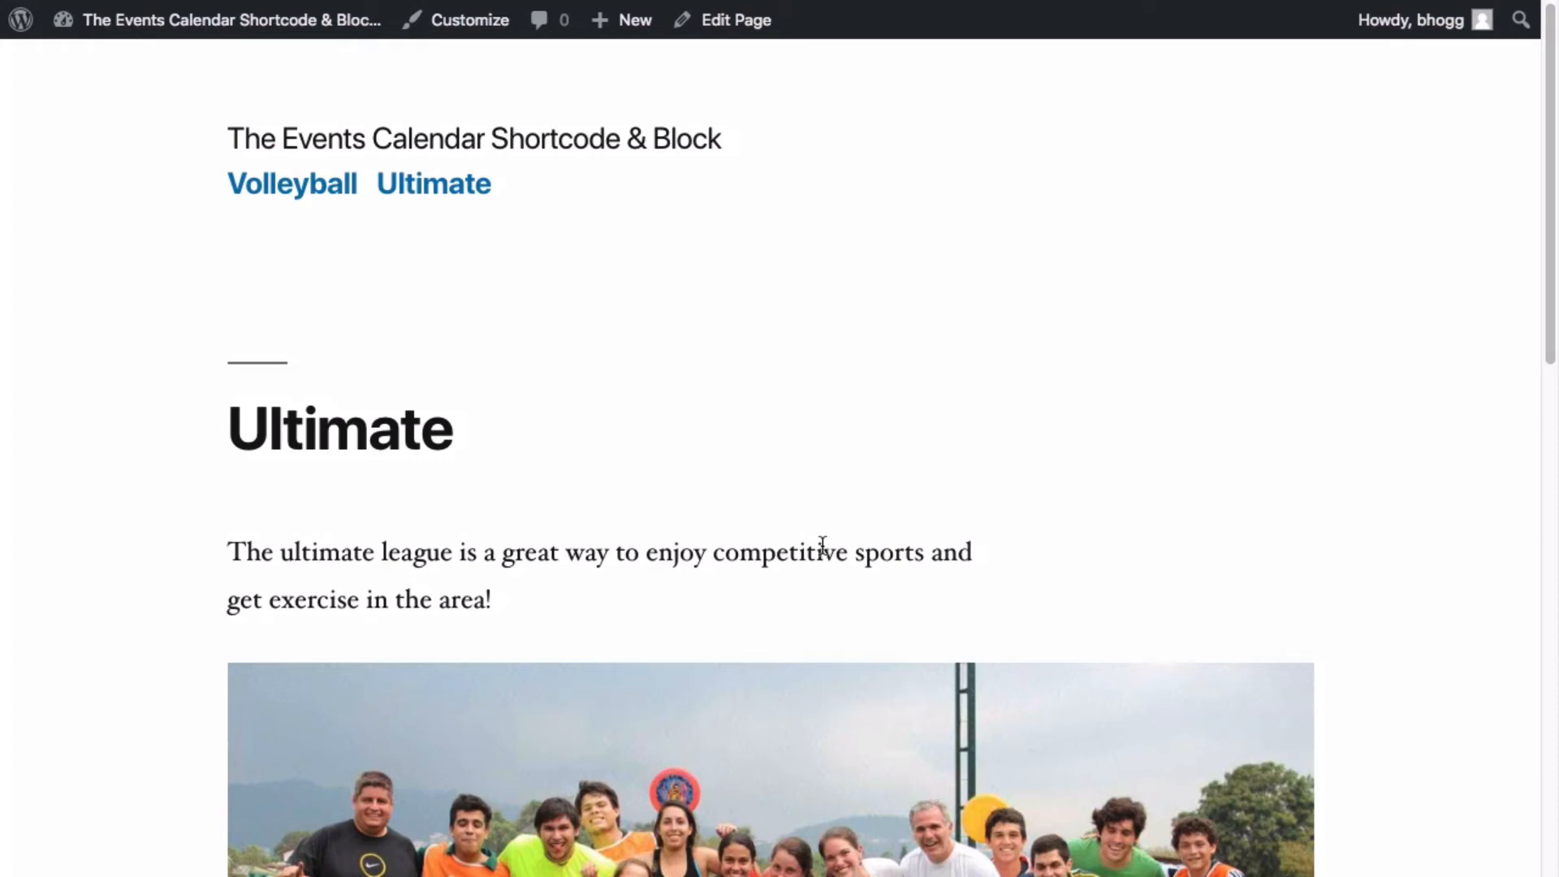
{"action": "mouse_move", "coordinate": [823, 546]}
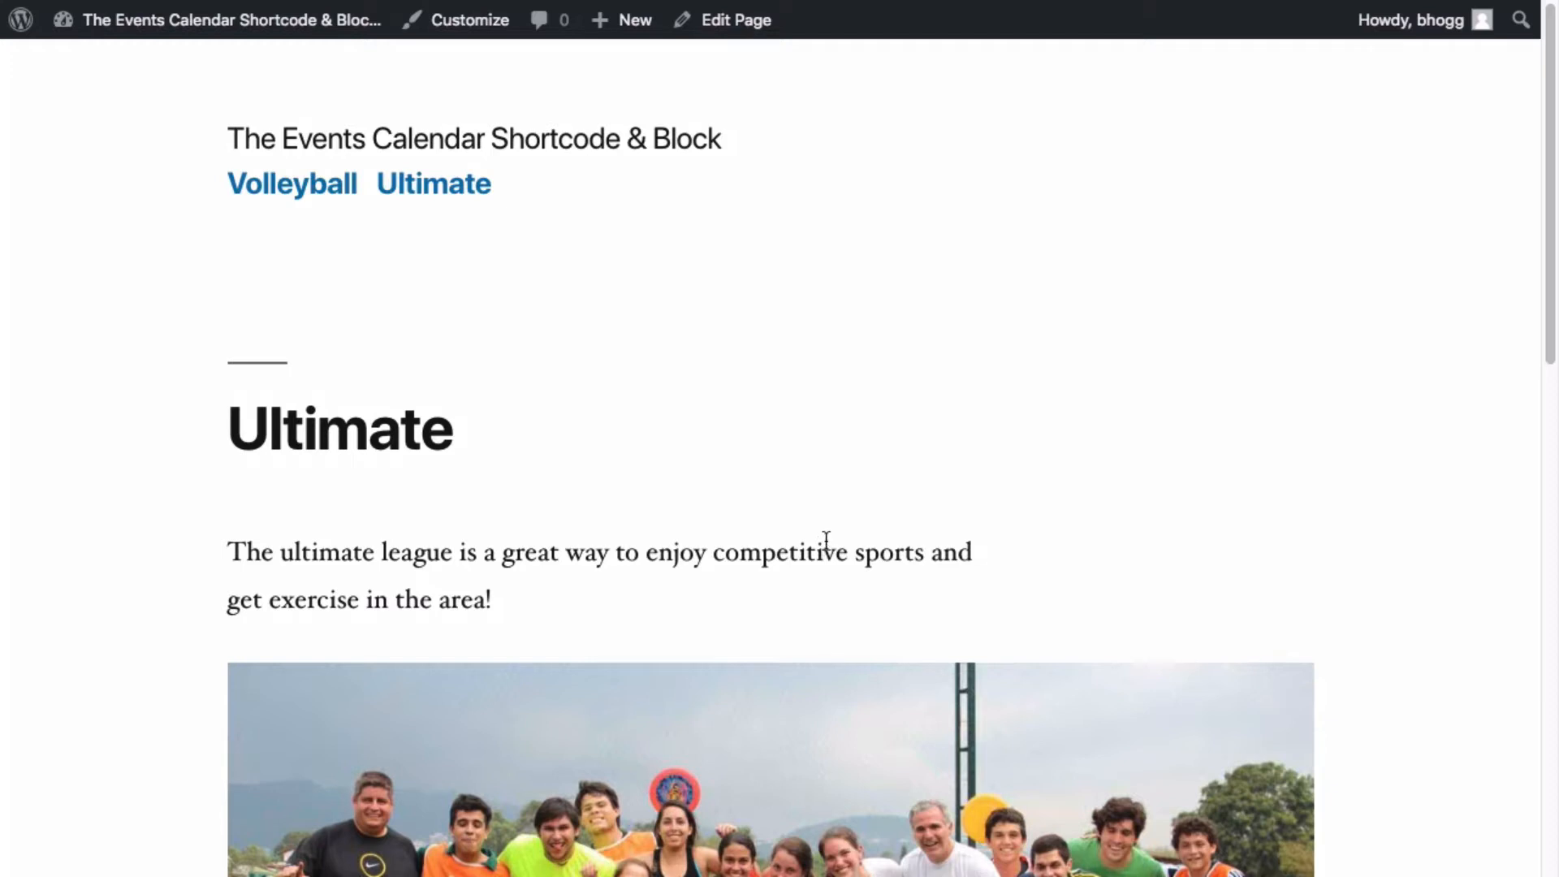
{"action": "mouse_move", "coordinate": [754, 380]}
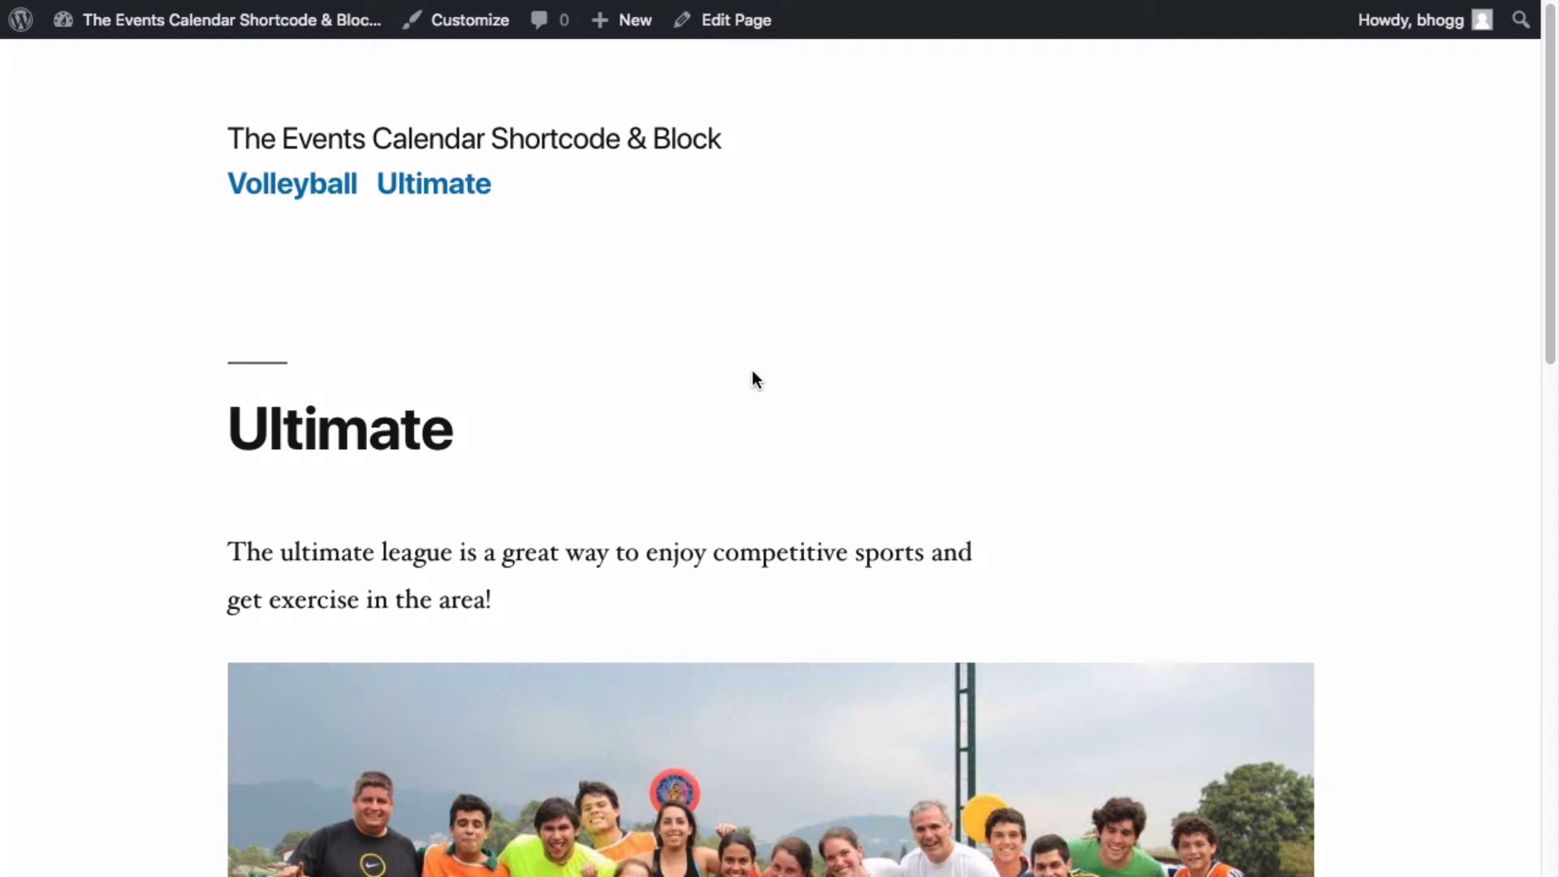
- Scroll through the live Ultimate page, then the Volleyball page down to its bottom
{"action": "scroll", "scroll_direction": "down", "scroll_amount": 3}
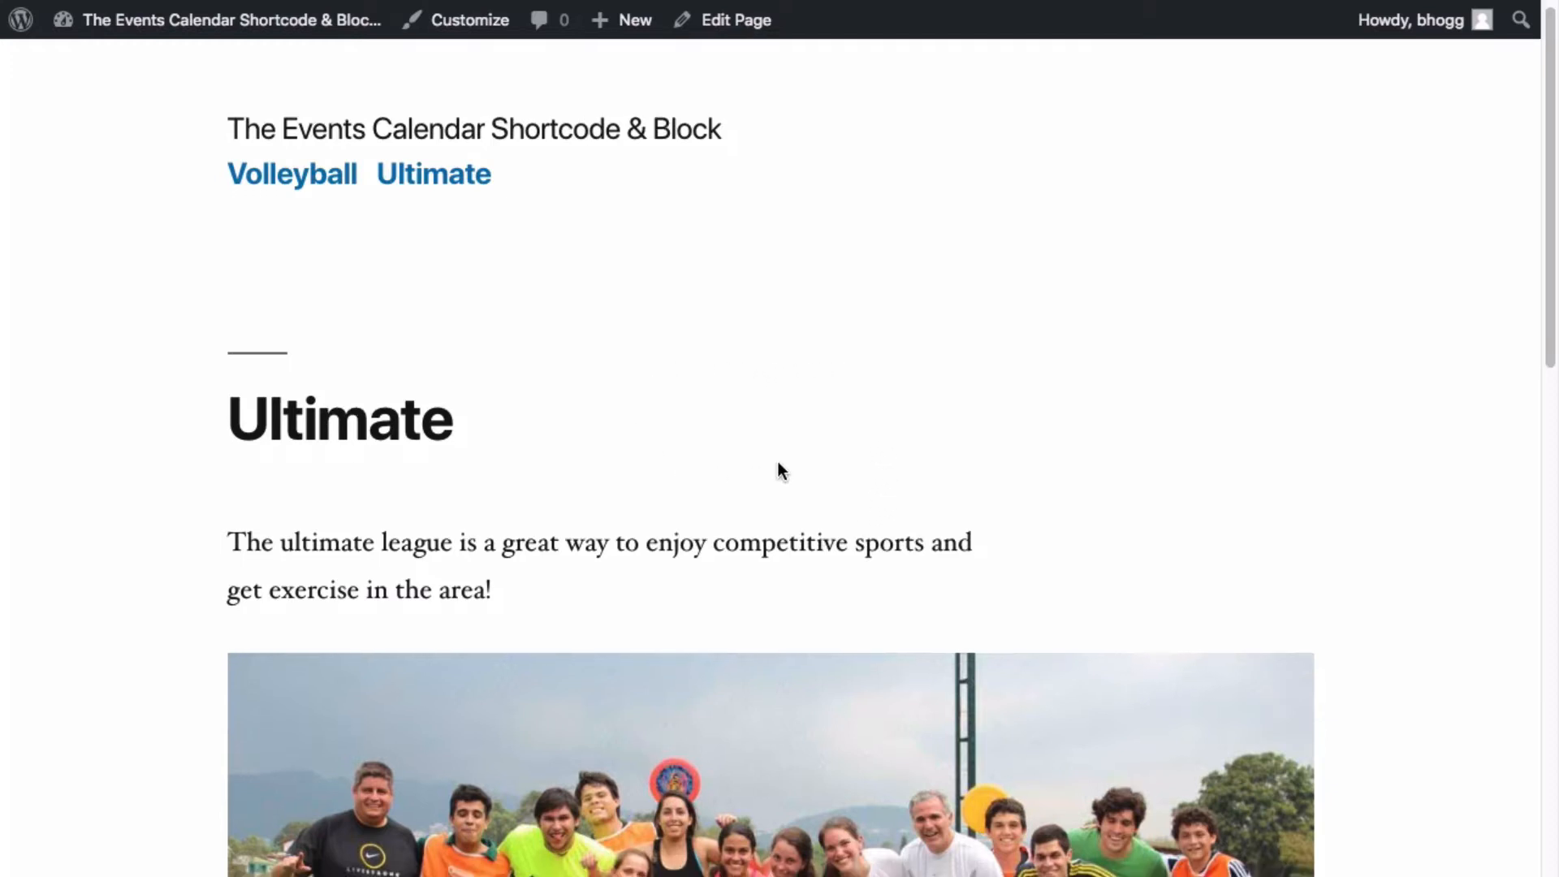
{"action": "scroll", "scroll_direction": "down", "scroll_amount": 3}
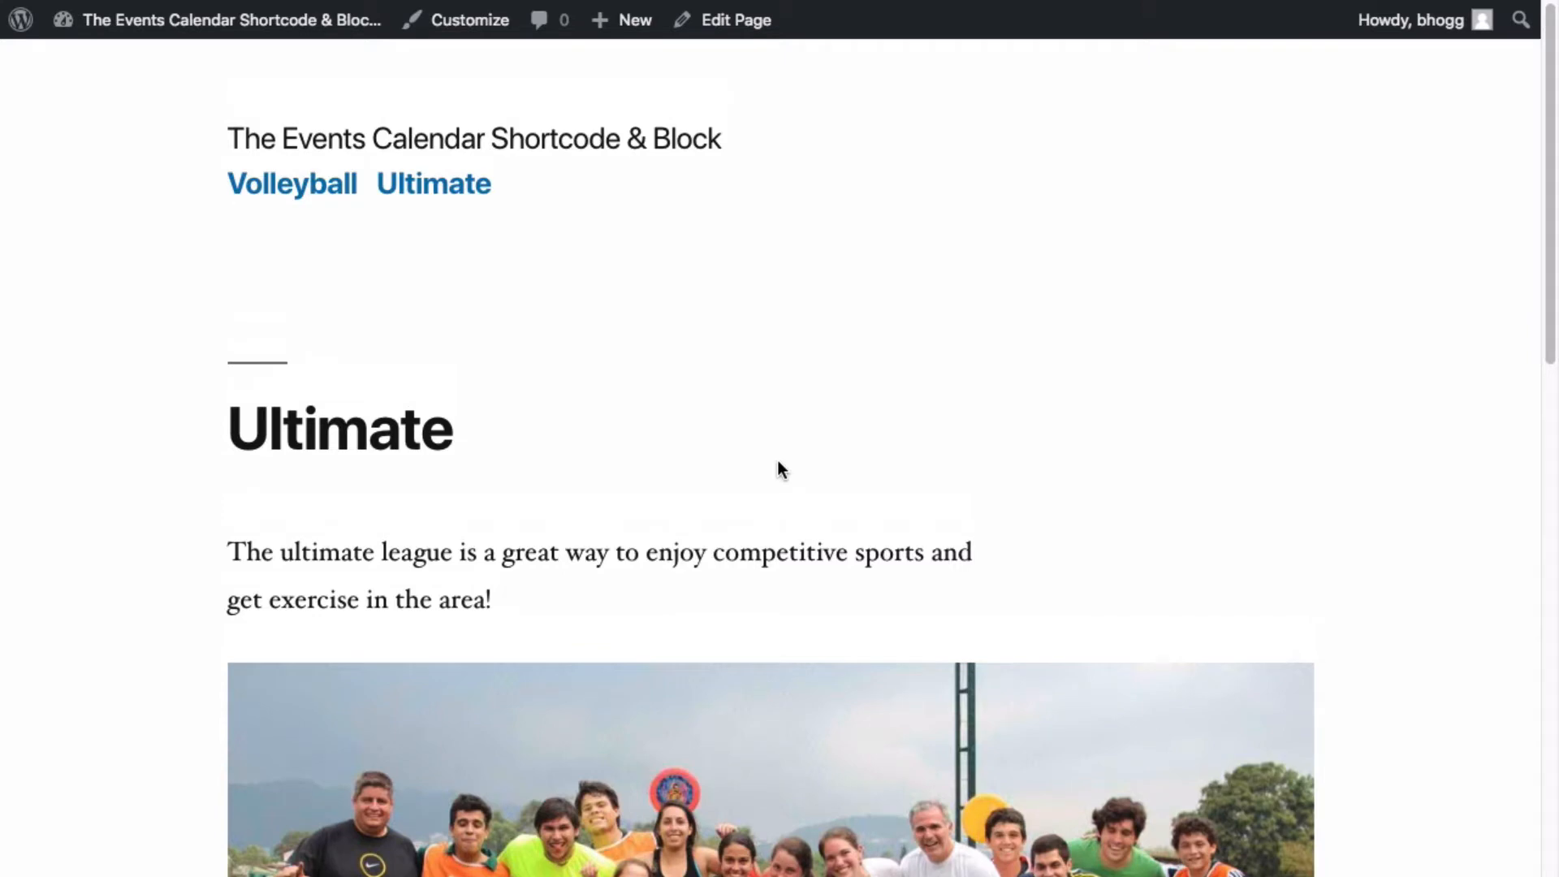
{"action": "mouse_move", "coordinate": [505, 453]}
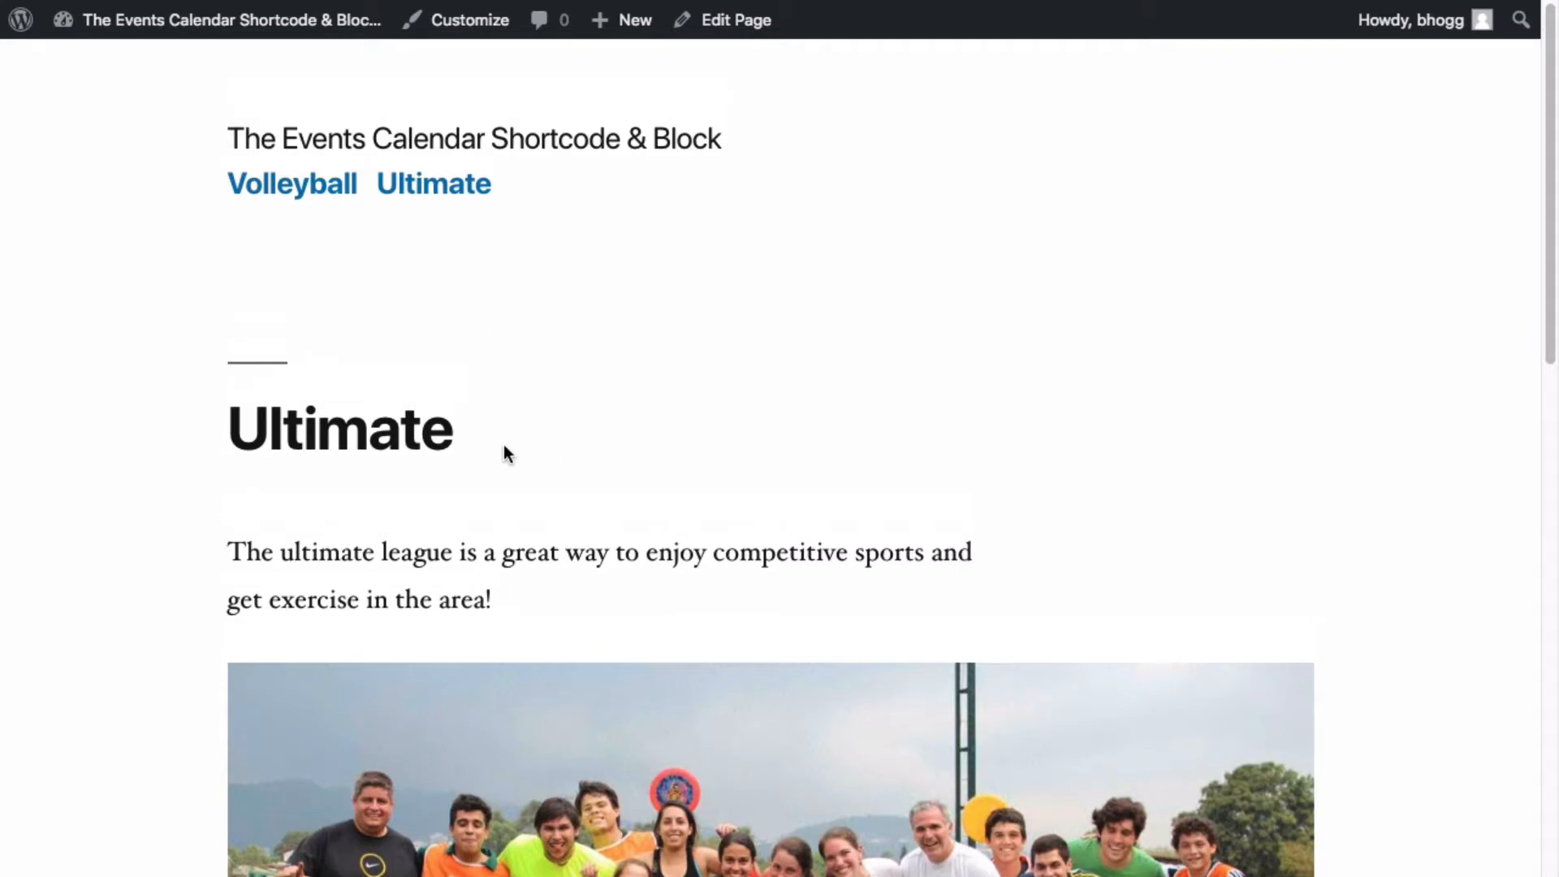
{"action": "scroll", "scroll_direction": "down", "scroll_amount": 3}
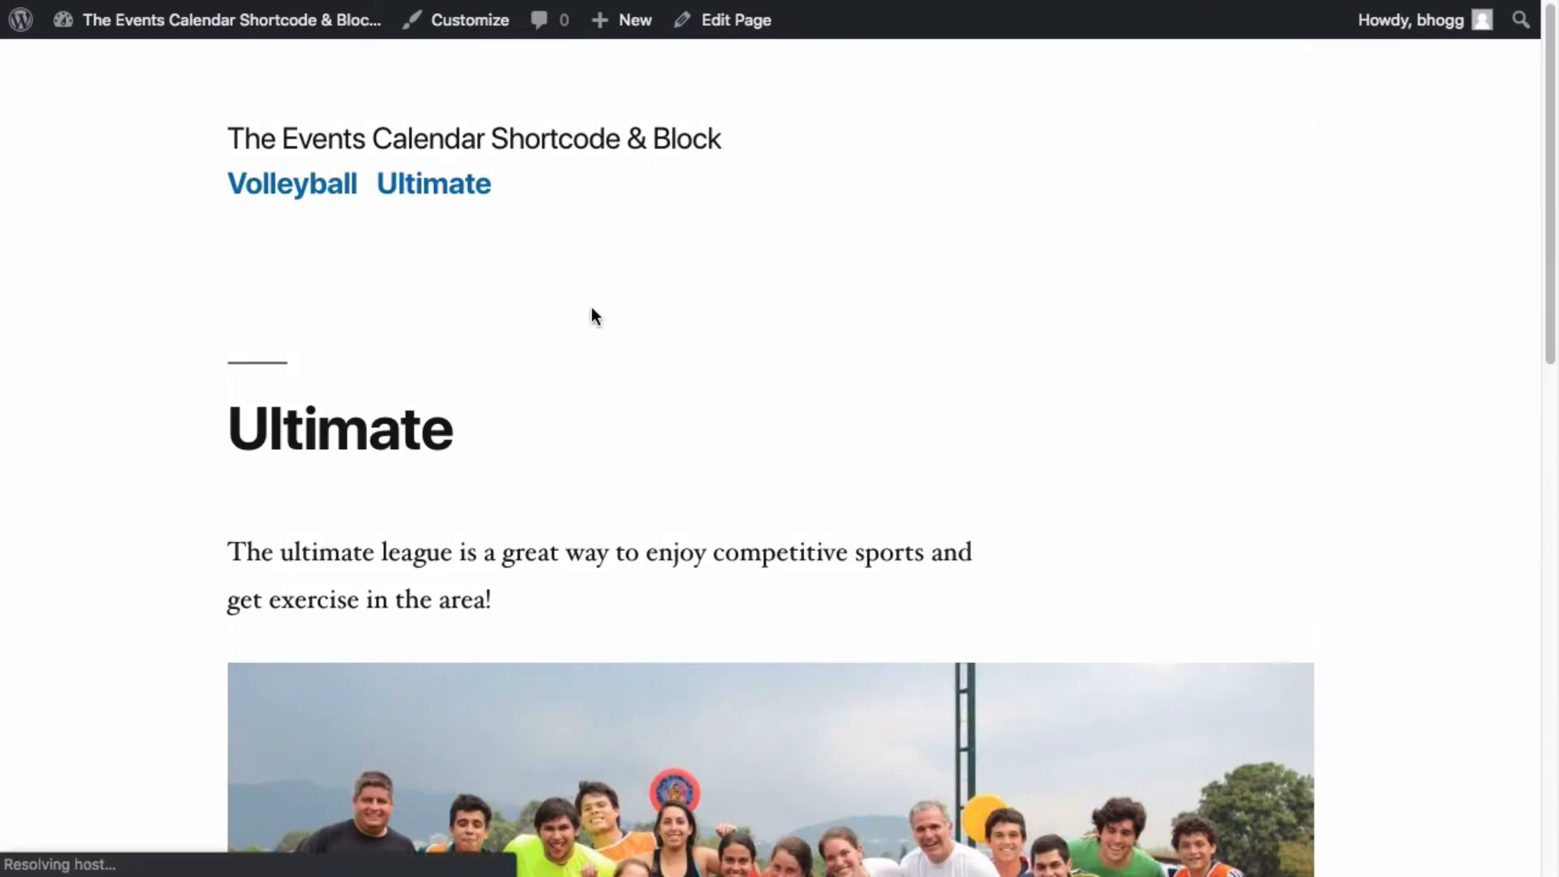
{"action": "scroll", "scroll_direction": "down", "scroll_amount": 3}
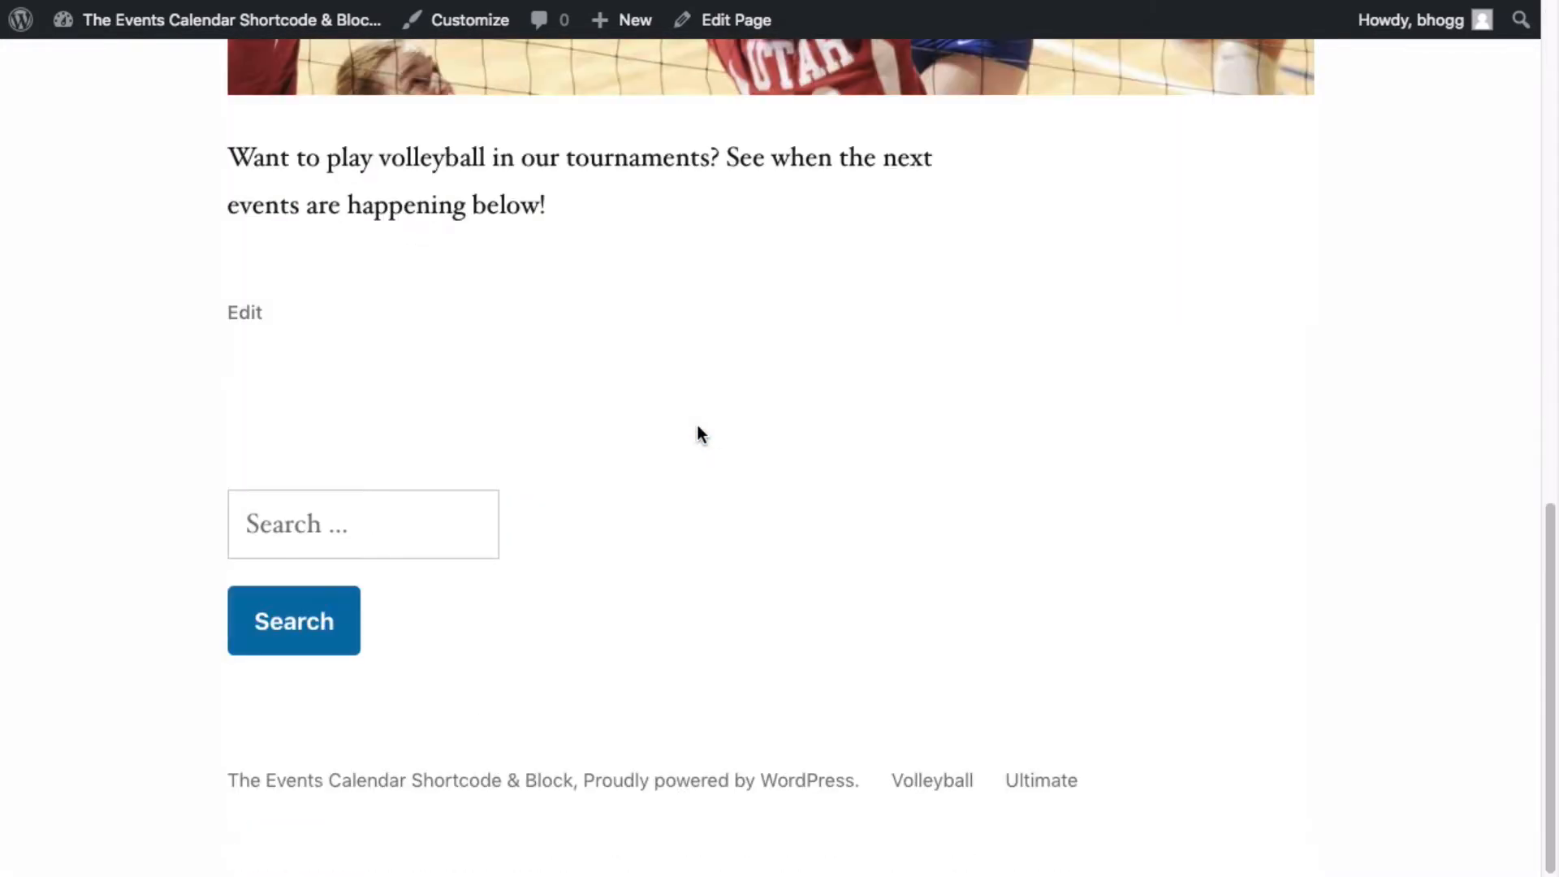
{"action": "scroll", "scroll_direction": "up", "scroll_amount": 3}
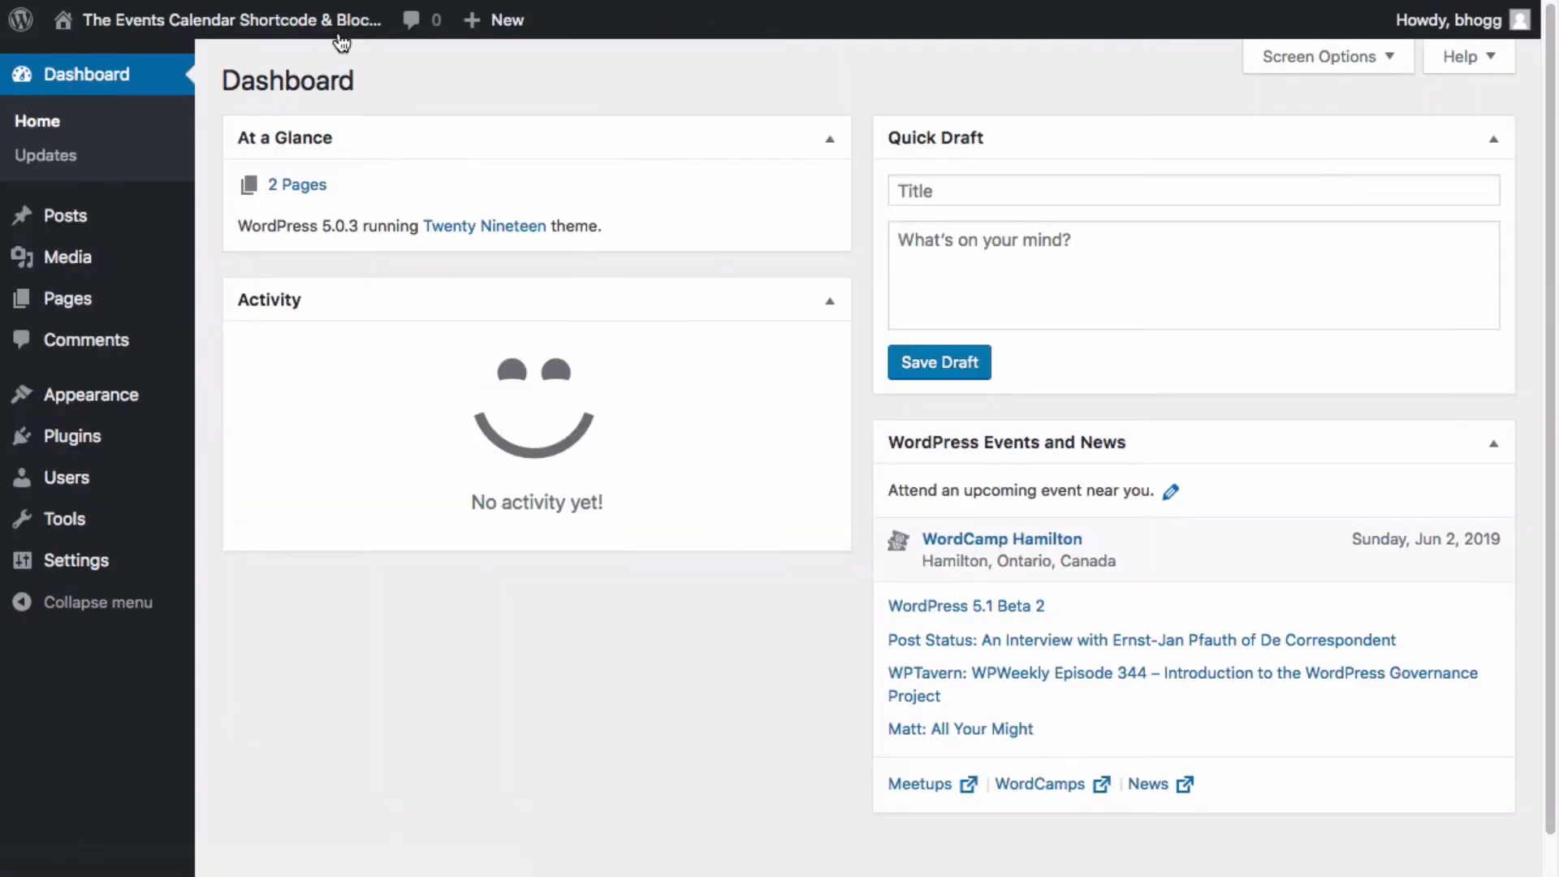
{"action": "mouse_move", "coordinate": [70, 436]}
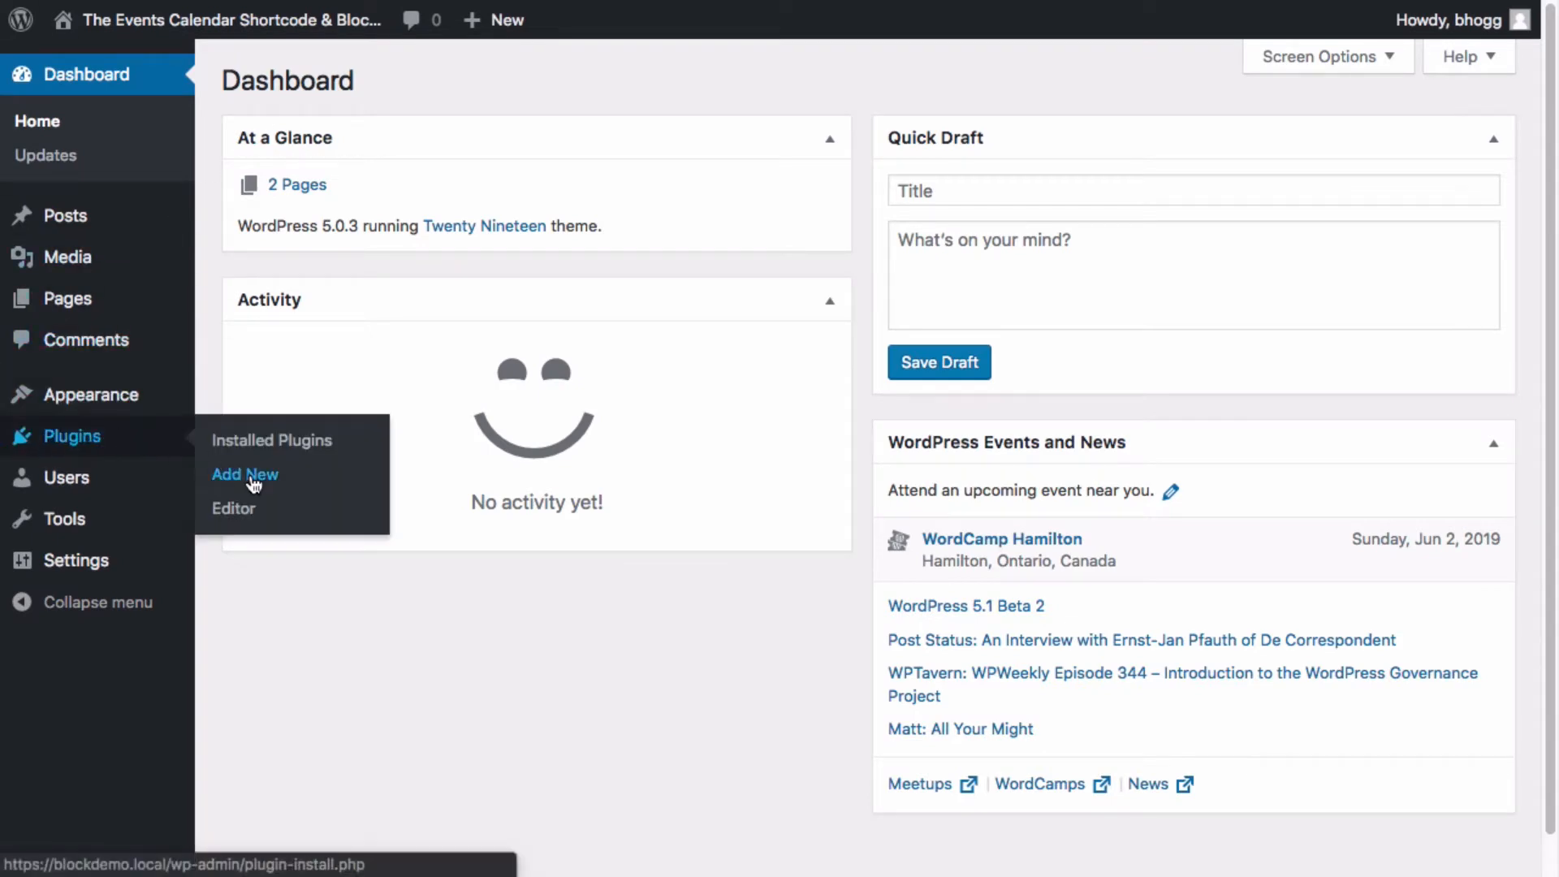
- Search 'calendar shortcode', install and activate Shortcode & Block, then start installing The Events Calendar
{"action": "left_click", "coordinate": [245, 474]}
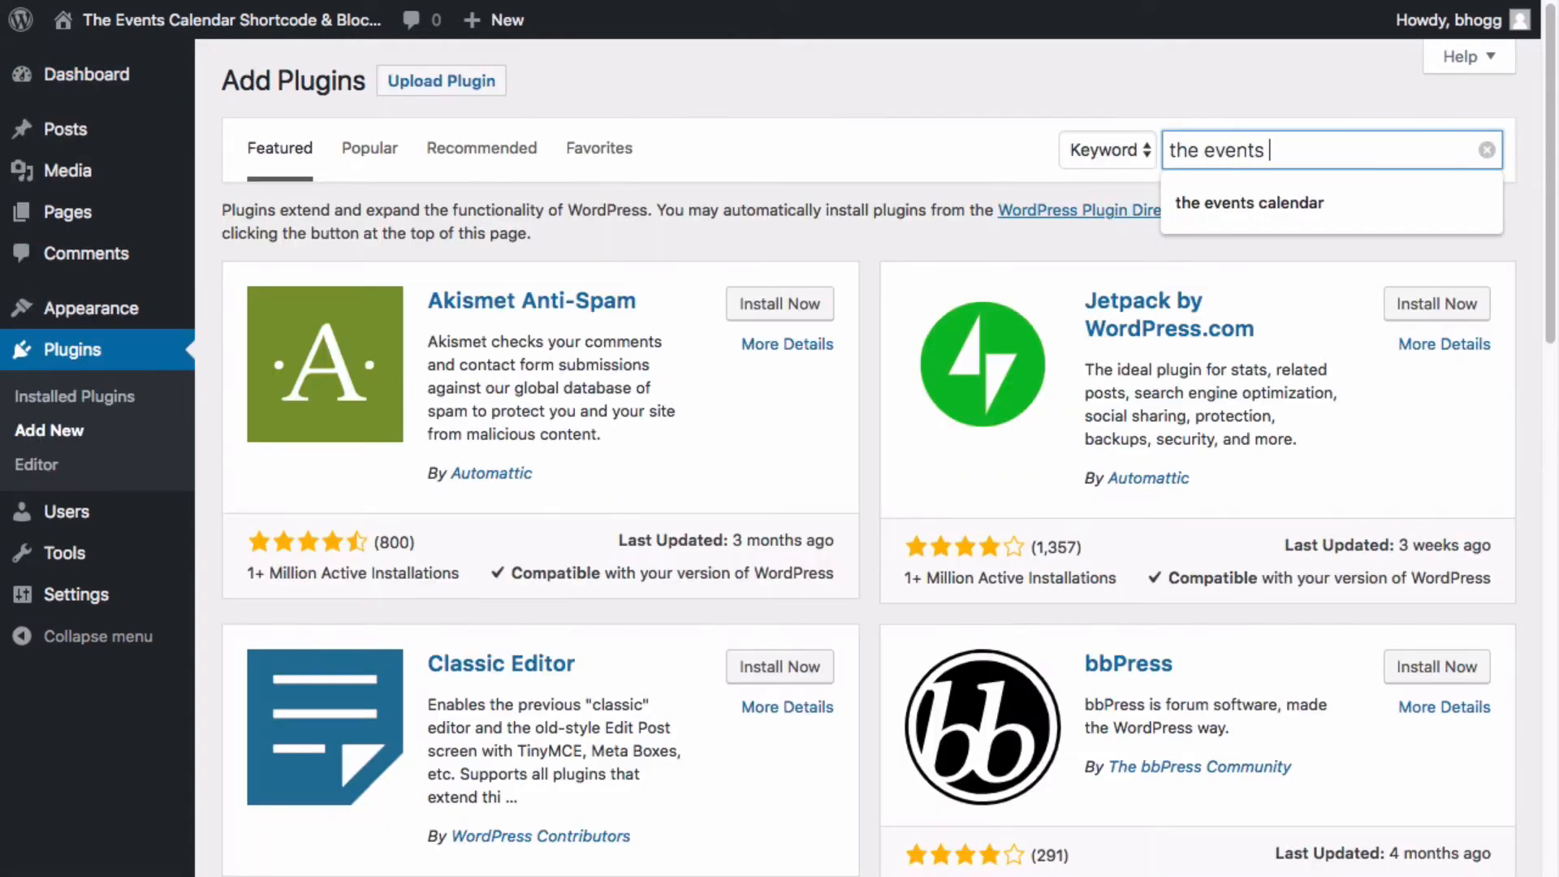
{"action": "type", "text": "calendar shortcode"}
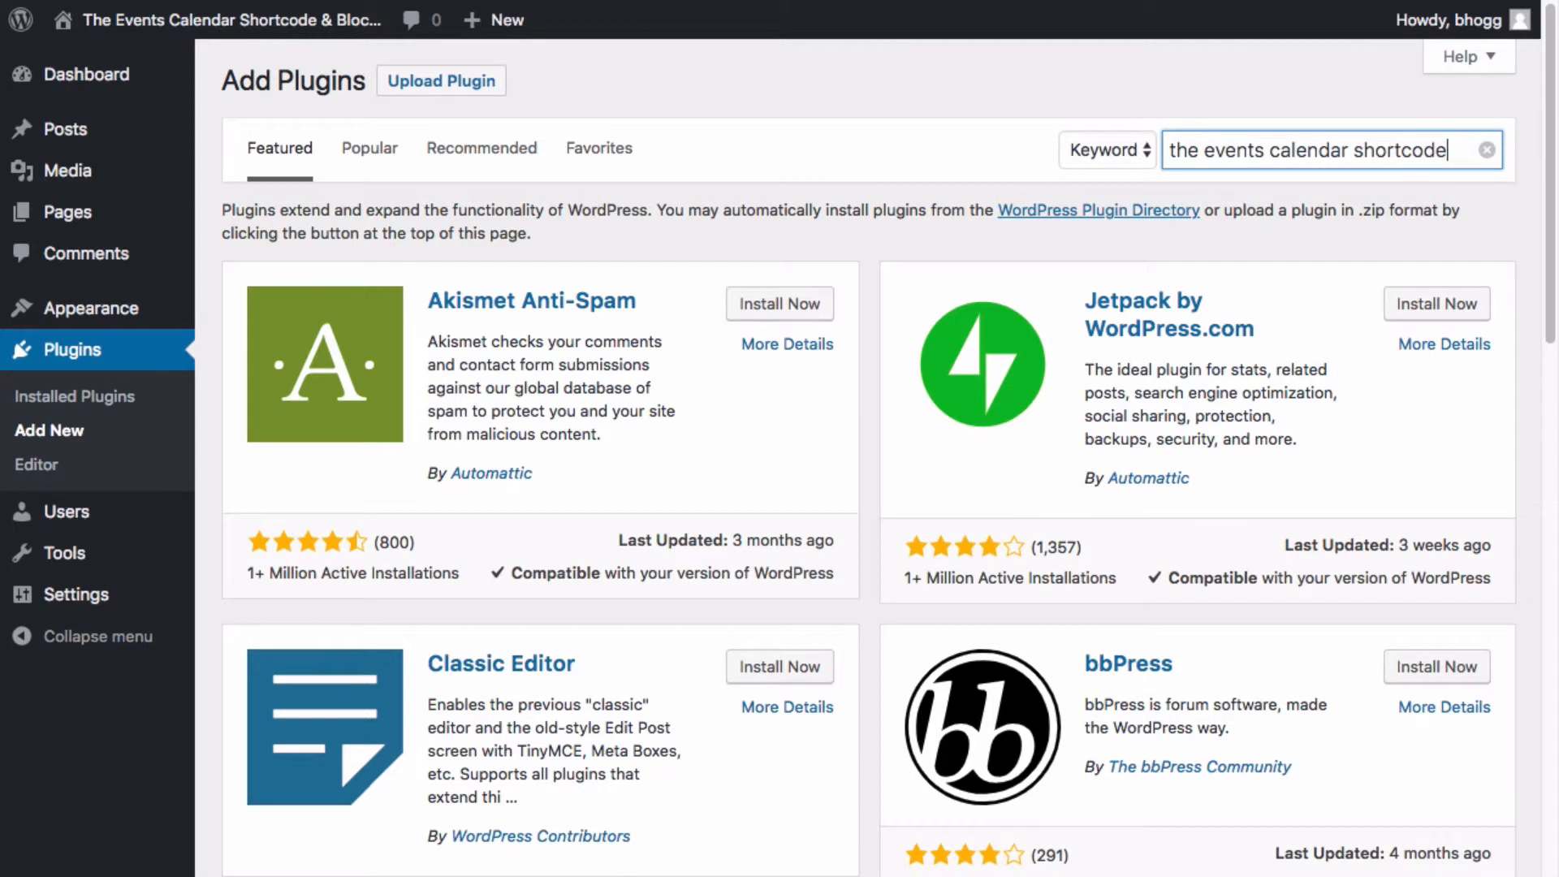
{"action": "left_click", "coordinate": [1435, 274]}
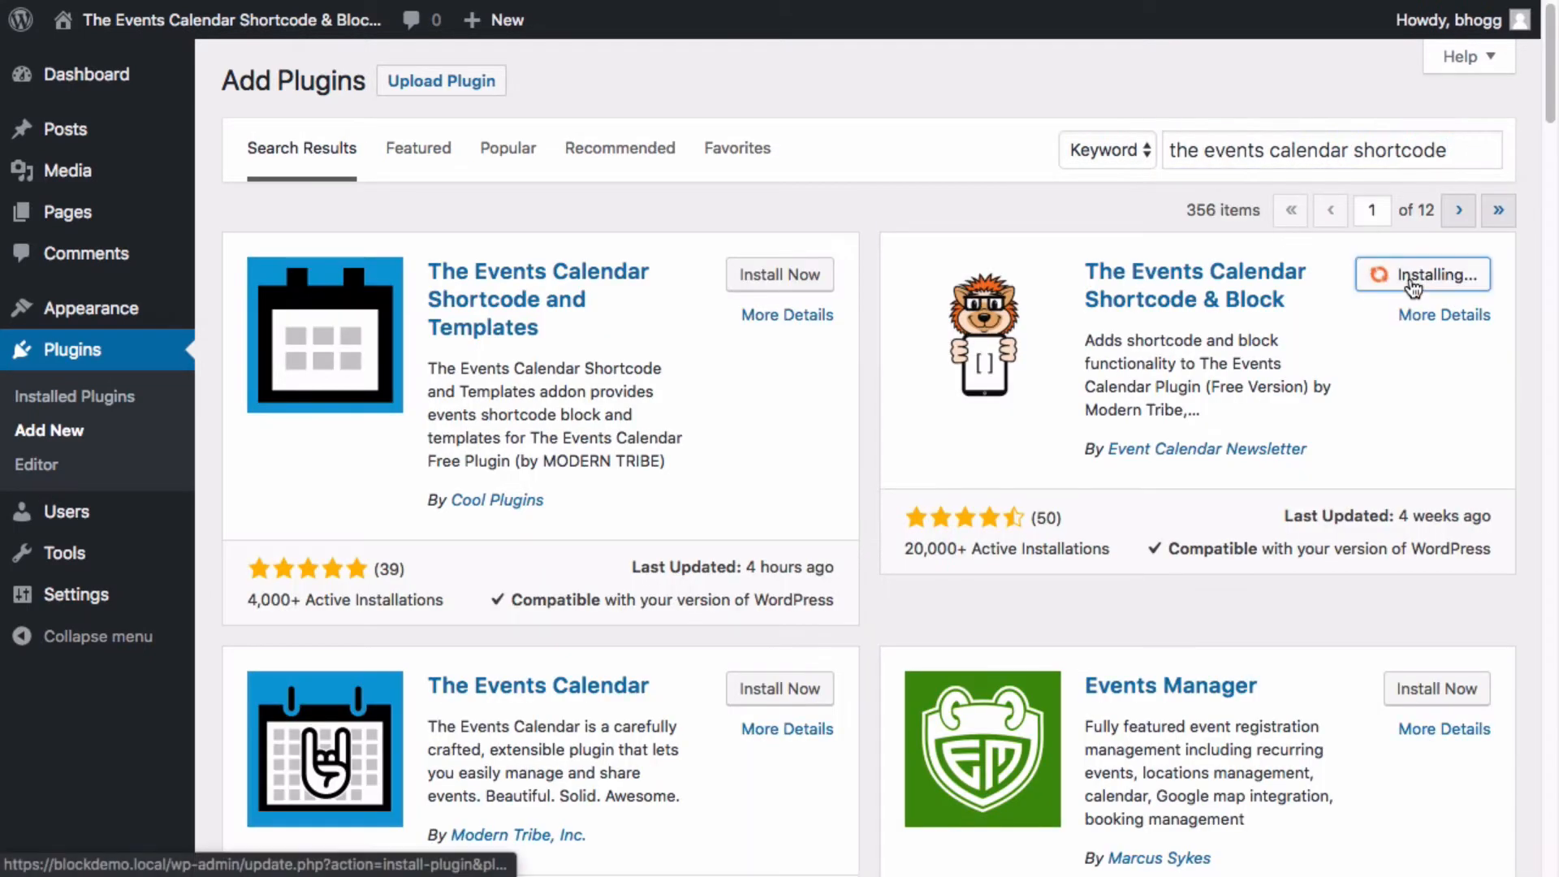
{"action": "left_click", "coordinate": [1421, 274]}
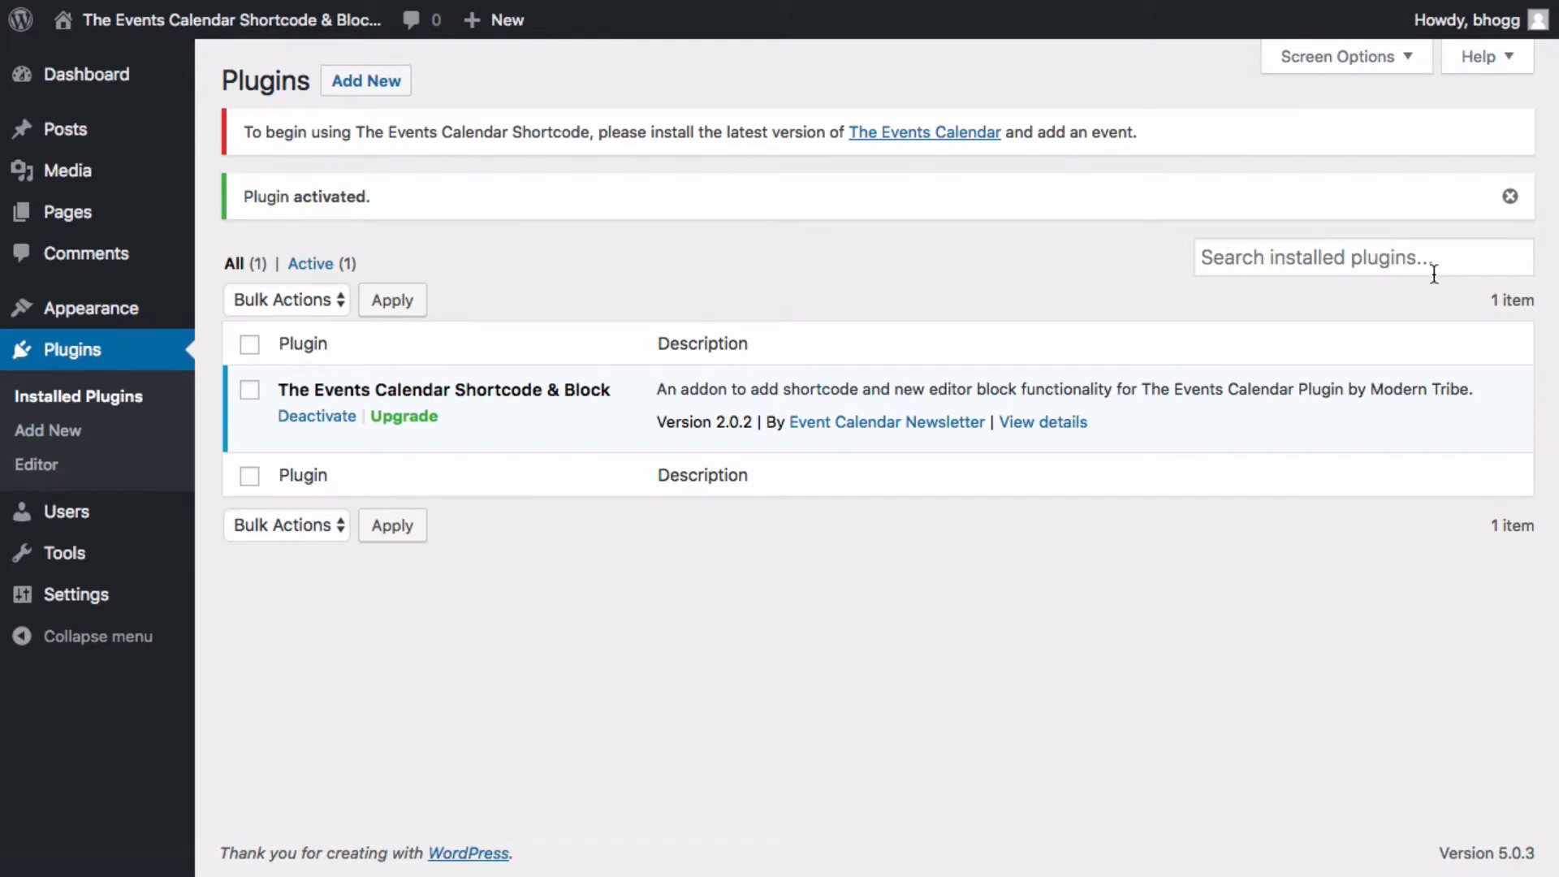
{"action": "mouse_move", "coordinate": [922, 132]}
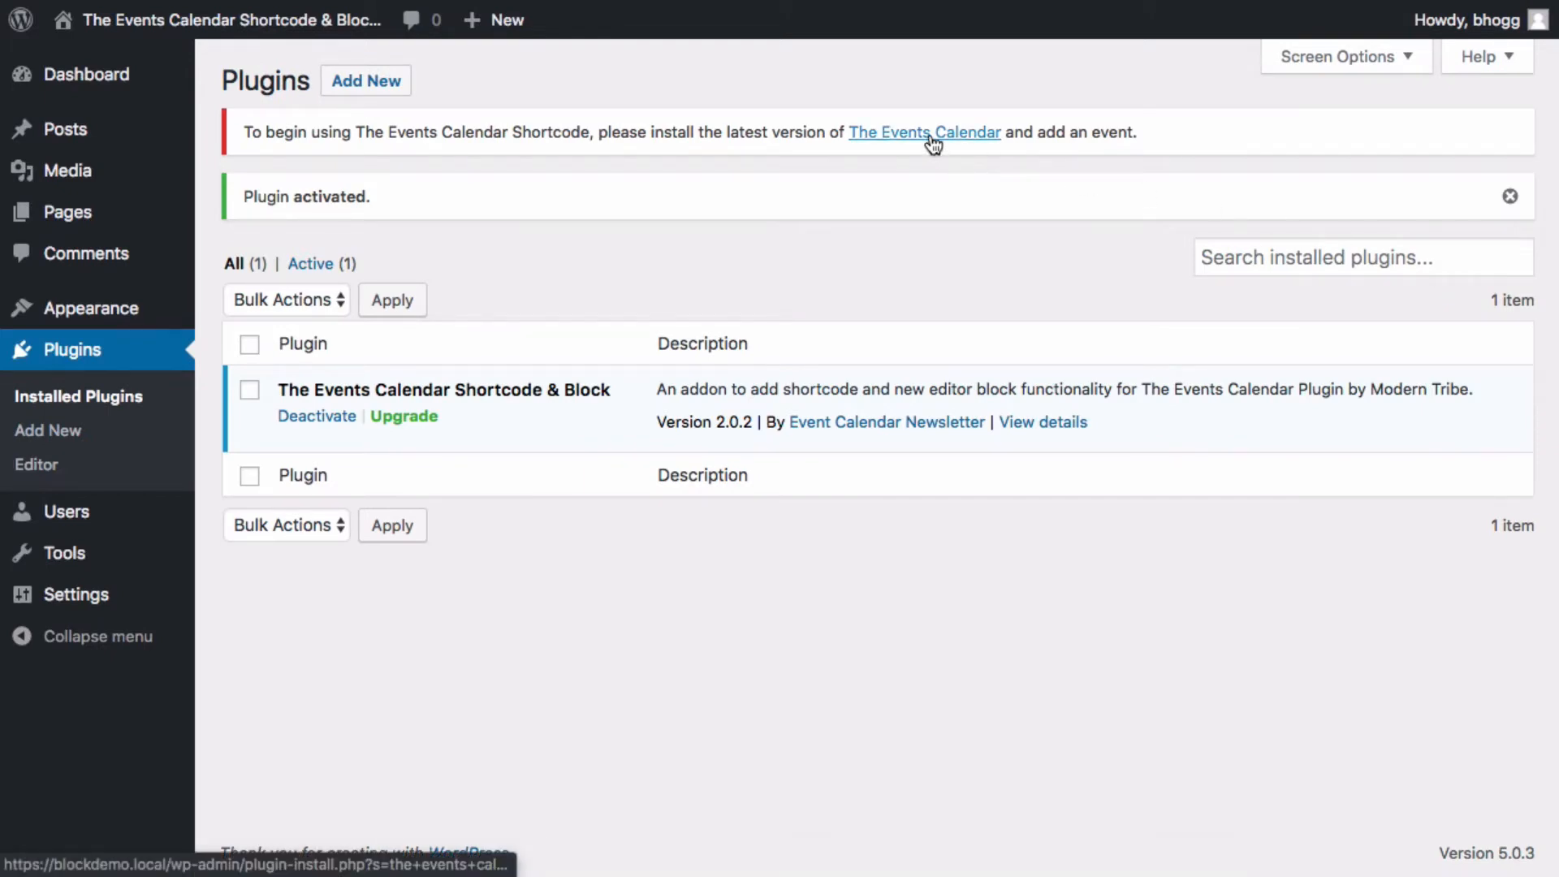
{"action": "left_click", "coordinate": [923, 132]}
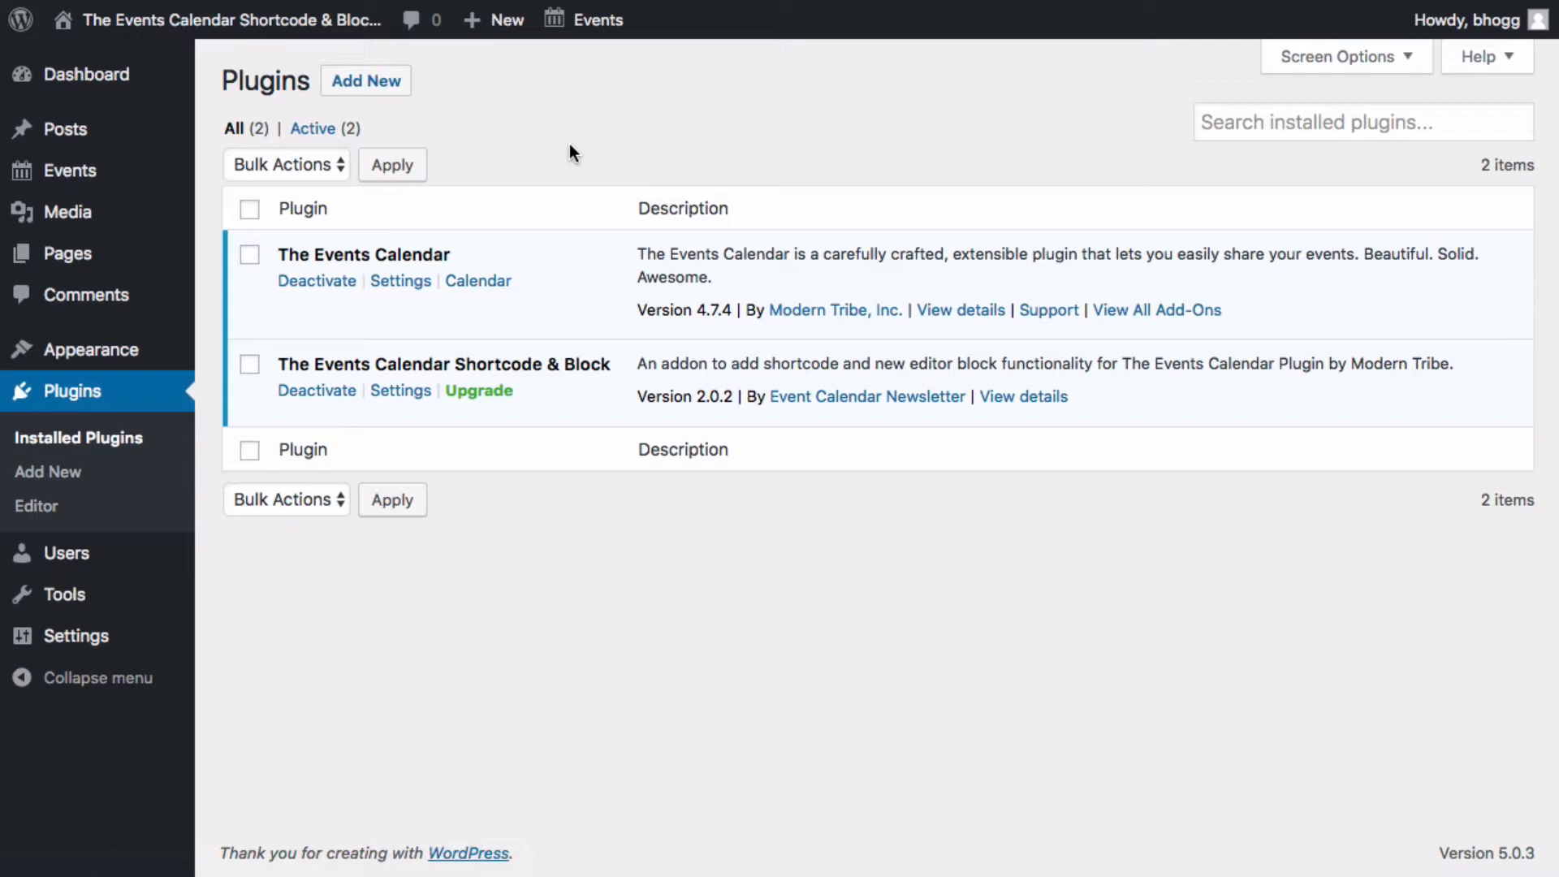
{"action": "mouse_move", "coordinate": [218, 212]}
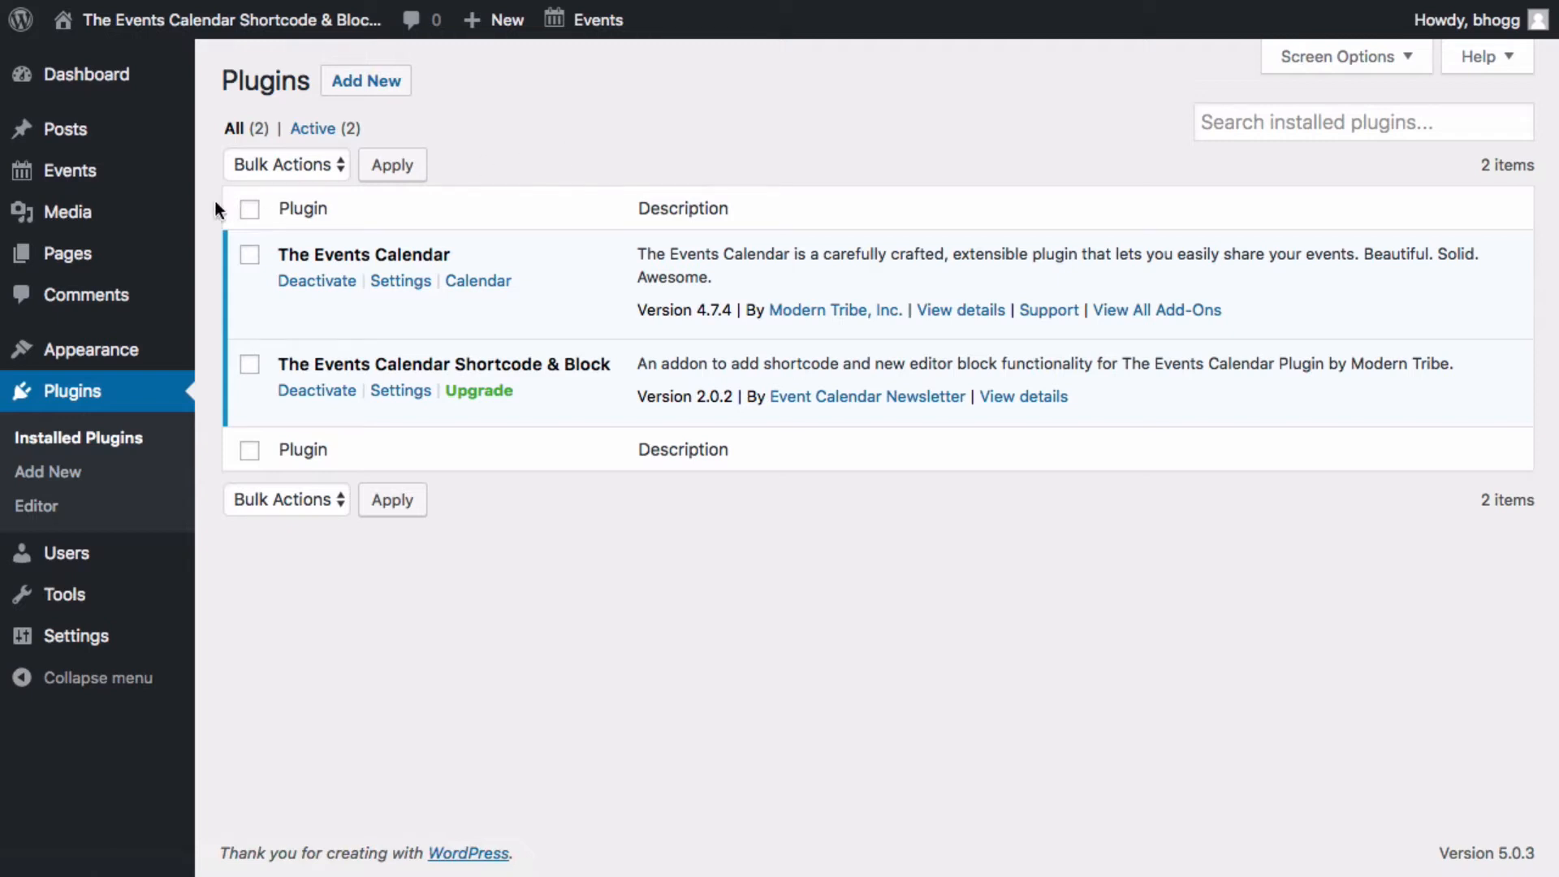
{"action": "mouse_move", "coordinate": [70, 170]}
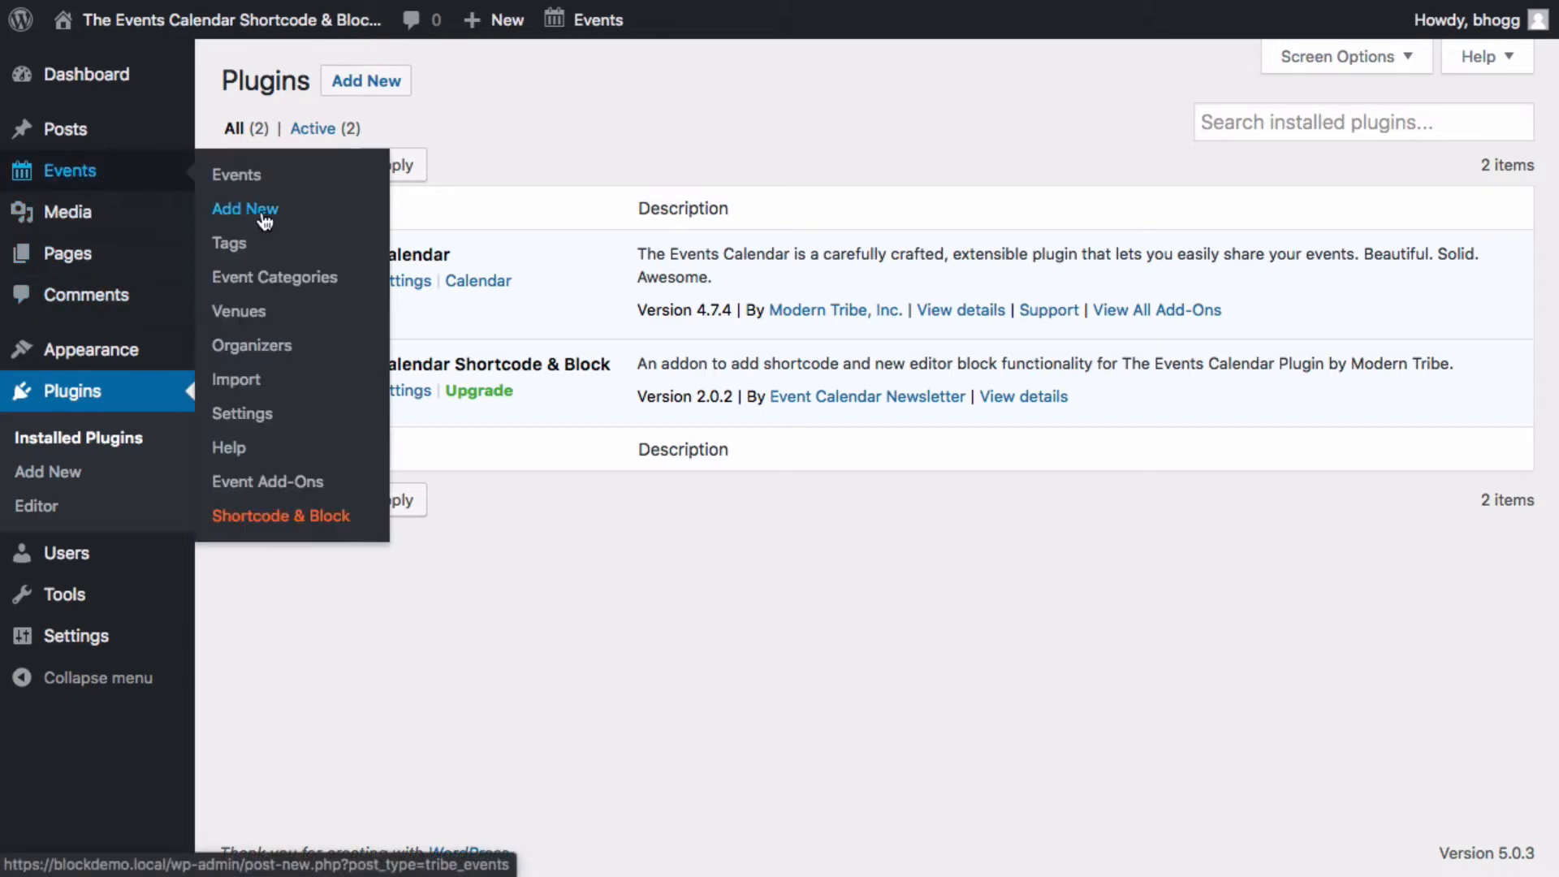
- Publish 'Ultimate Pickup Night' (Jan 31, 7:30–9:00pm) with a newly created 'Ultimate' category
{"action": "left_click", "coordinate": [244, 208]}
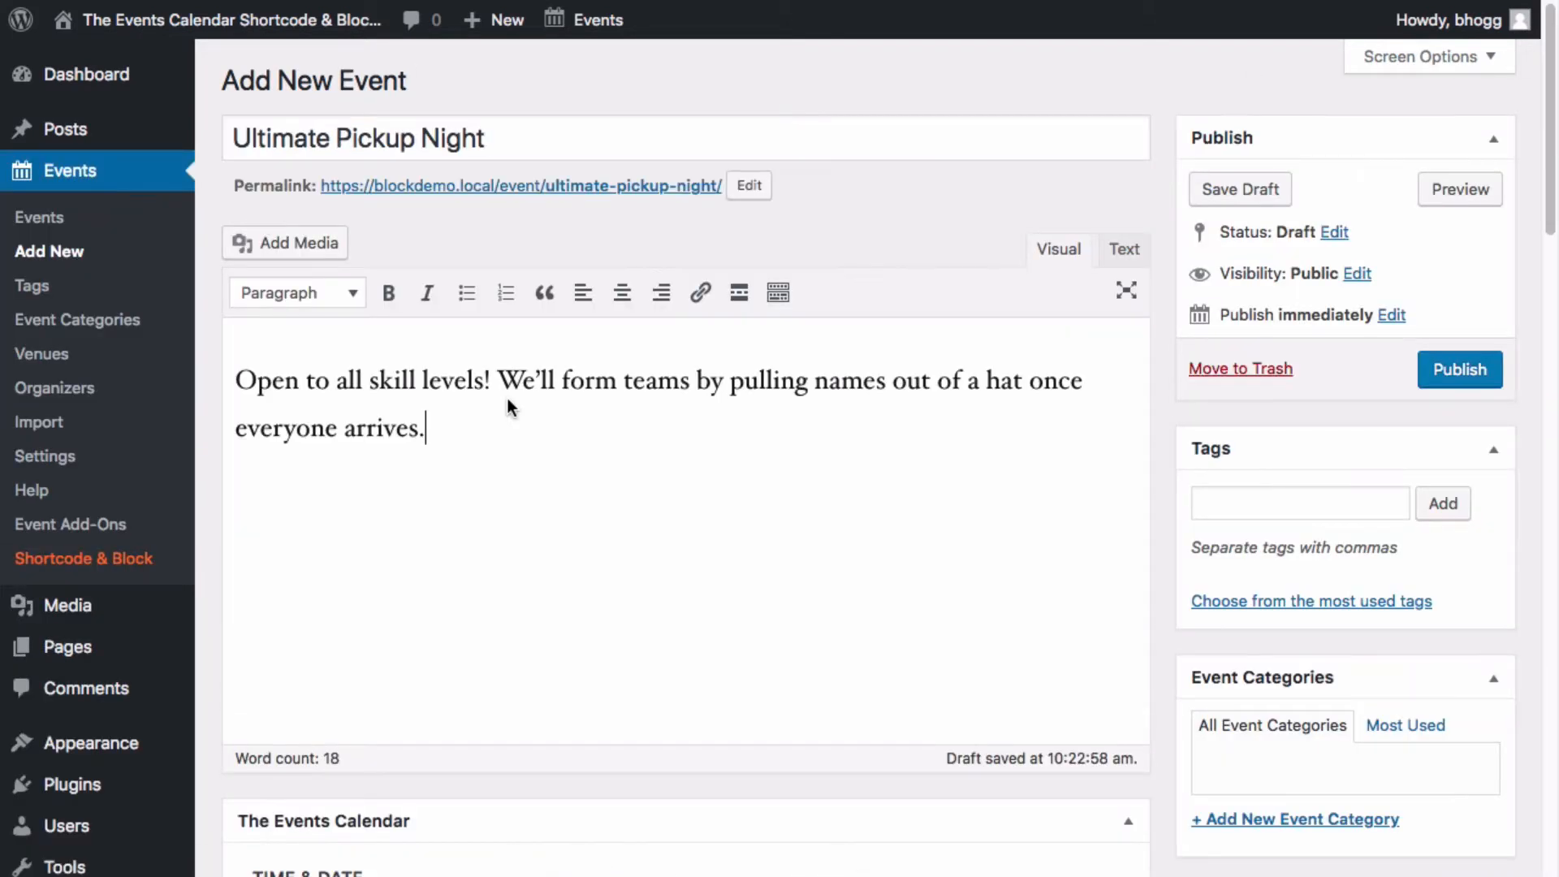
{"action": "scroll", "scroll_direction": "down", "scroll_amount": 3}
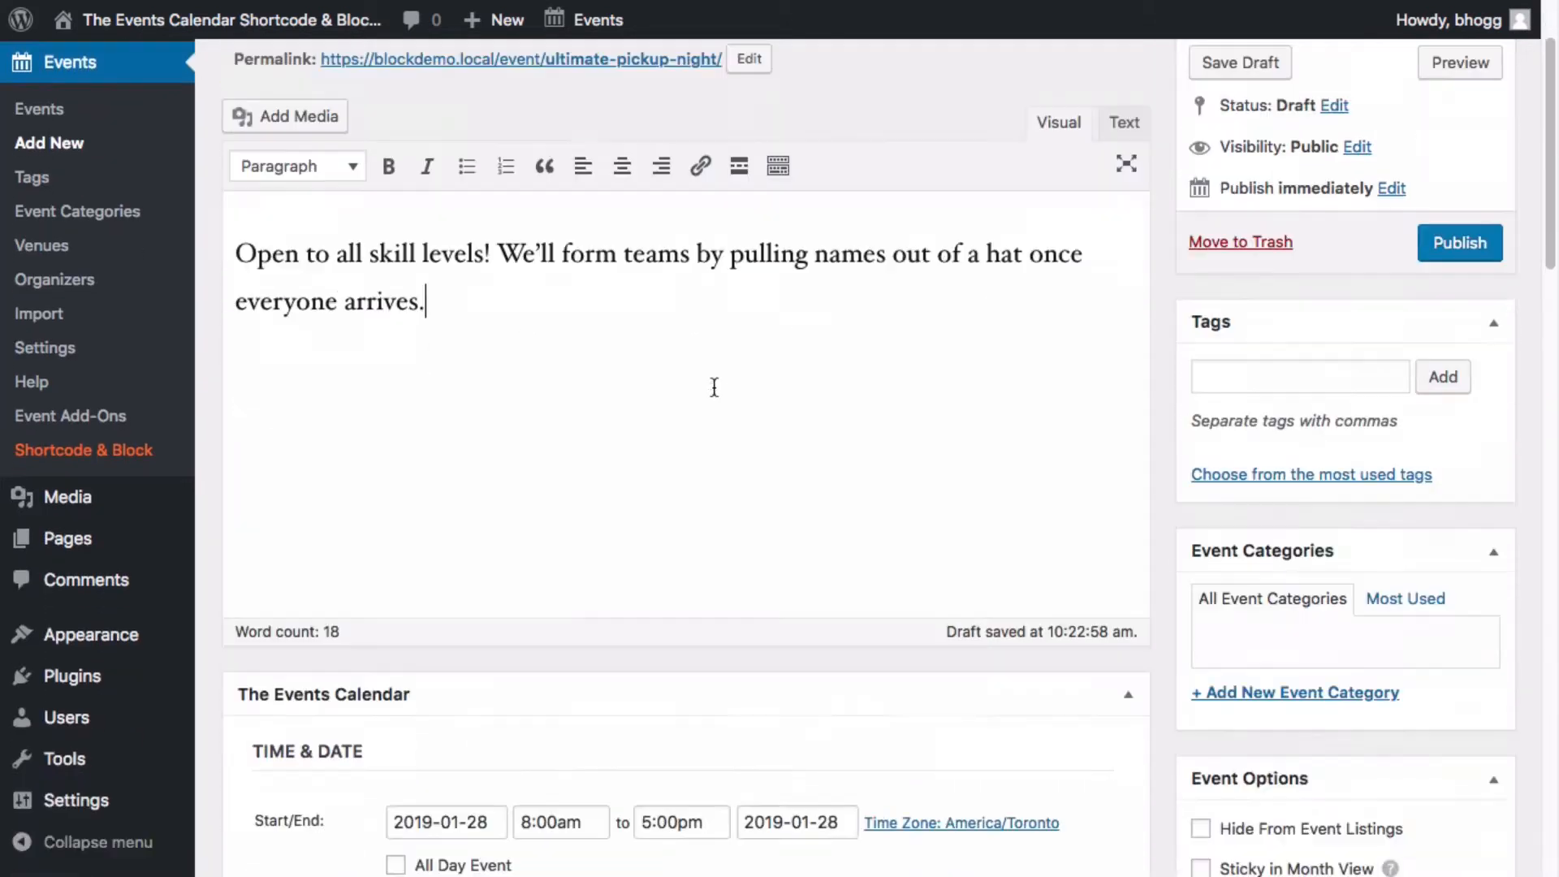
{"action": "scroll", "scroll_direction": "down", "scroll_amount": 3}
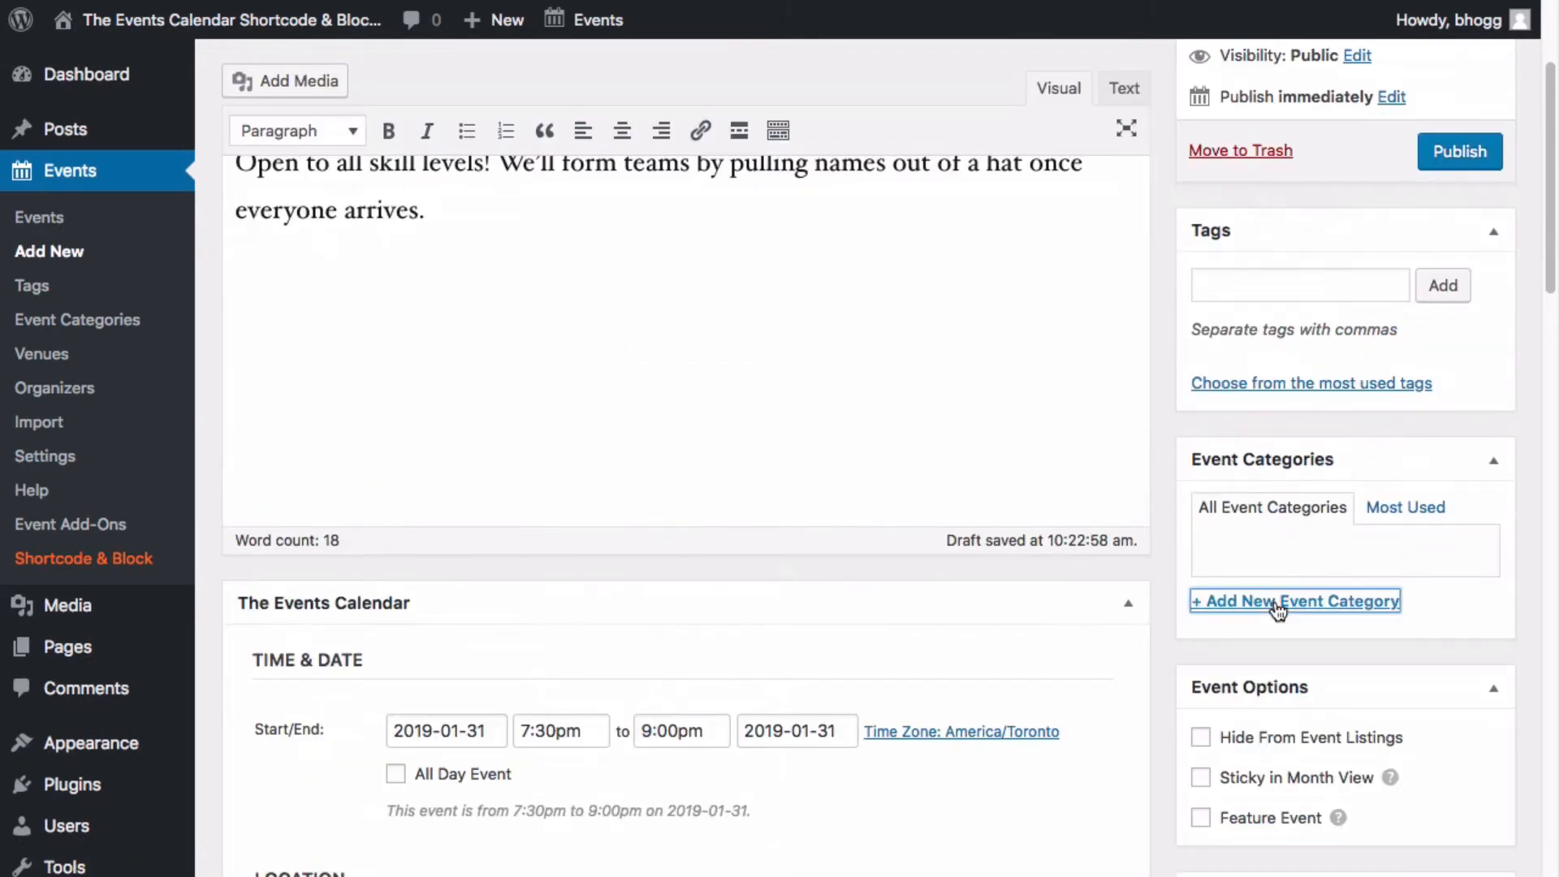
{"action": "type", "text": "Ulim"}
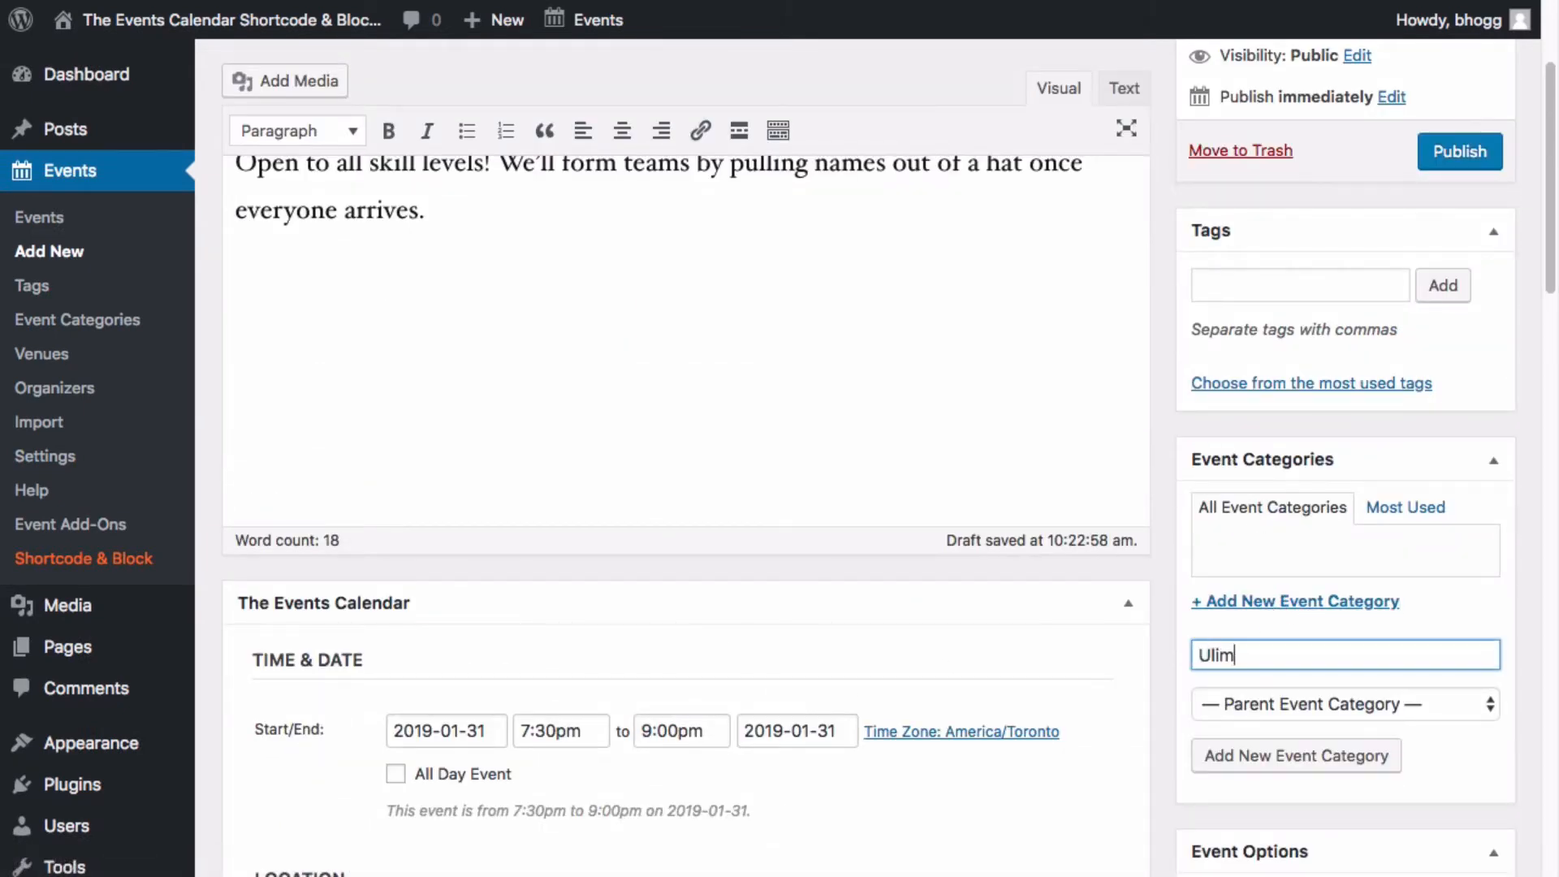
{"action": "type", "text": "Ultimate"}
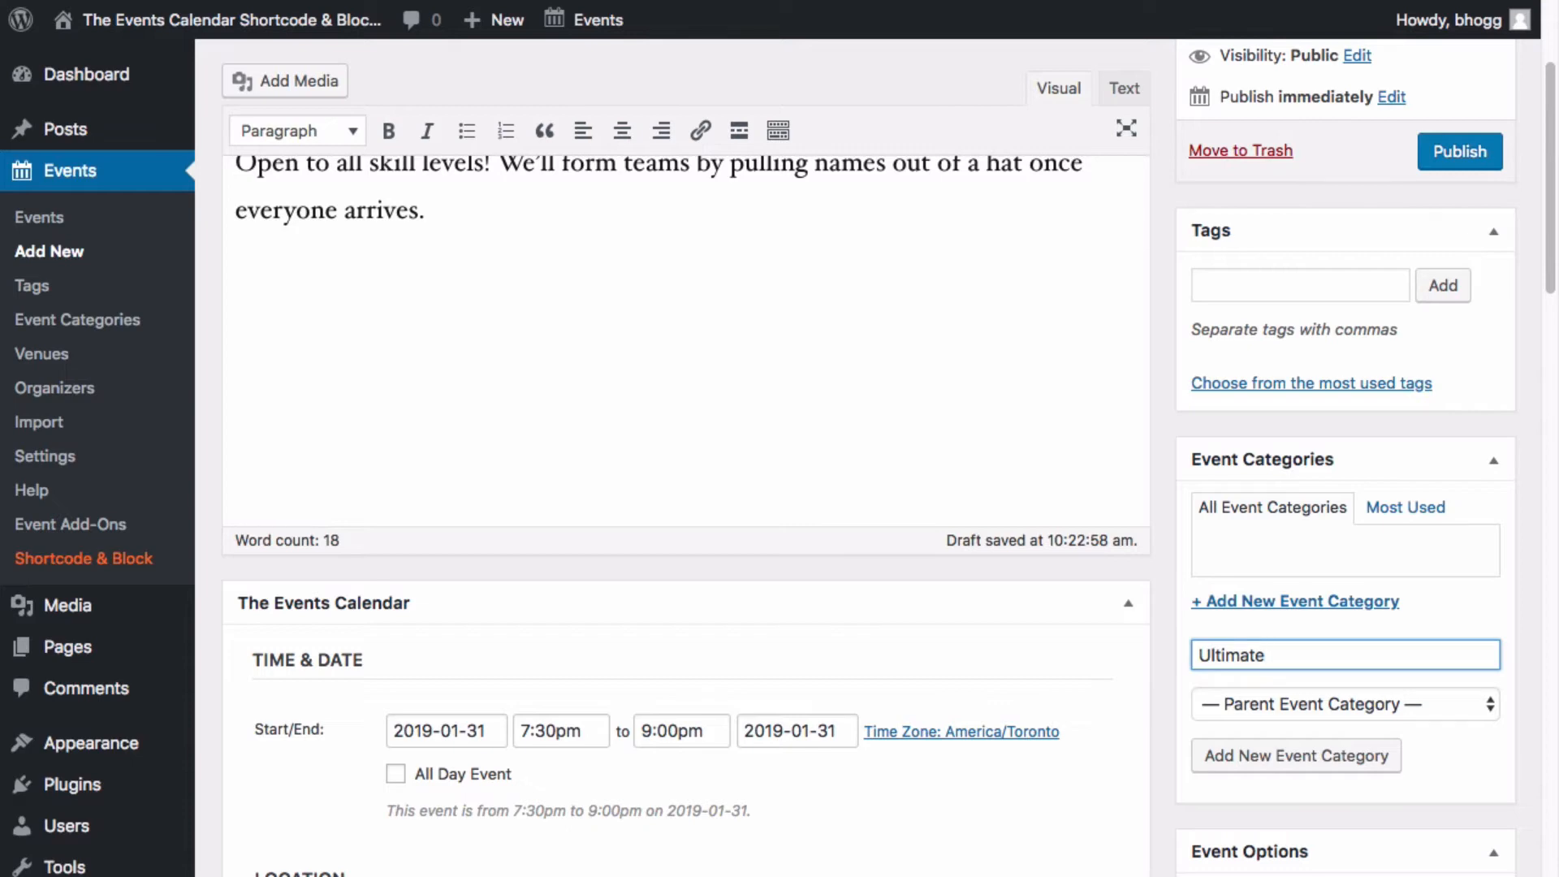
{"action": "left_click", "coordinate": [1294, 754]}
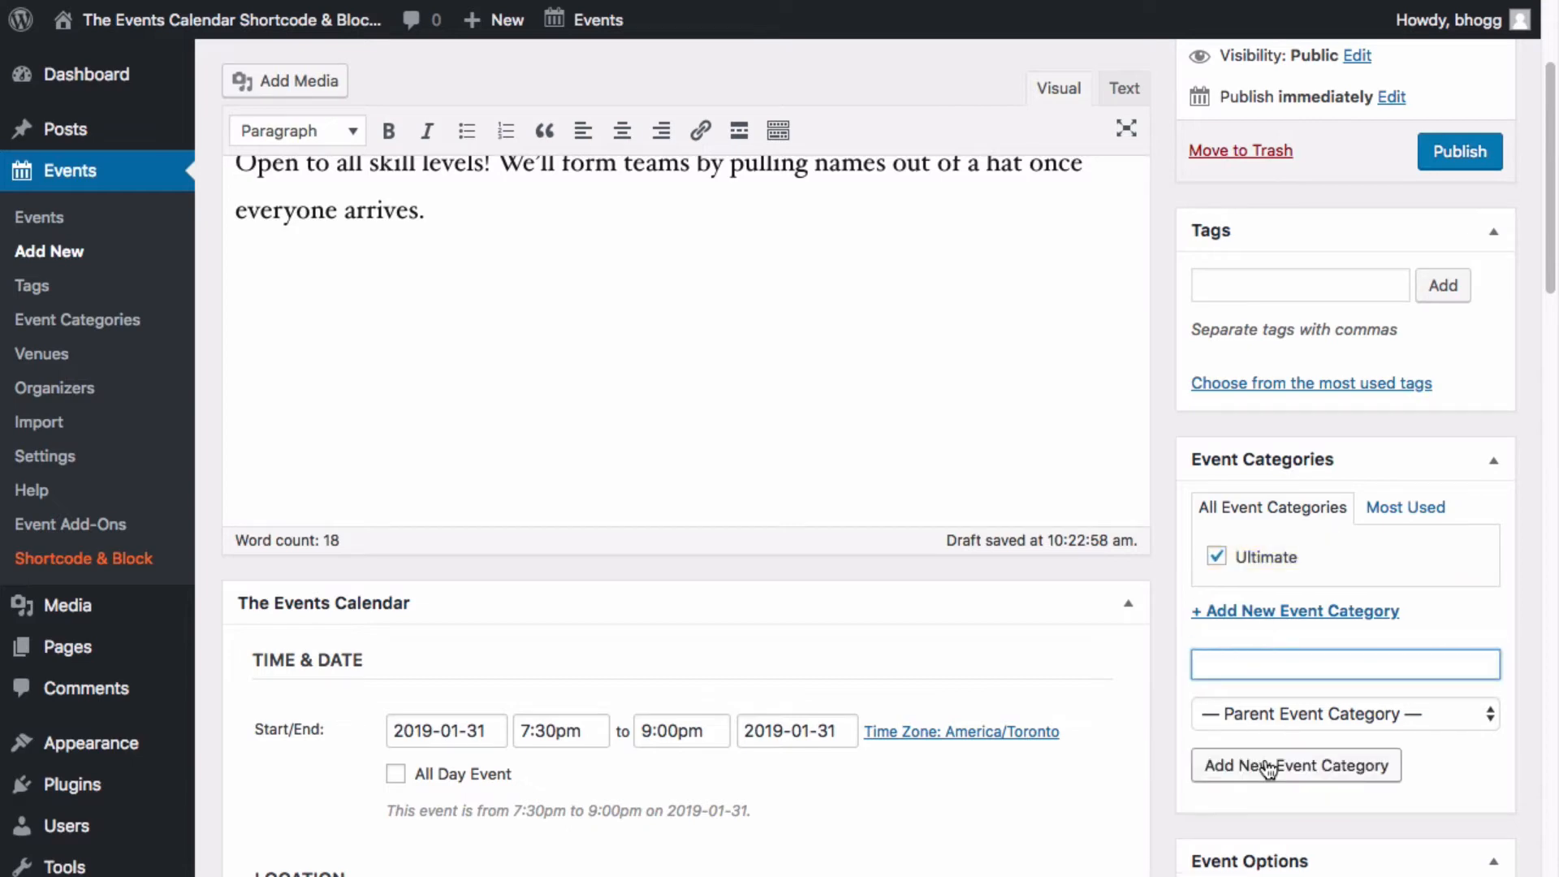
{"action": "left_click", "coordinate": [1459, 151]}
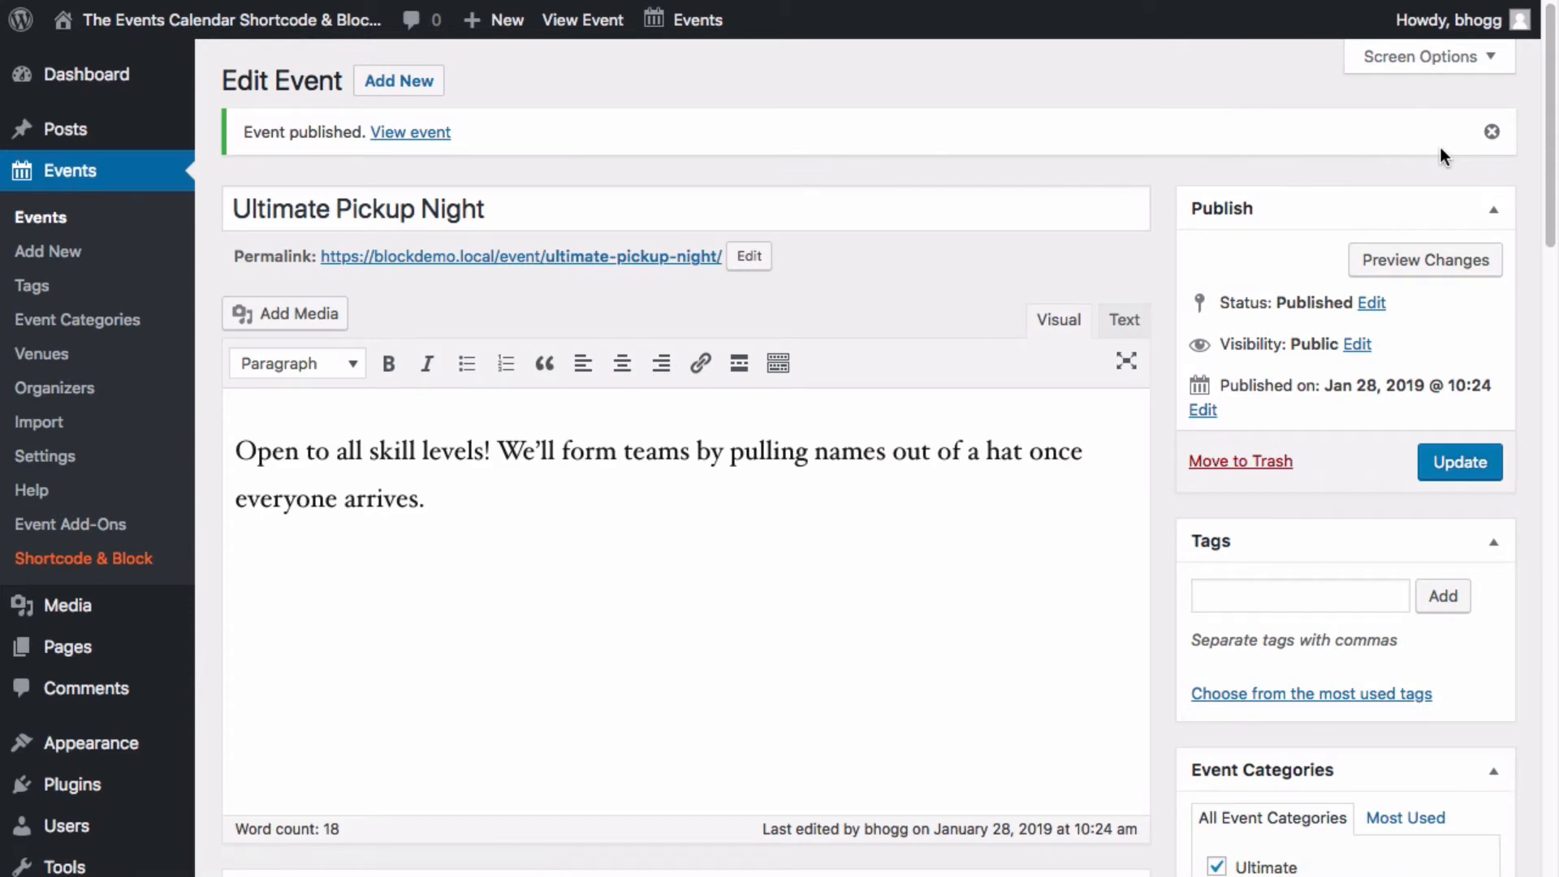
- Publish 'Ultimate Tournament' (Feb 10, 8am–5pm, Sports Park) with the Ultimate category ticked
{"action": "left_click", "coordinate": [398, 81]}
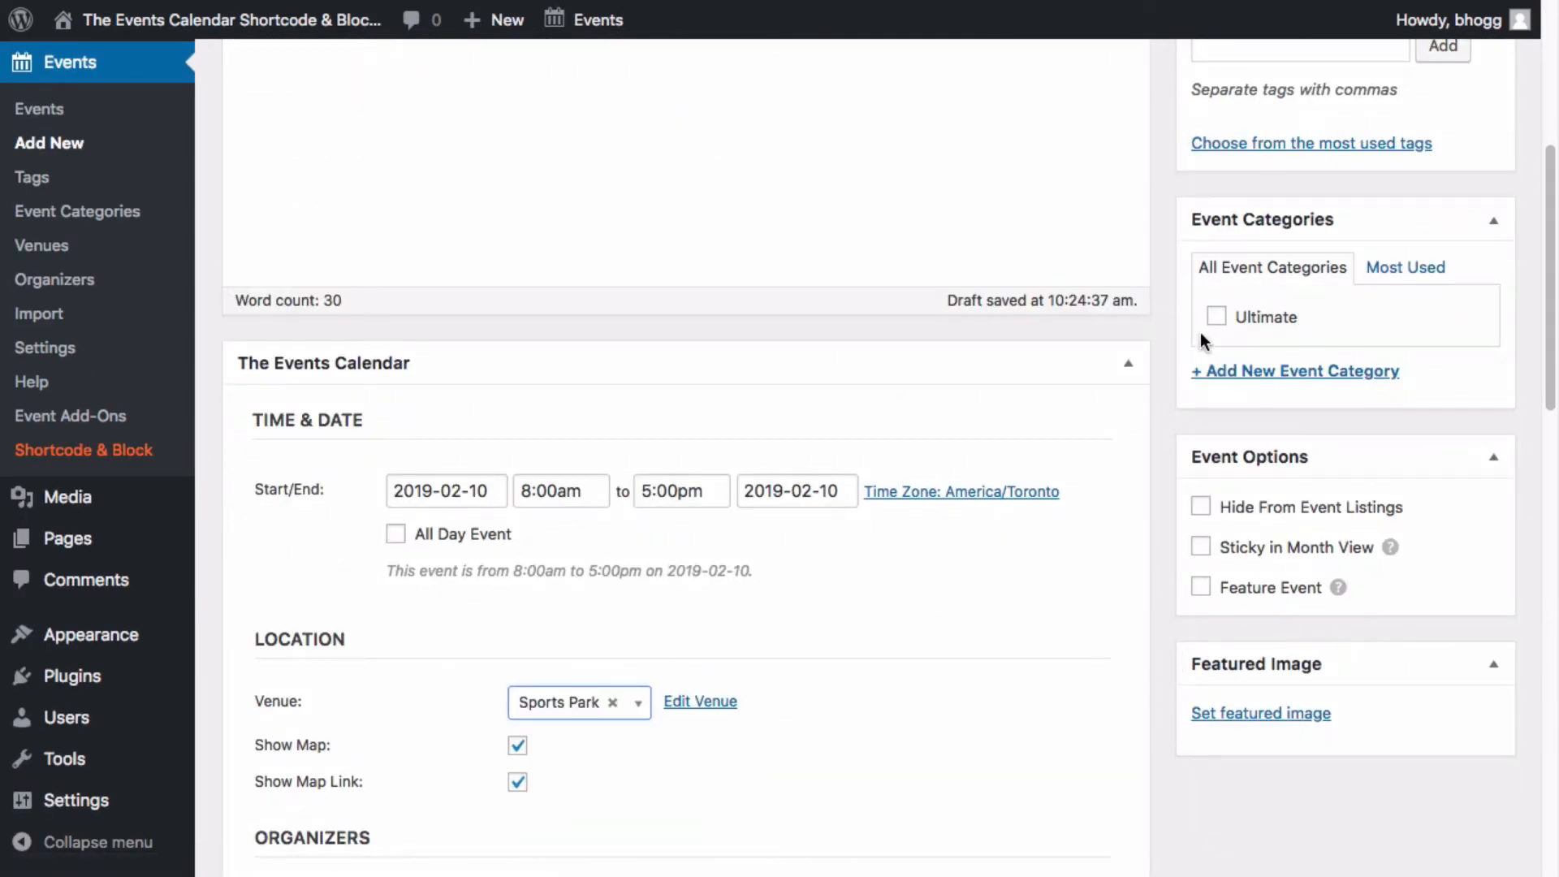
{"action": "left_click", "coordinate": [1217, 316]}
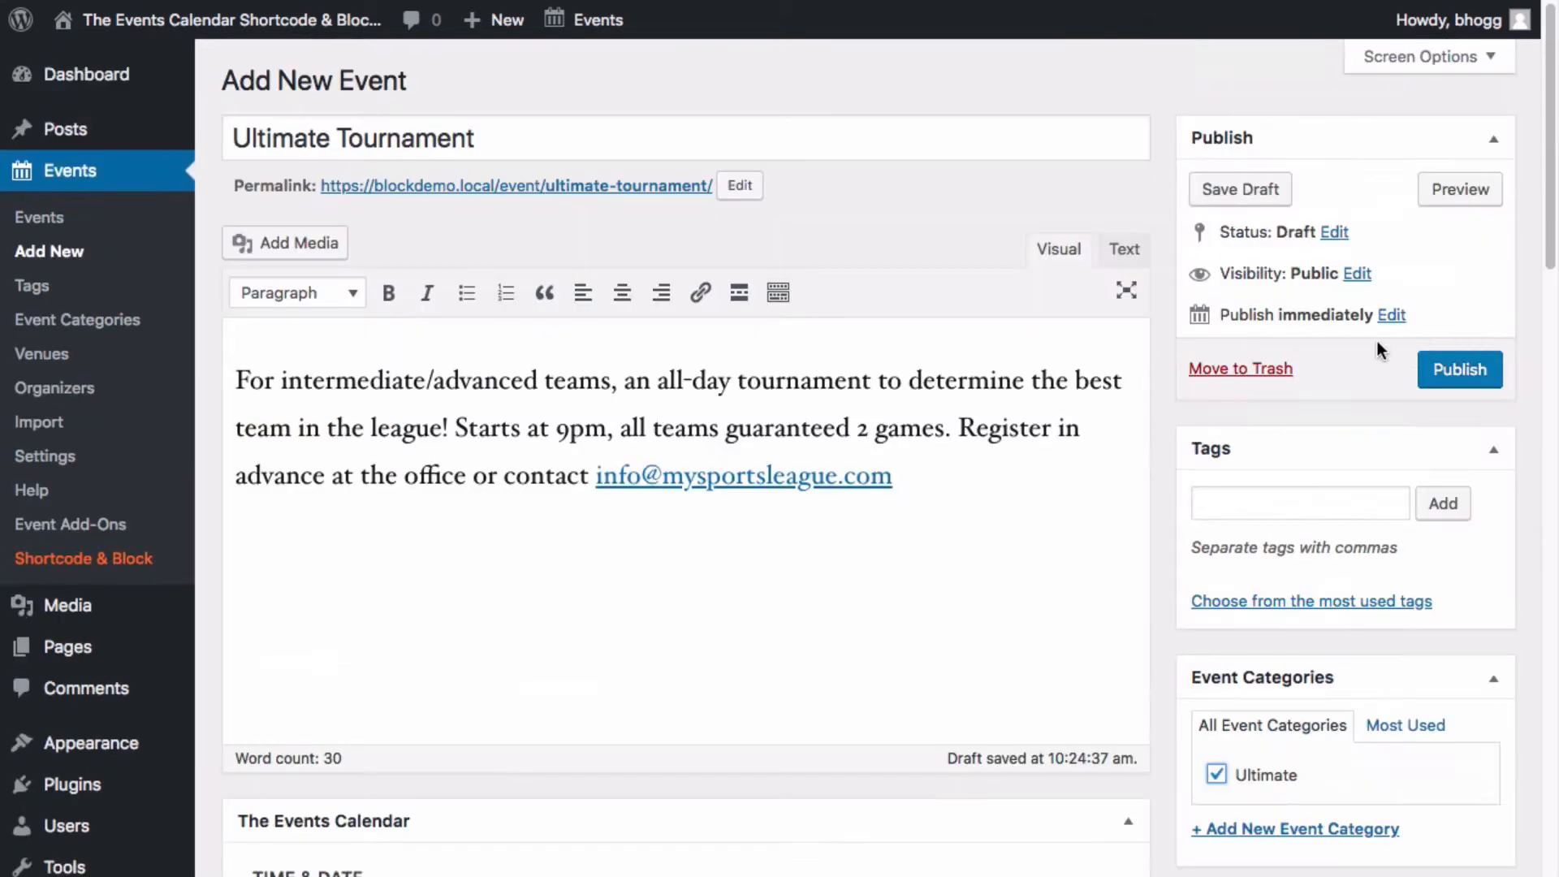
{"action": "left_click", "coordinate": [1459, 368]}
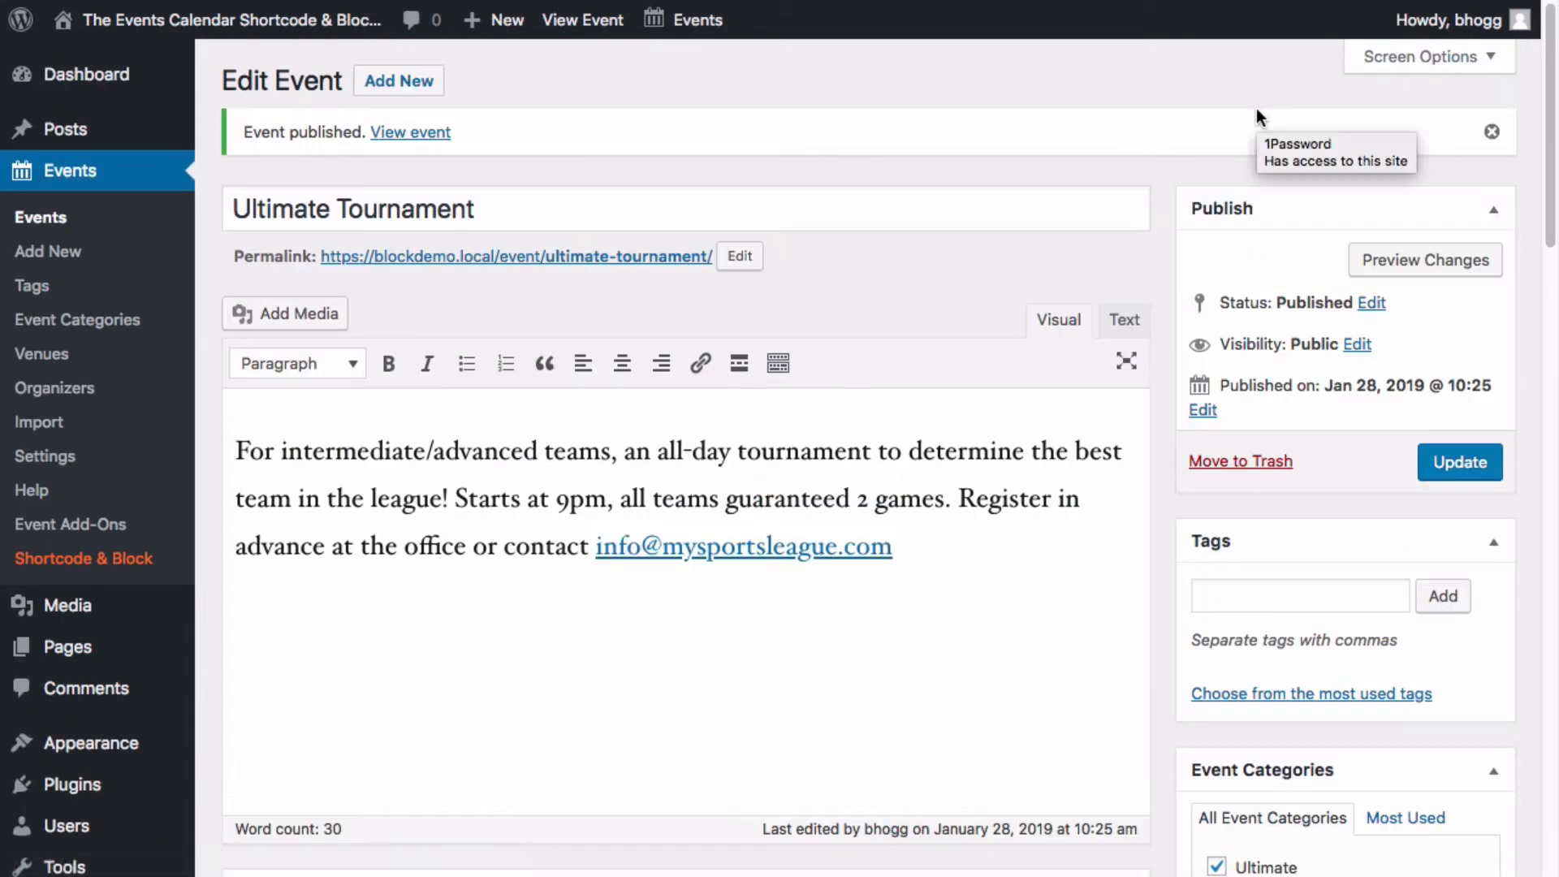
- Create a 'Volleyball' category and publish the Feb 12, 7–8:30pm Sports Park event under it
{"action": "left_click", "coordinate": [398, 80]}
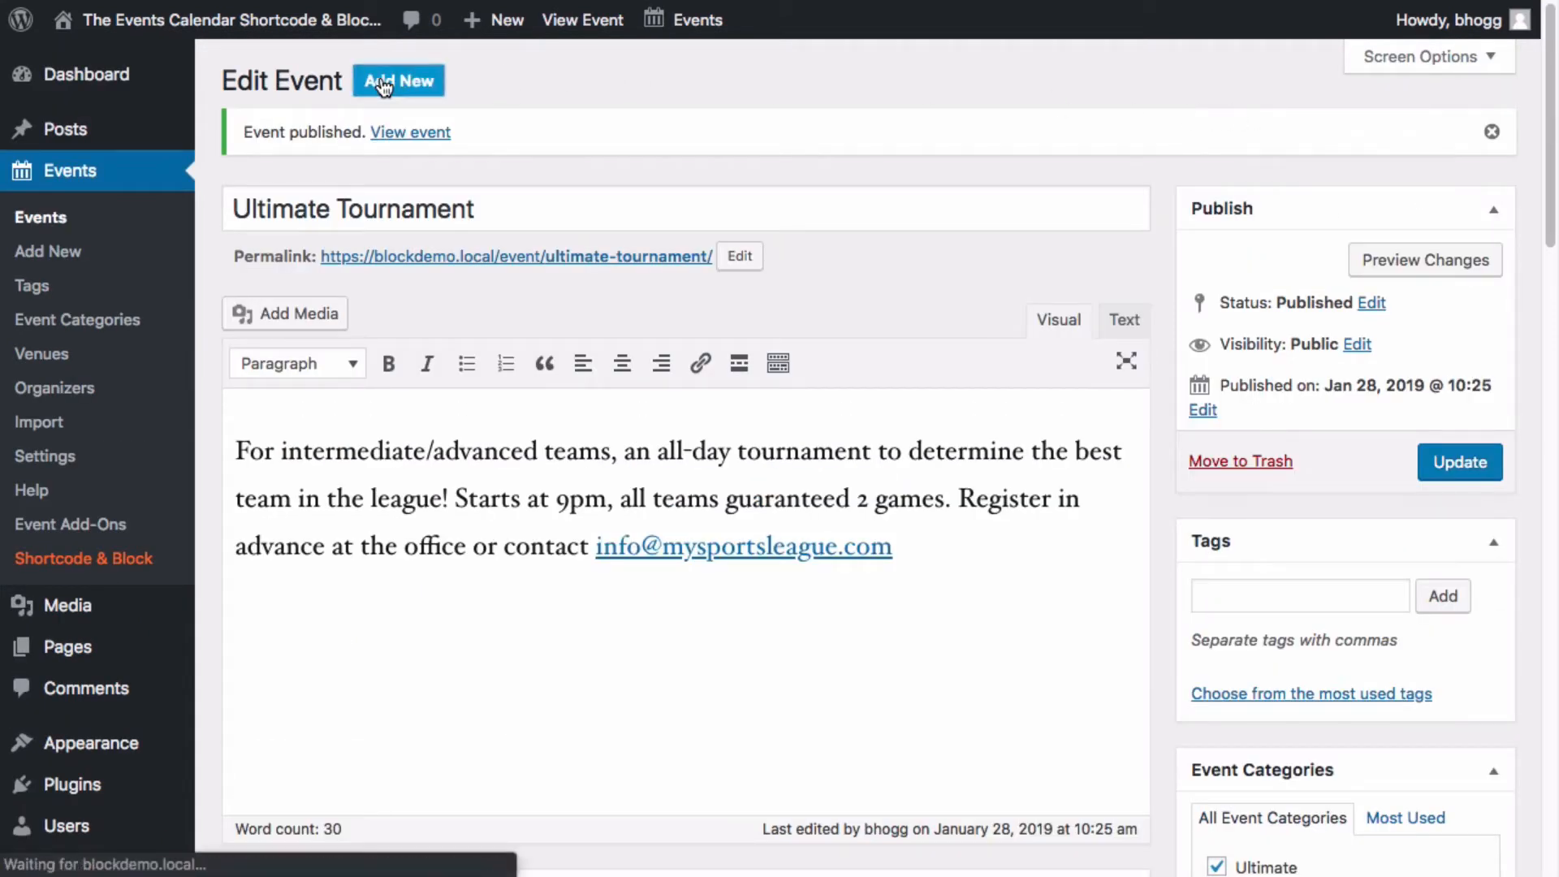
{"action": "left_click", "coordinate": [398, 81]}
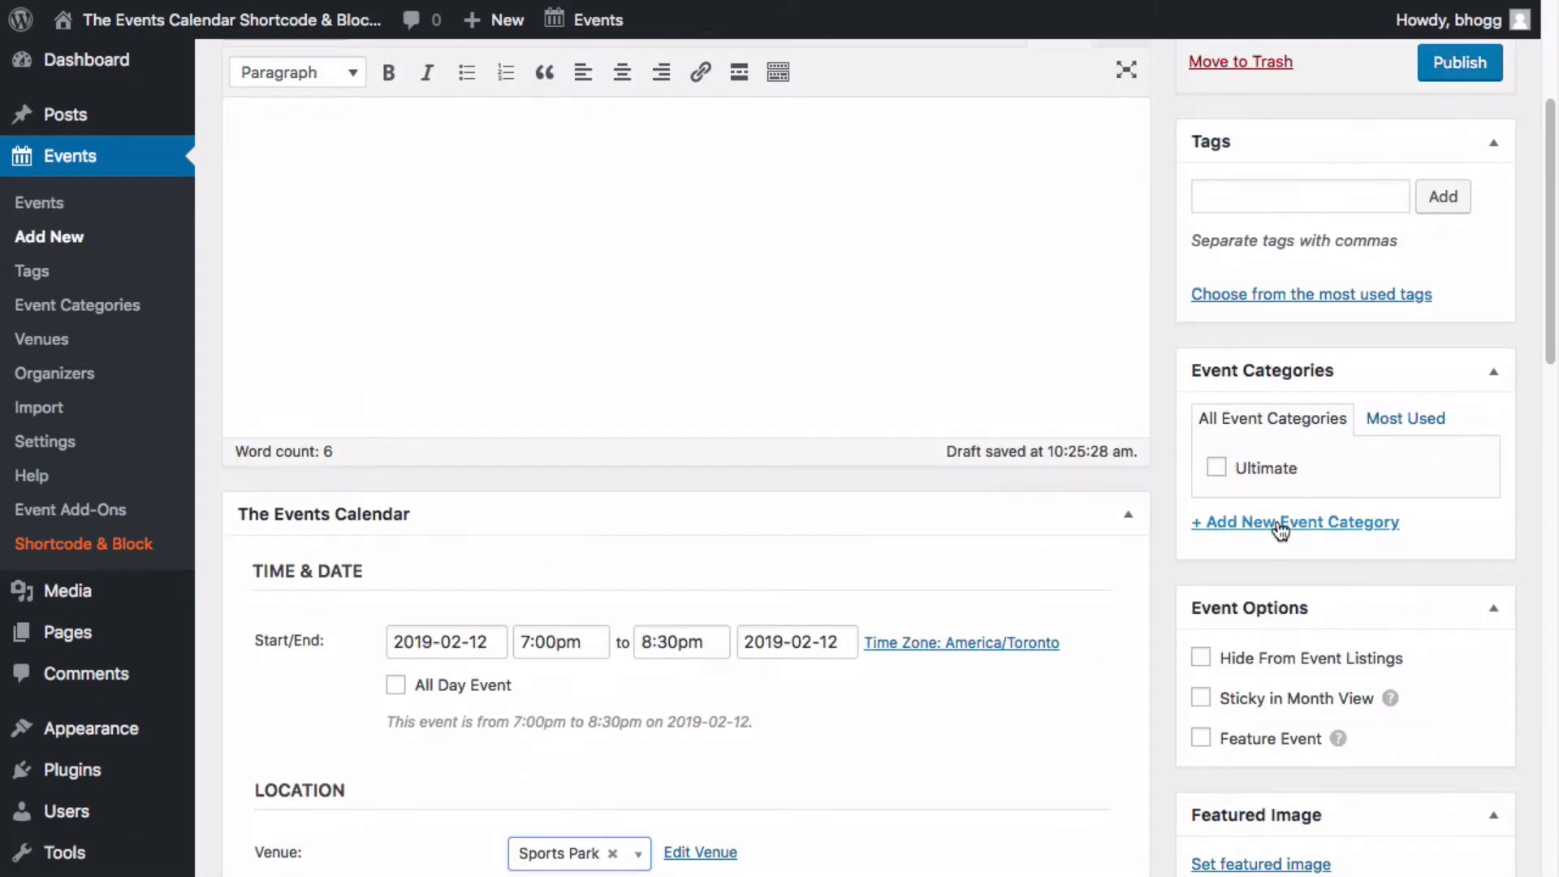
{"action": "type", "text": "Volley"}
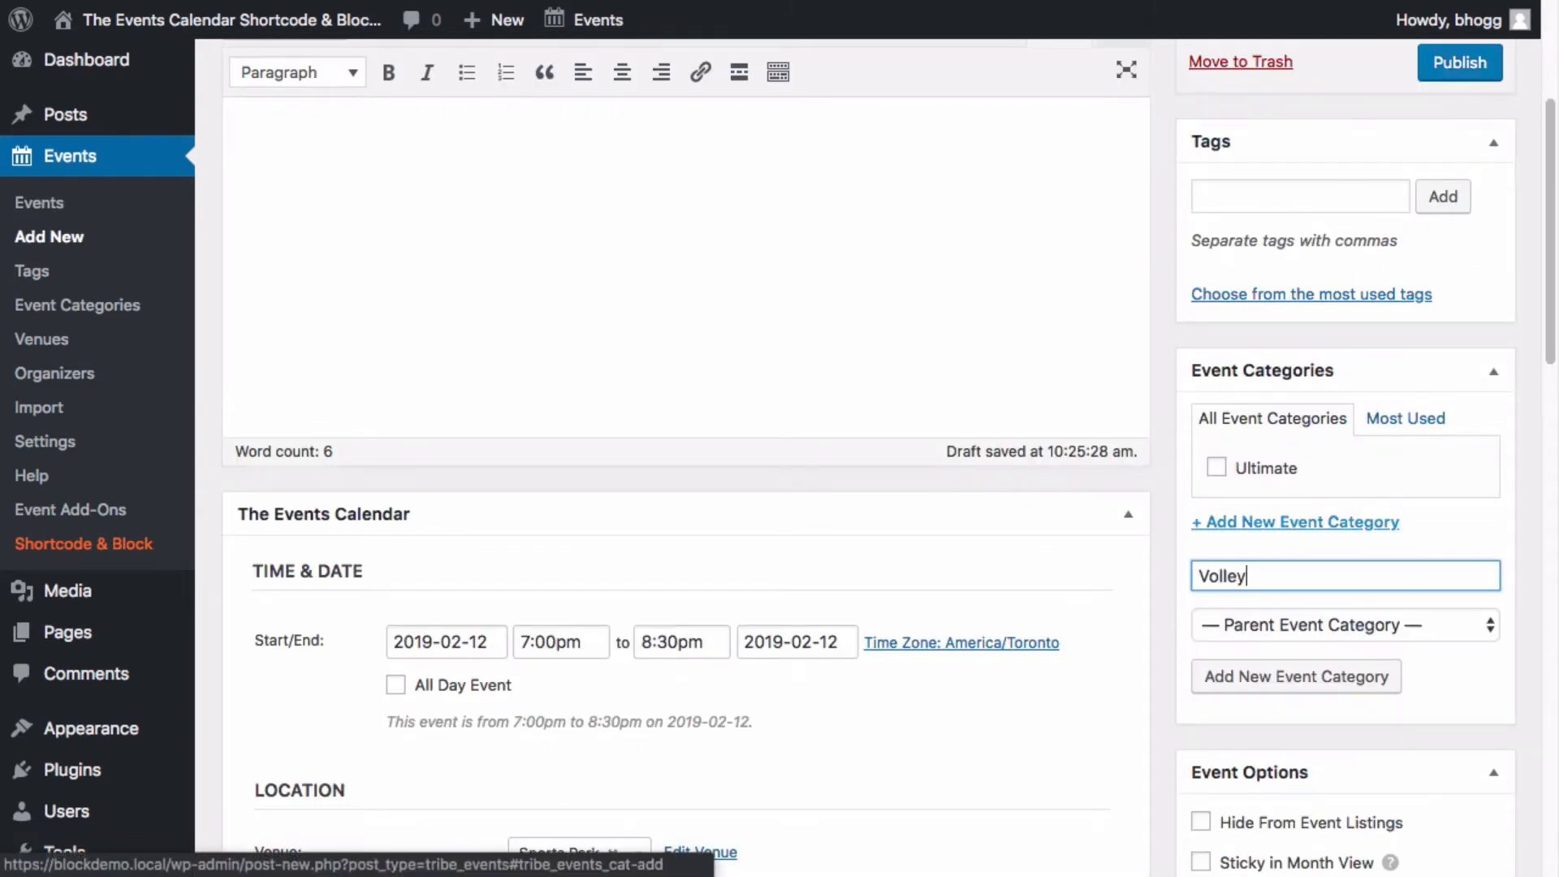
{"action": "left_click", "coordinate": [1294, 676]}
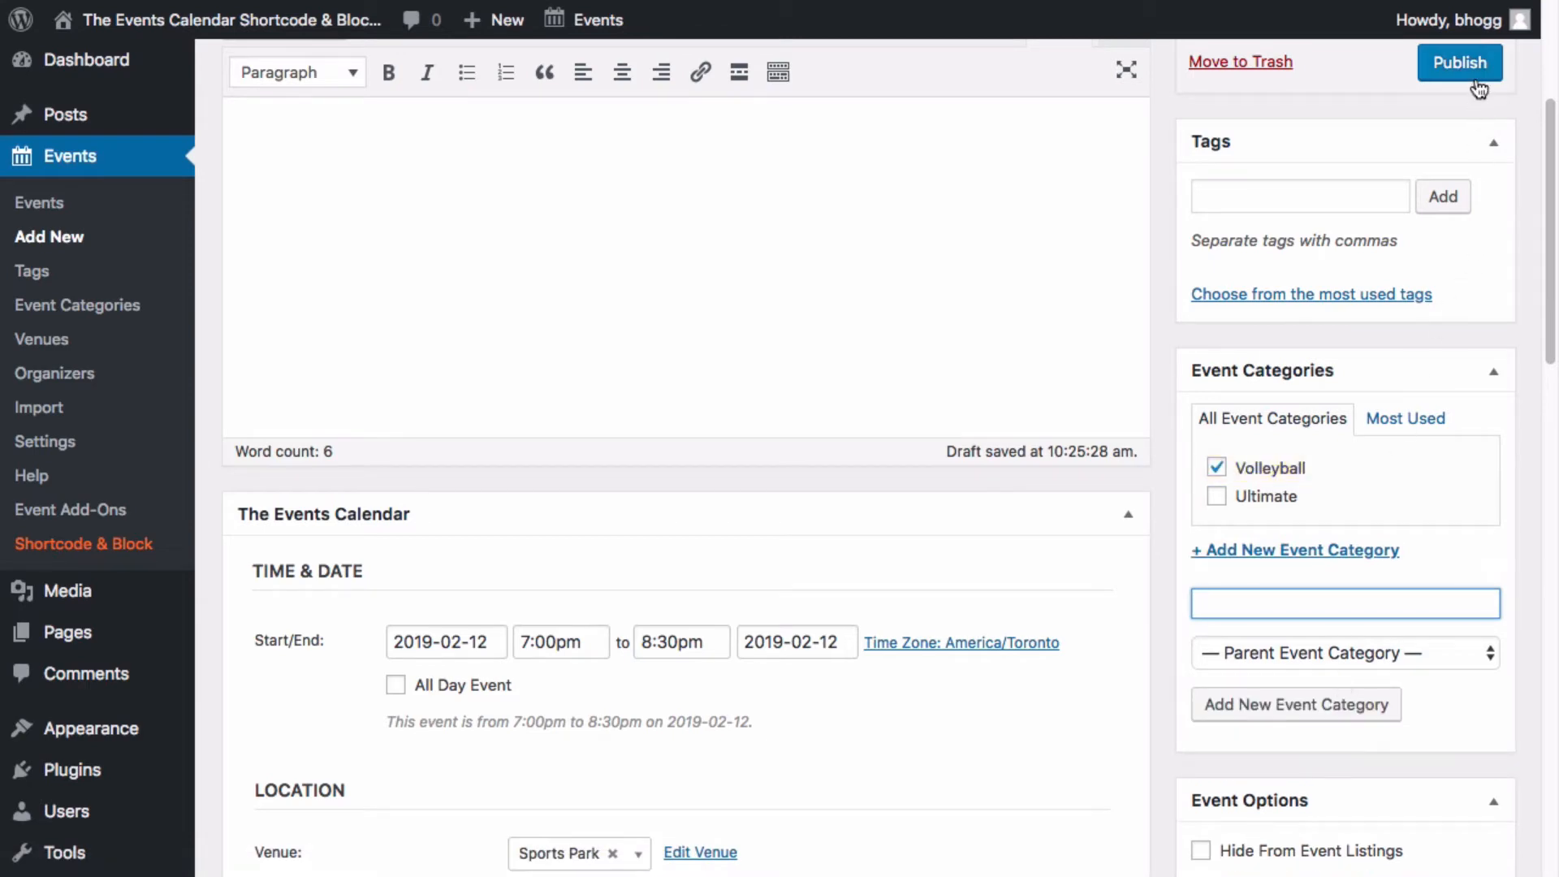
{"action": "left_click", "coordinate": [1459, 62]}
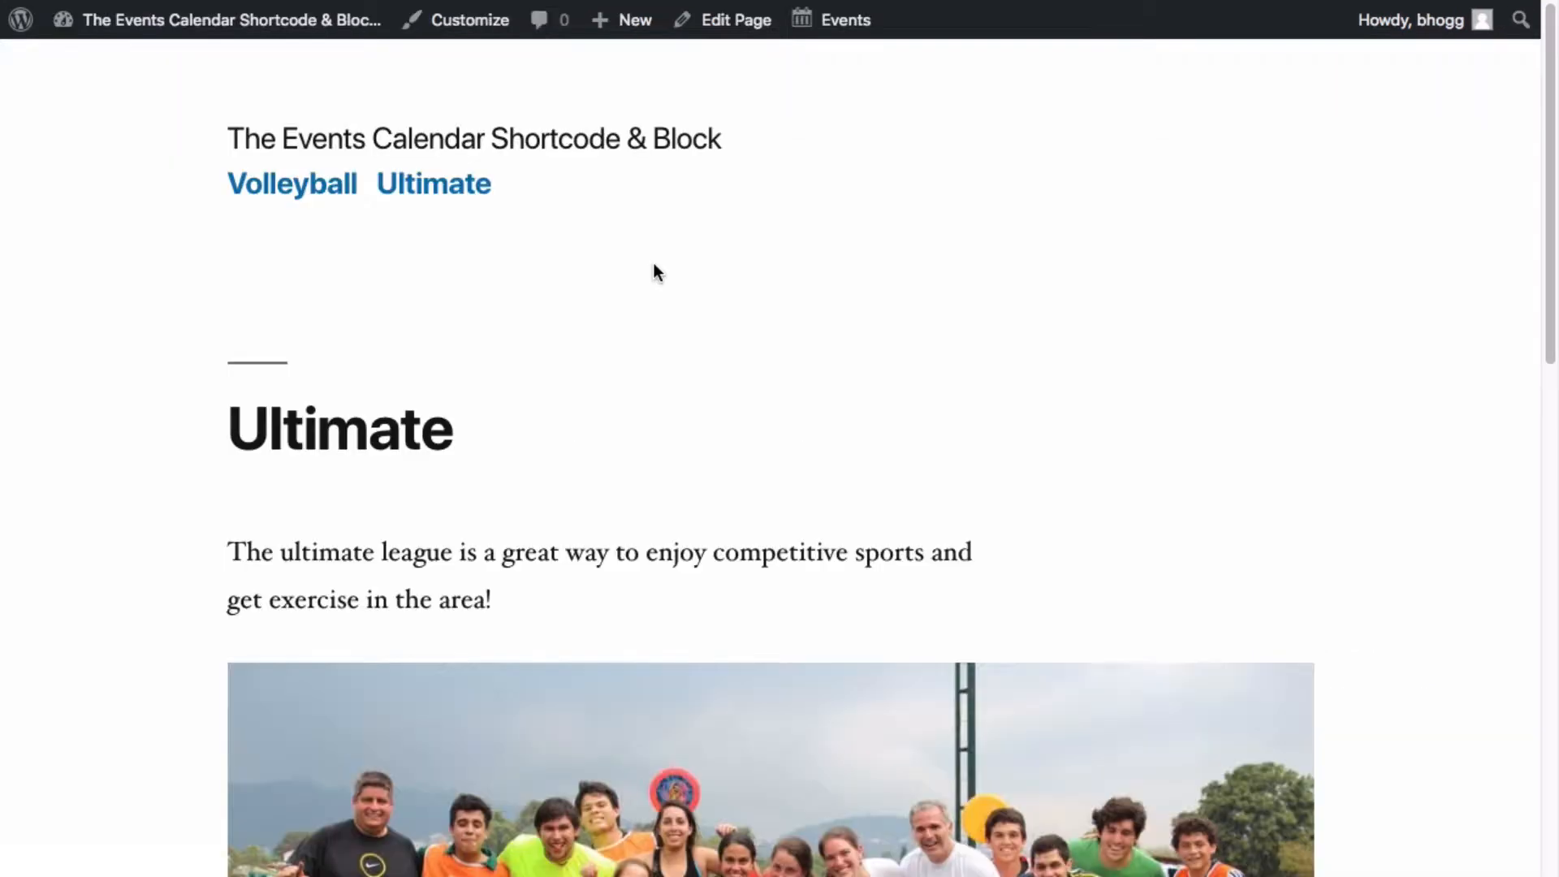
- Open the Ultimate page in the block editor and search the block inserter for 'events'
{"action": "left_click", "coordinate": [735, 18]}
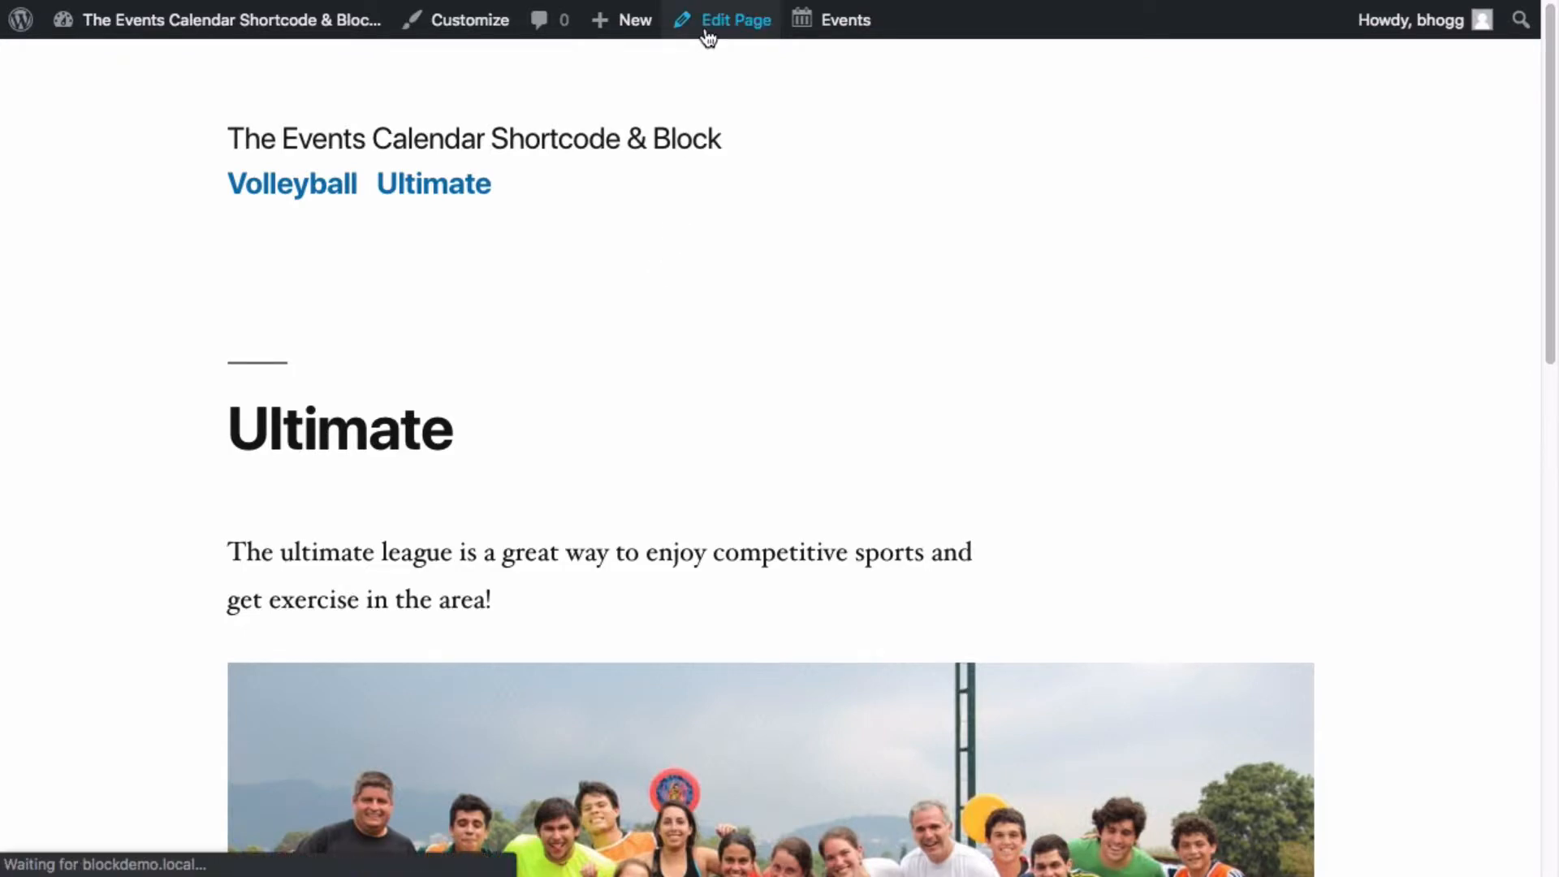
{"action": "left_click", "coordinate": [735, 19]}
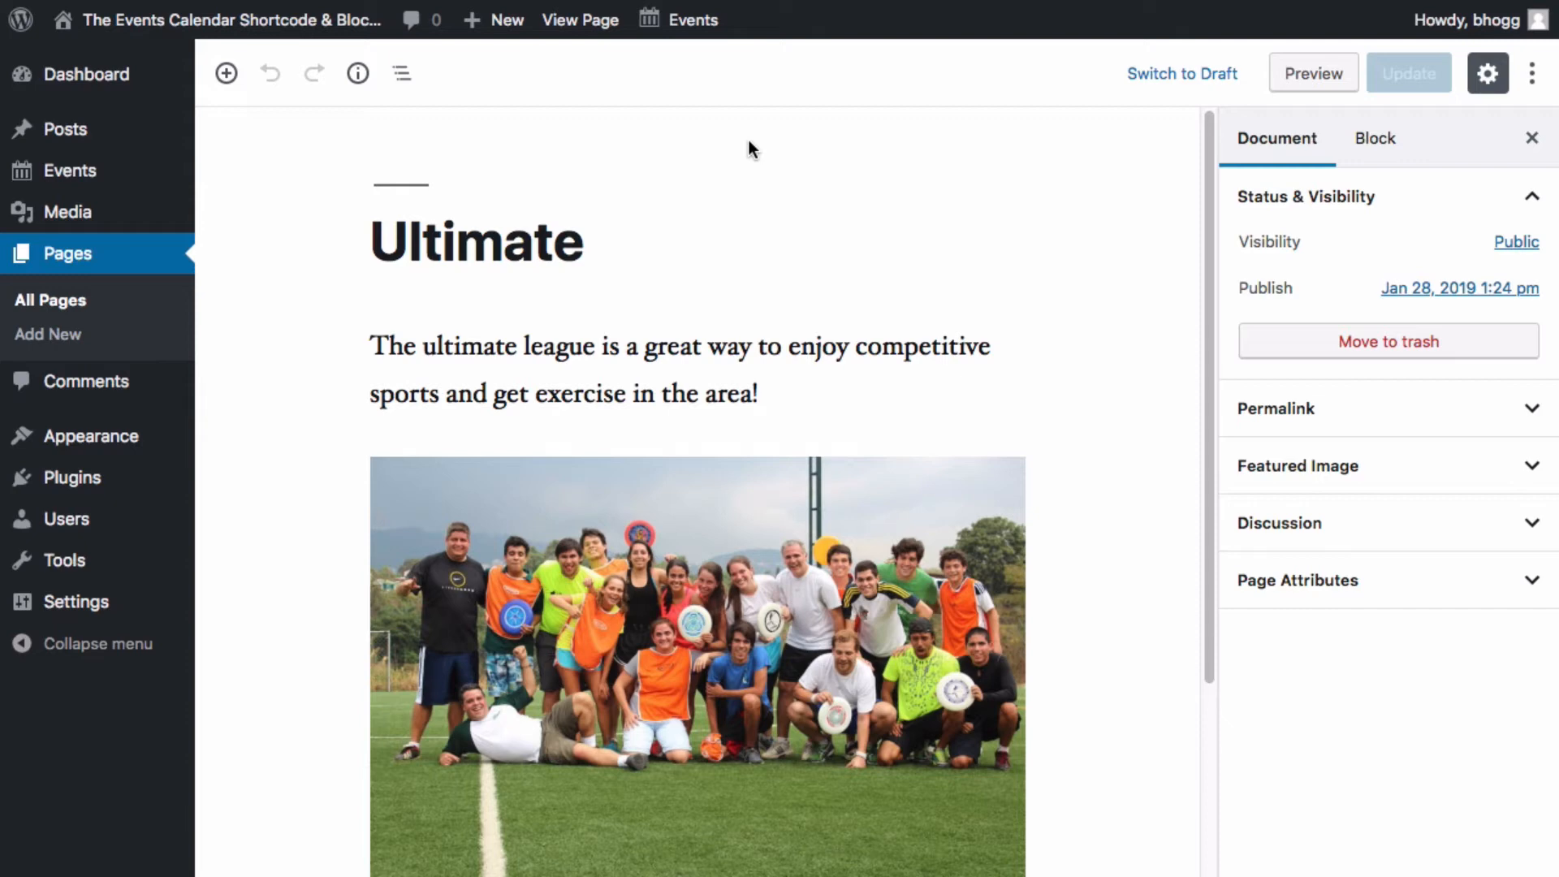
{"action": "left_click", "coordinate": [227, 74]}
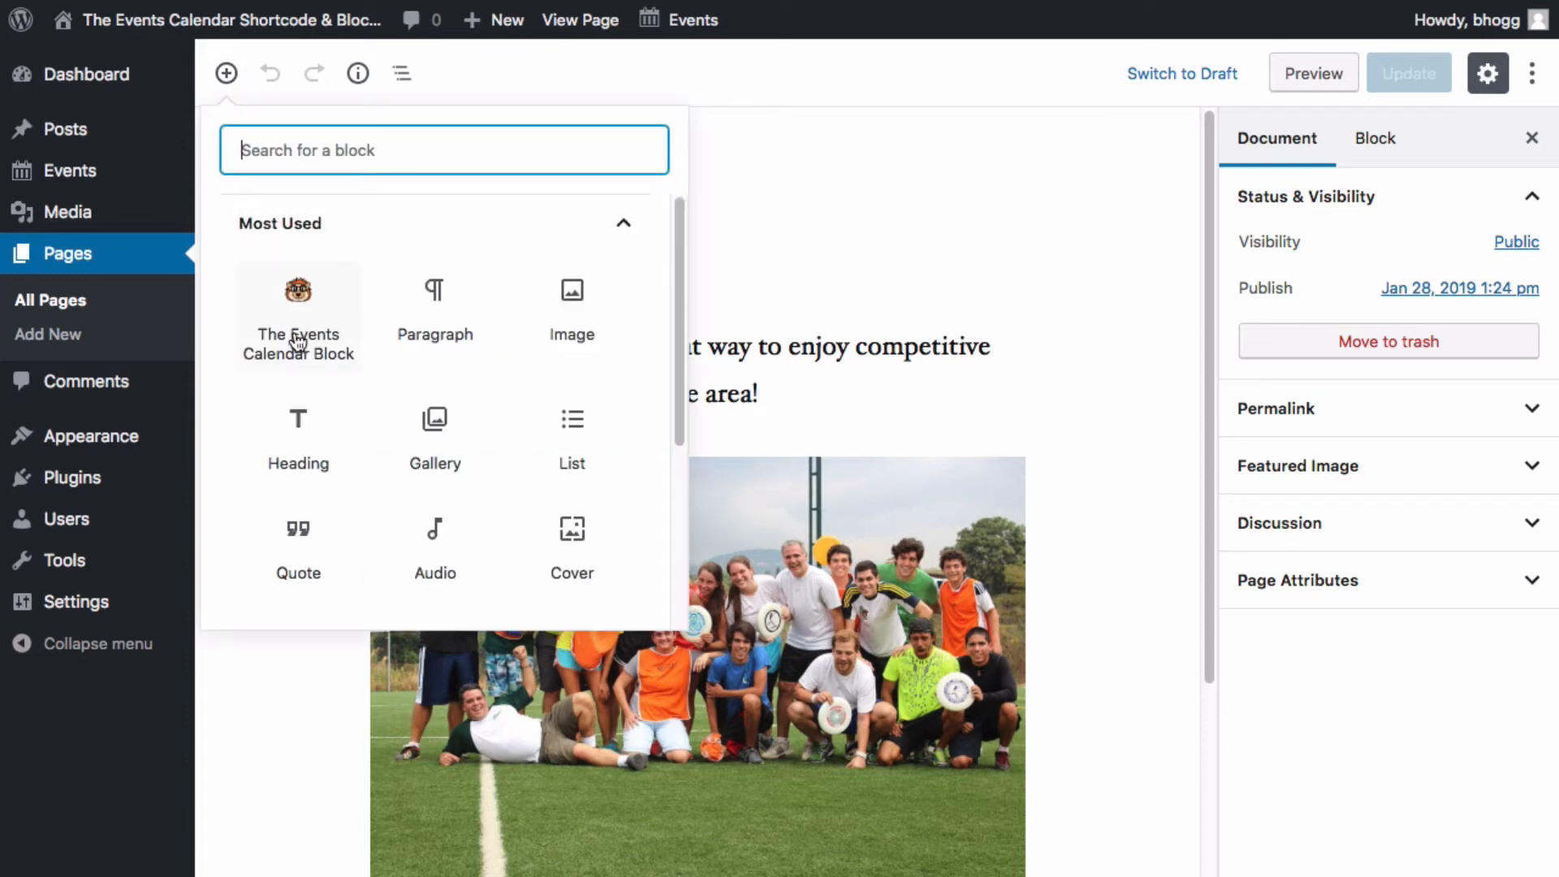
{"action": "type", "text": "events"}
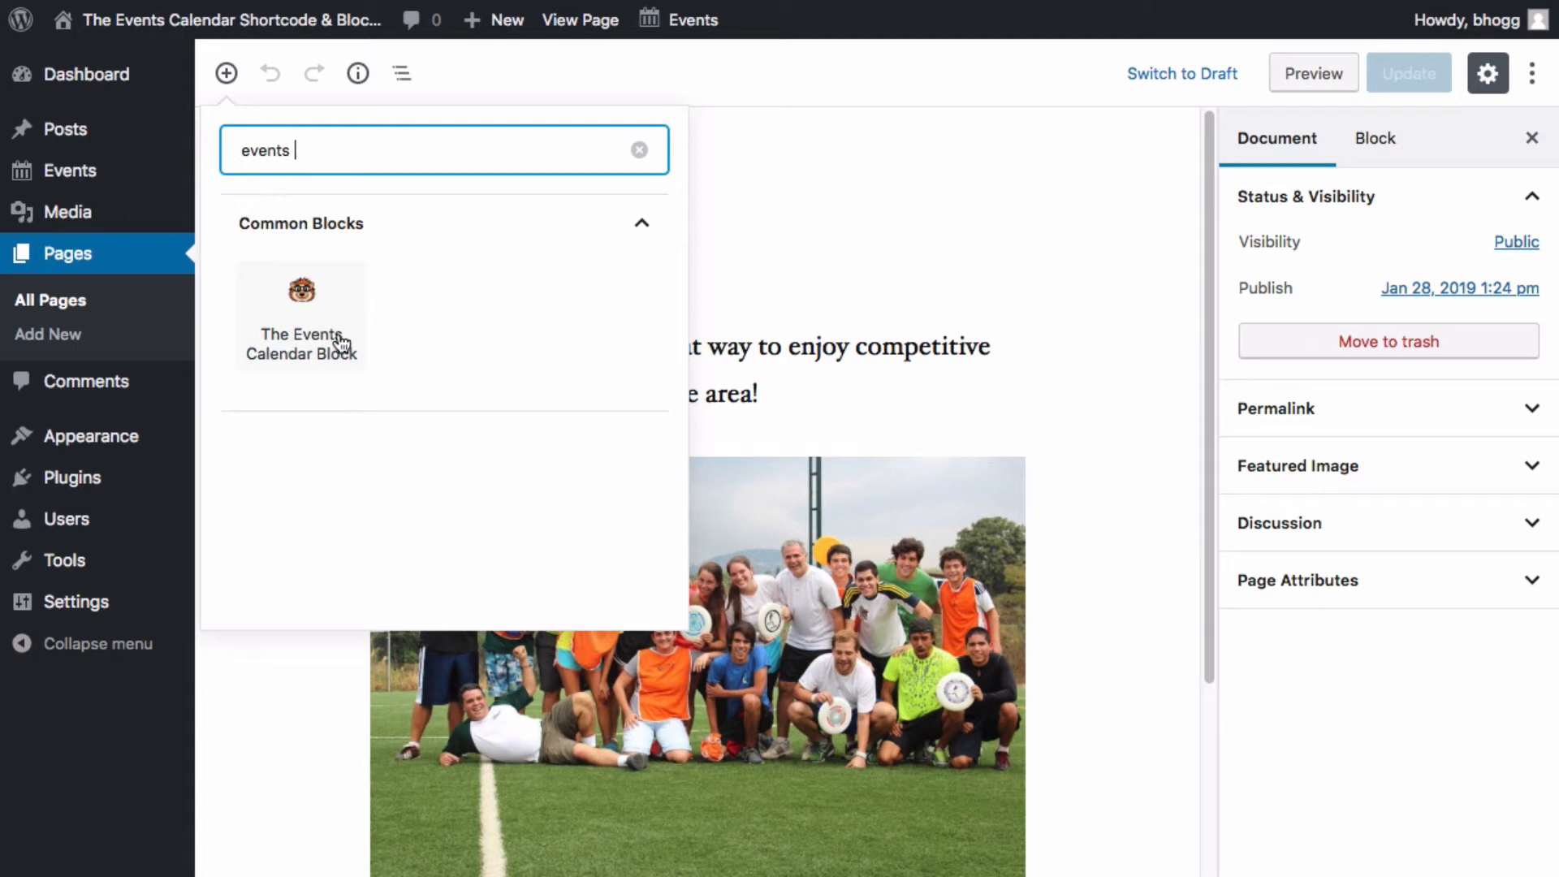
- Insert The Events Calendar Block with venue info and an Ultimate category filter, then update
{"action": "left_click", "coordinate": [300, 316]}
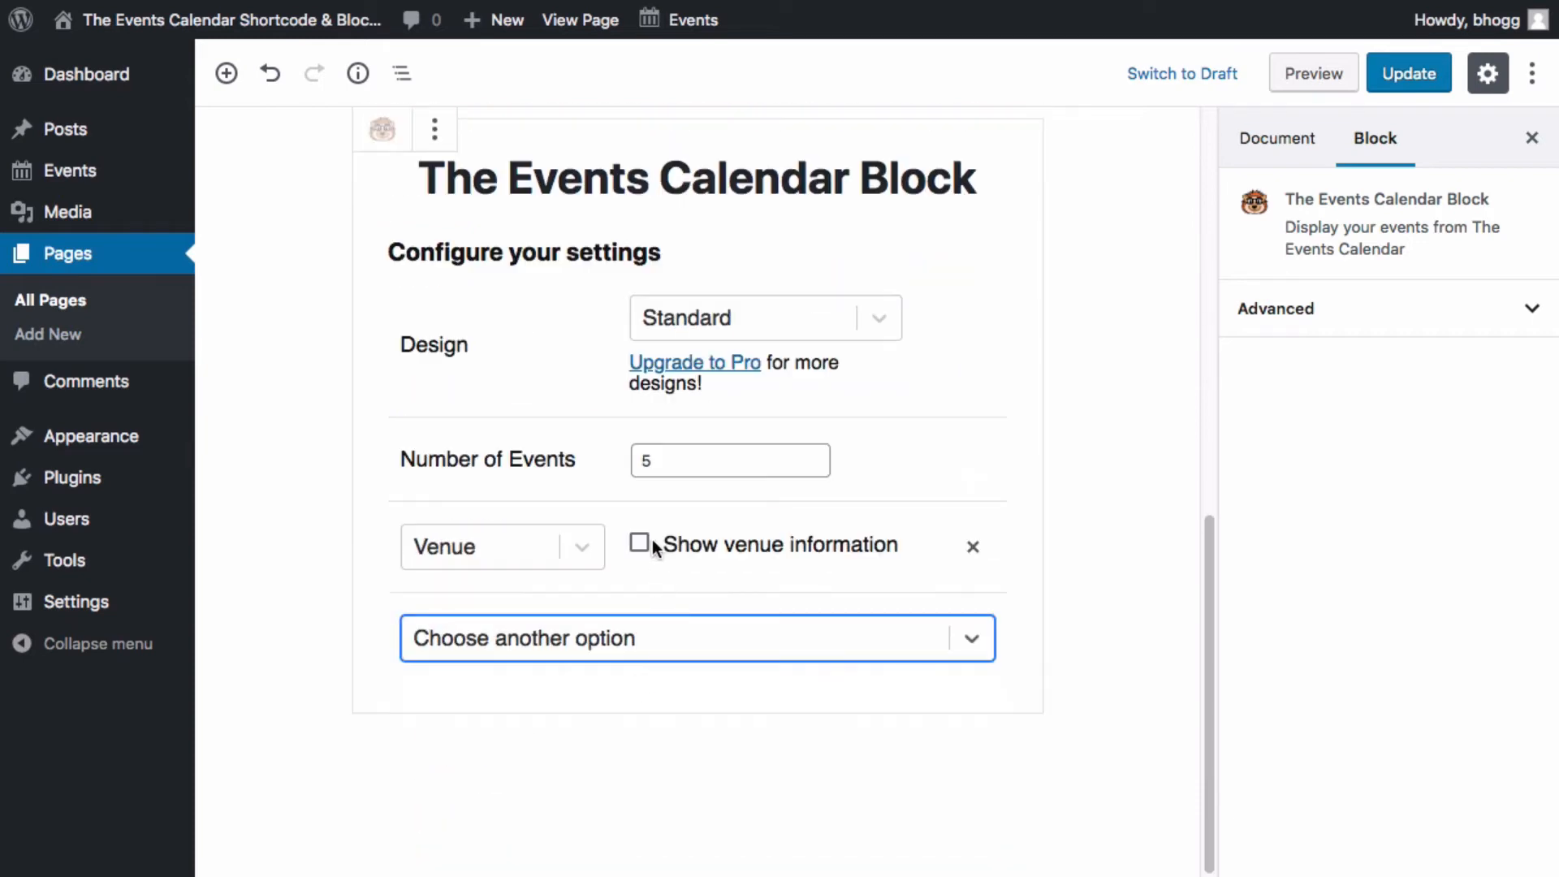
{"action": "left_click", "coordinate": [639, 544]}
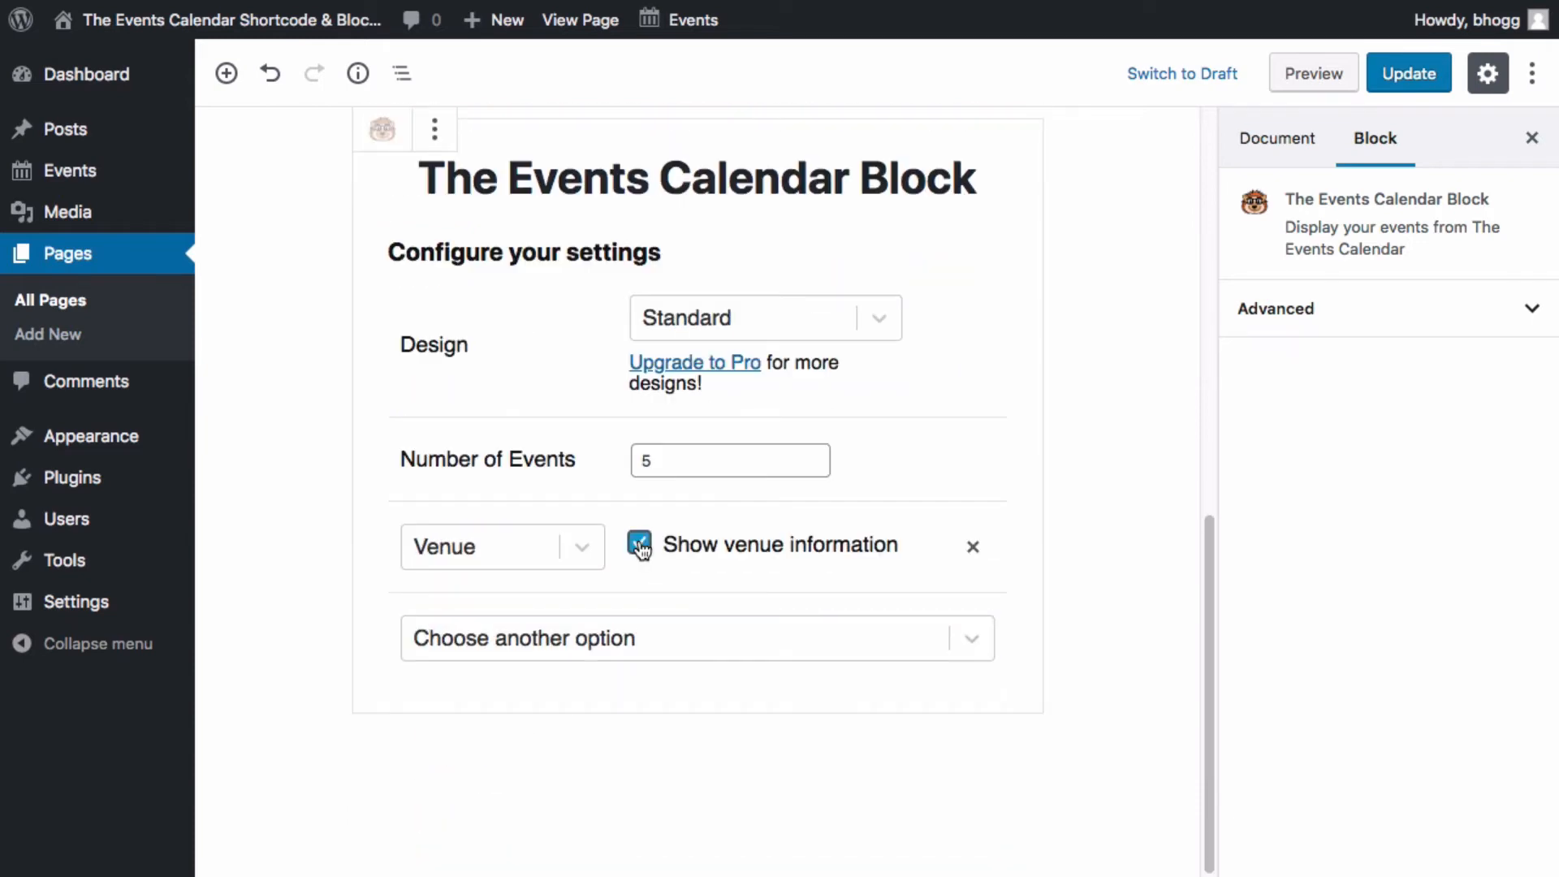
{"action": "left_click", "coordinate": [696, 638]}
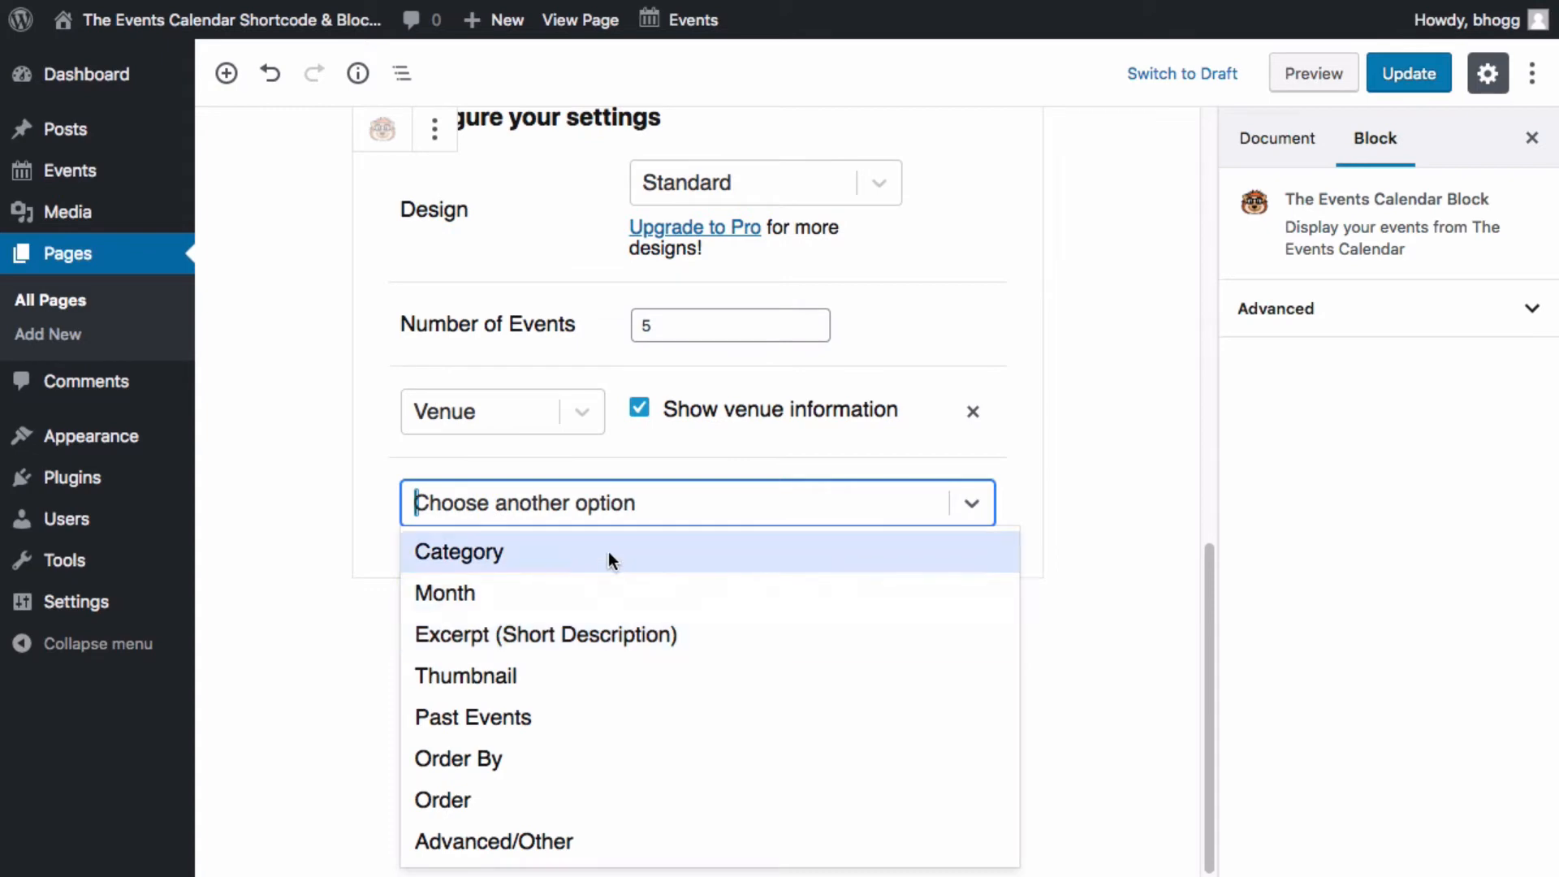
{"action": "left_click", "coordinate": [458, 552]}
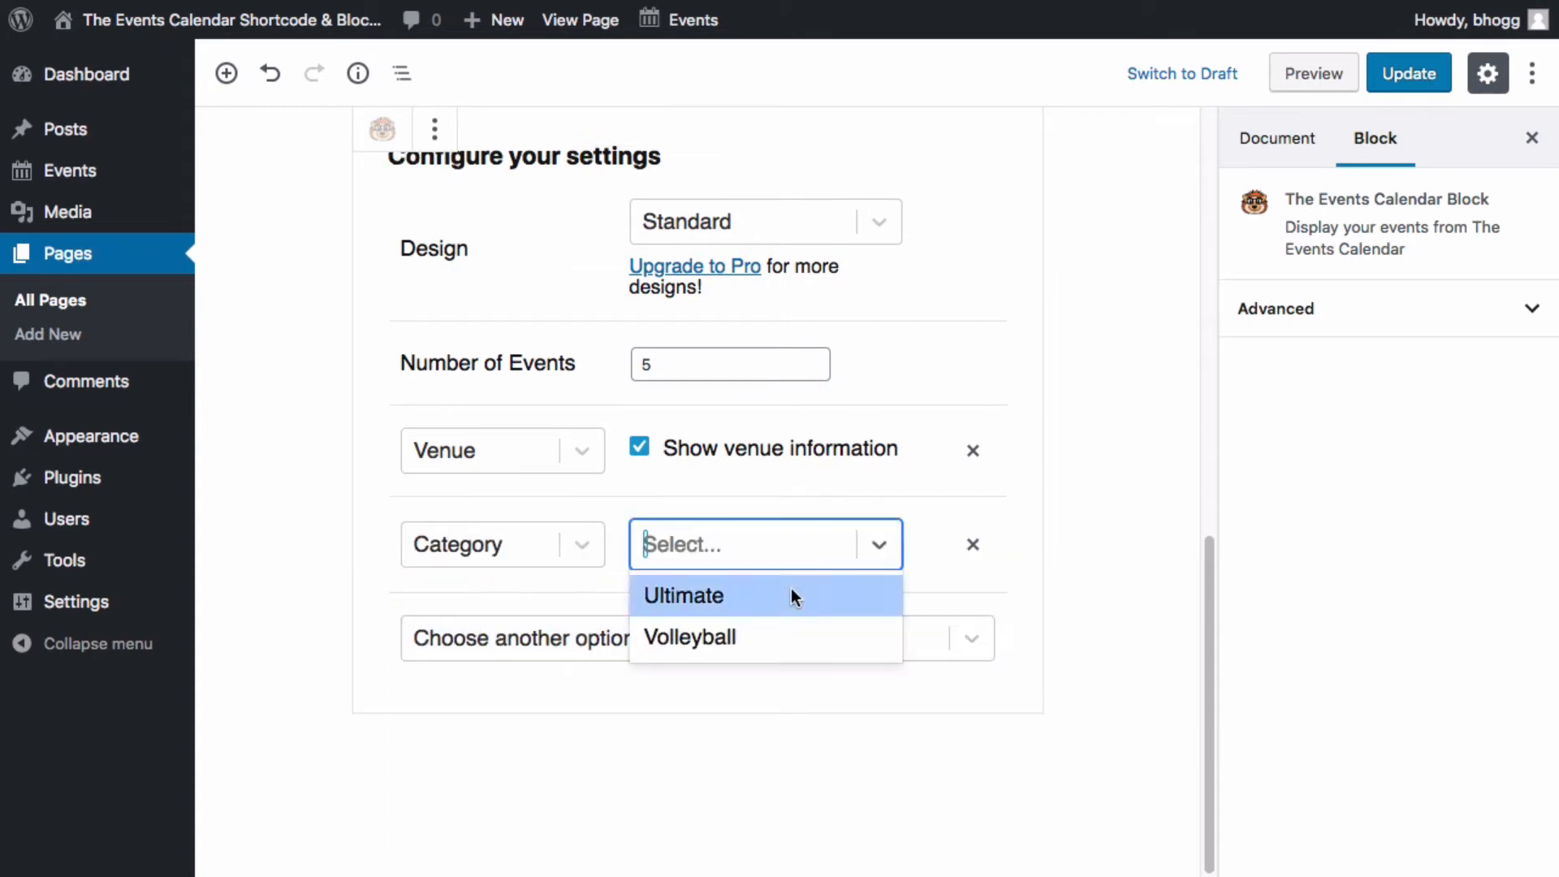
{"action": "left_click", "coordinate": [683, 594]}
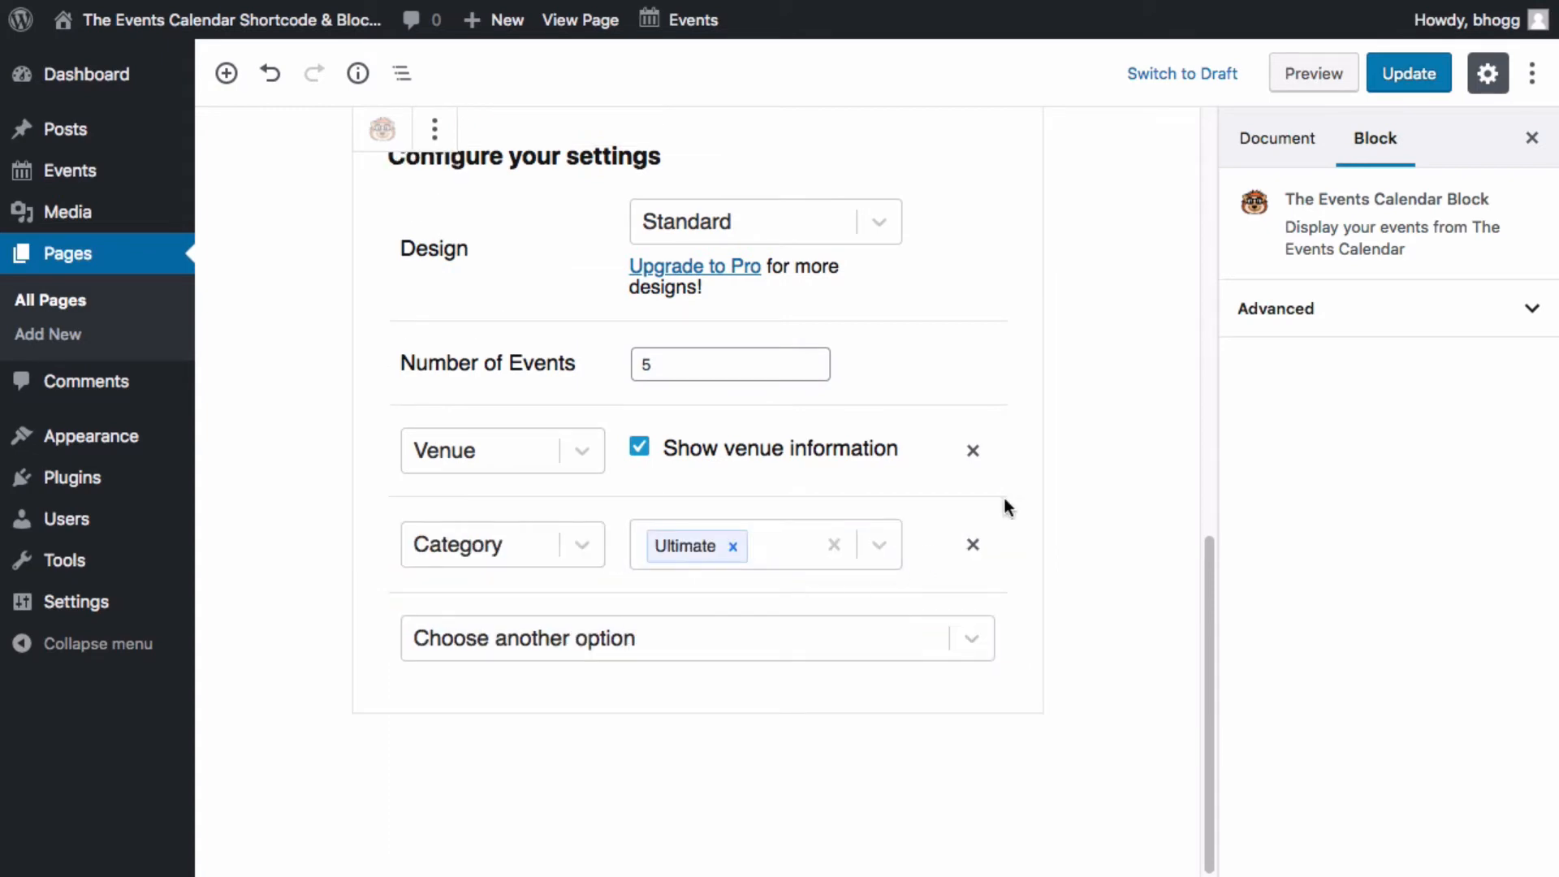
{"action": "left_click", "coordinate": [1408, 72]}
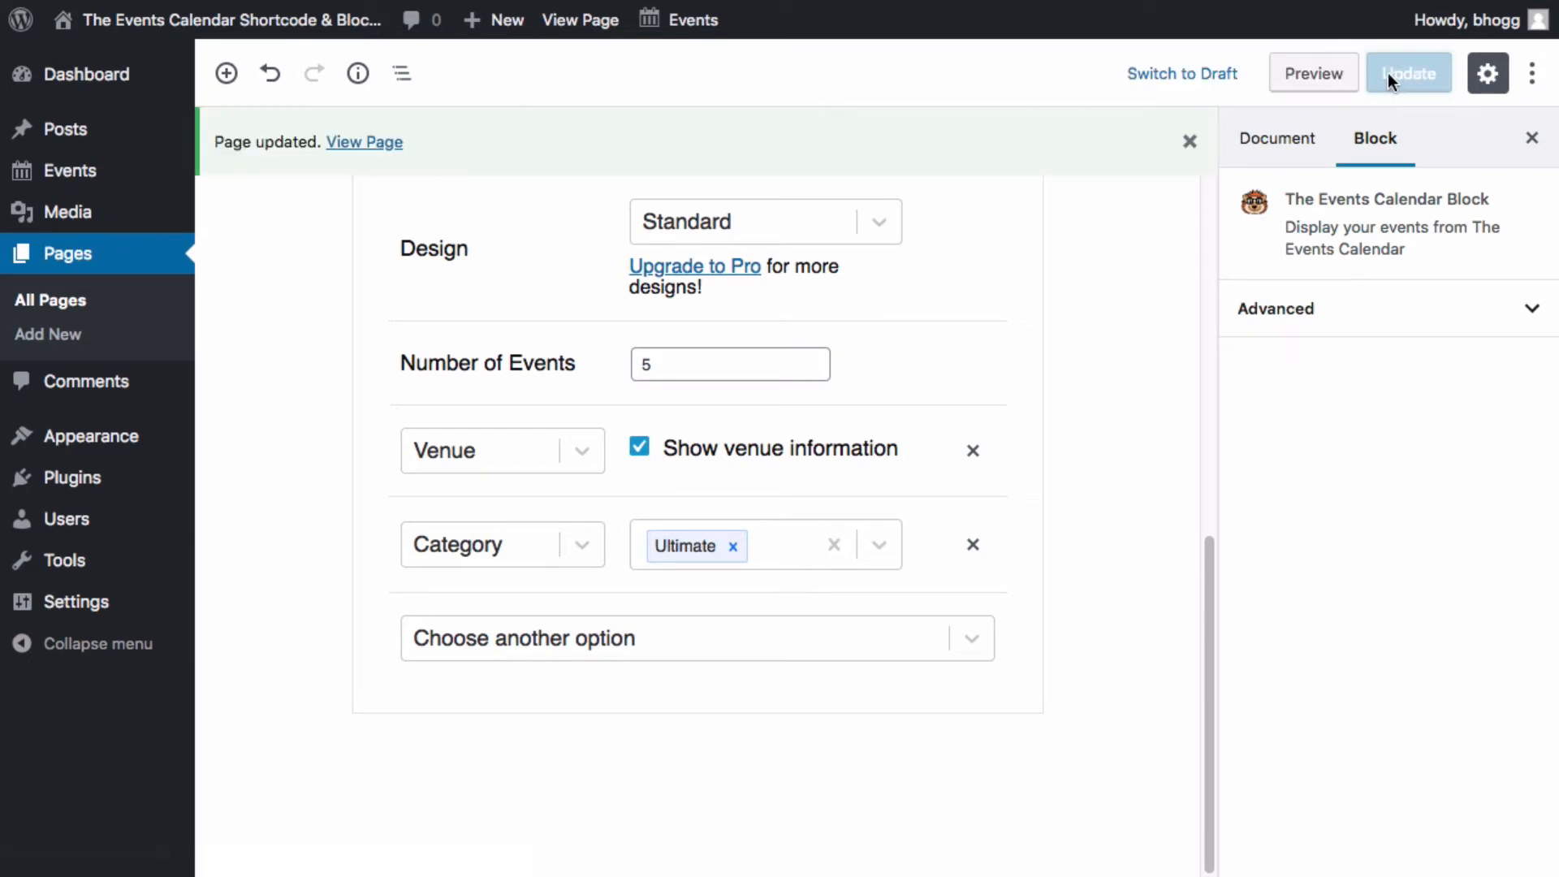
- View the updated Ultimate page's event list and open the Ultimate Pickup Night details
{"action": "left_click", "coordinate": [364, 141]}
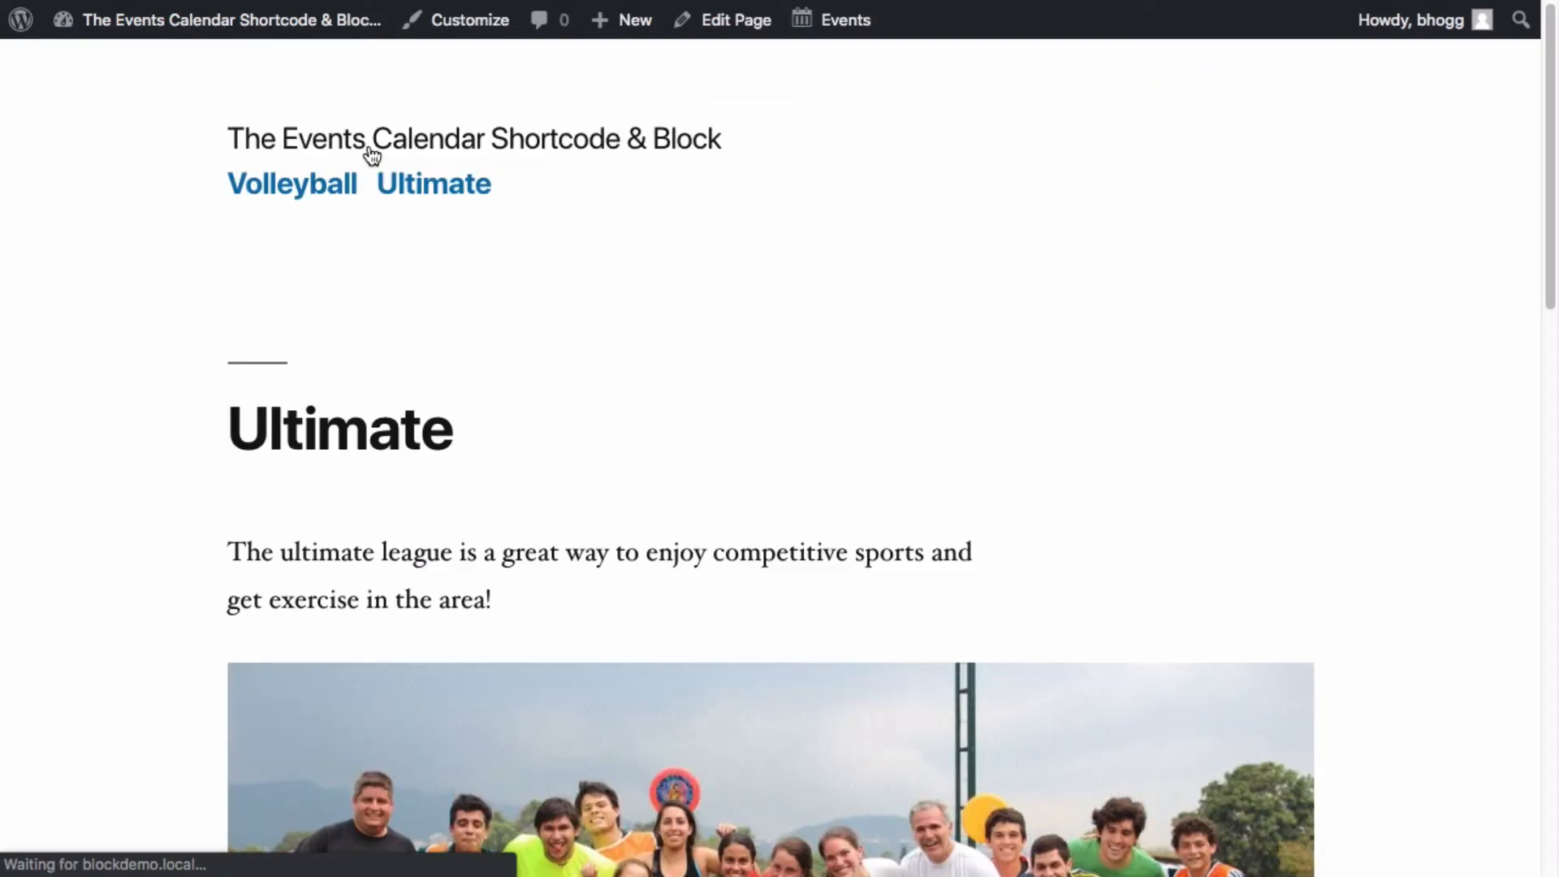
{"action": "scroll", "scroll_direction": "down", "scroll_amount": 3}
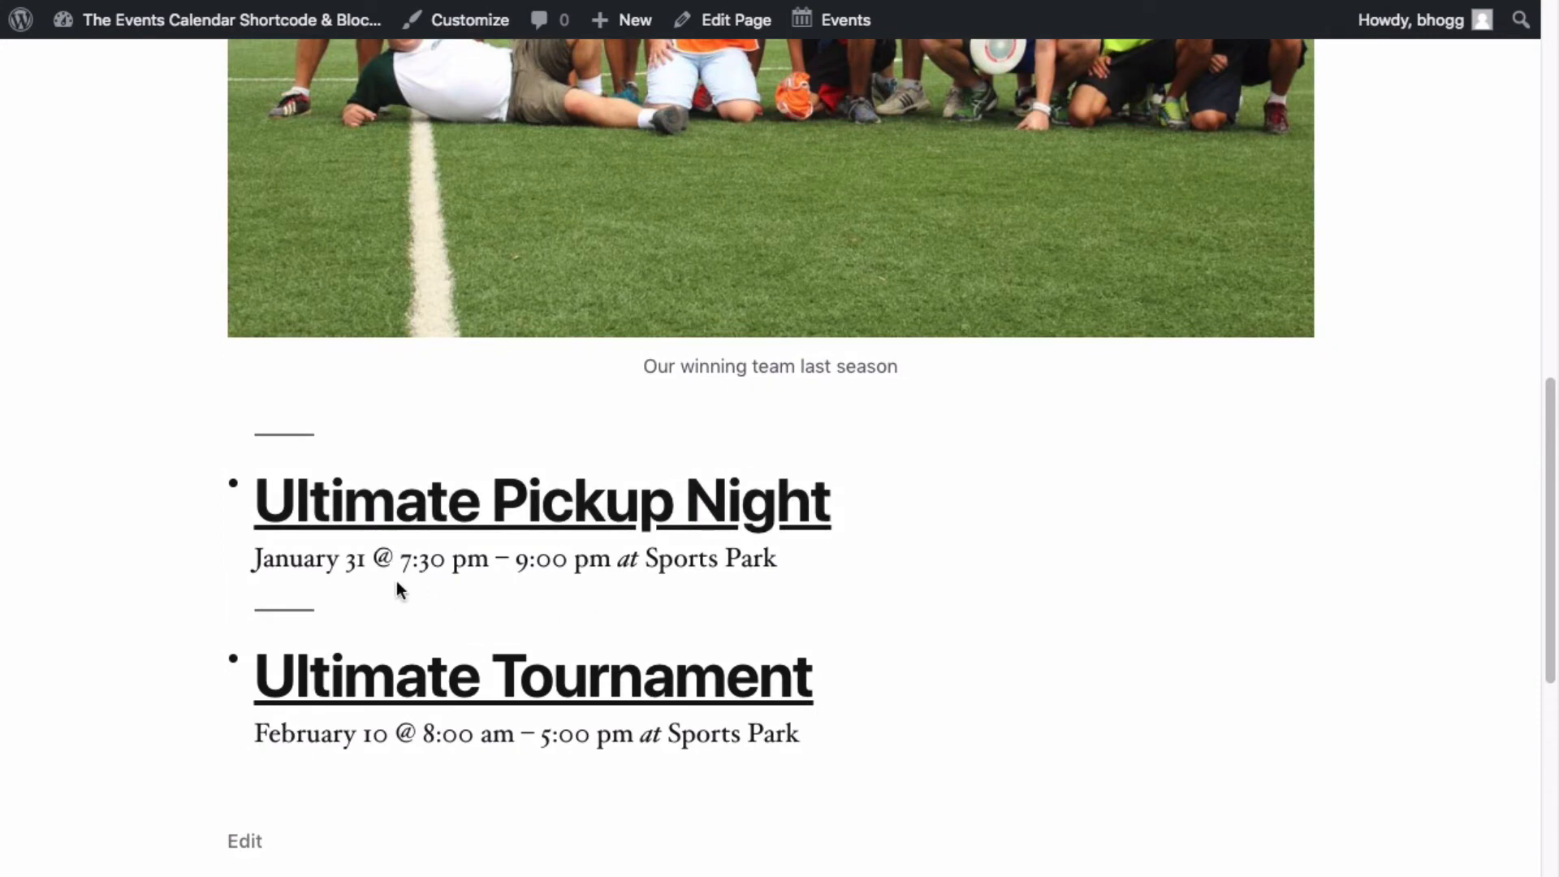
{"action": "left_click", "coordinate": [542, 500]}
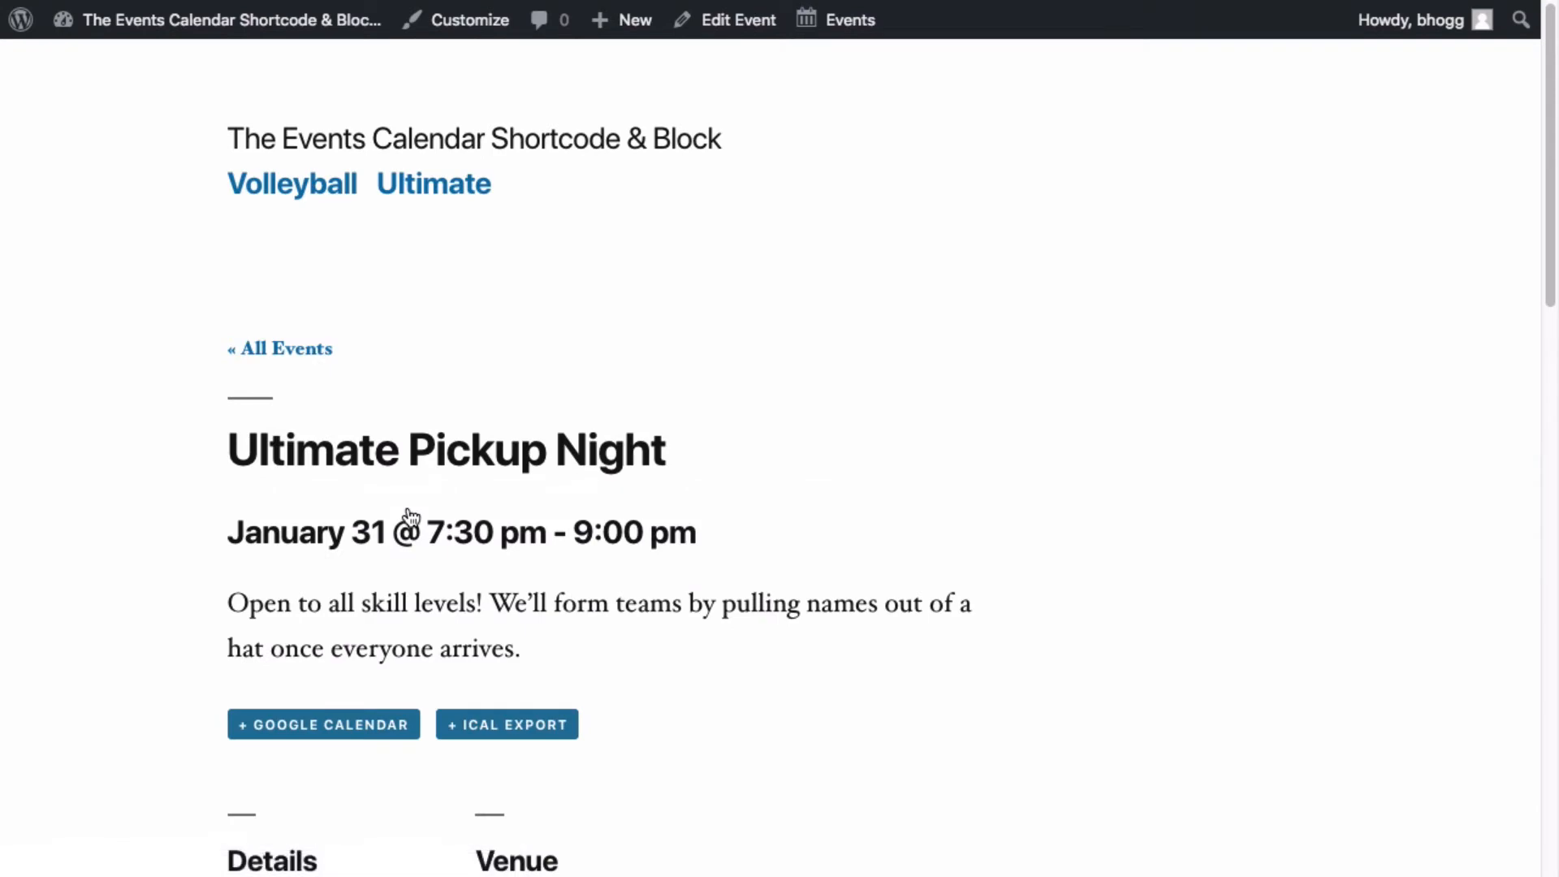
{"action": "scroll", "scroll_direction": "down", "scroll_amount": 3}
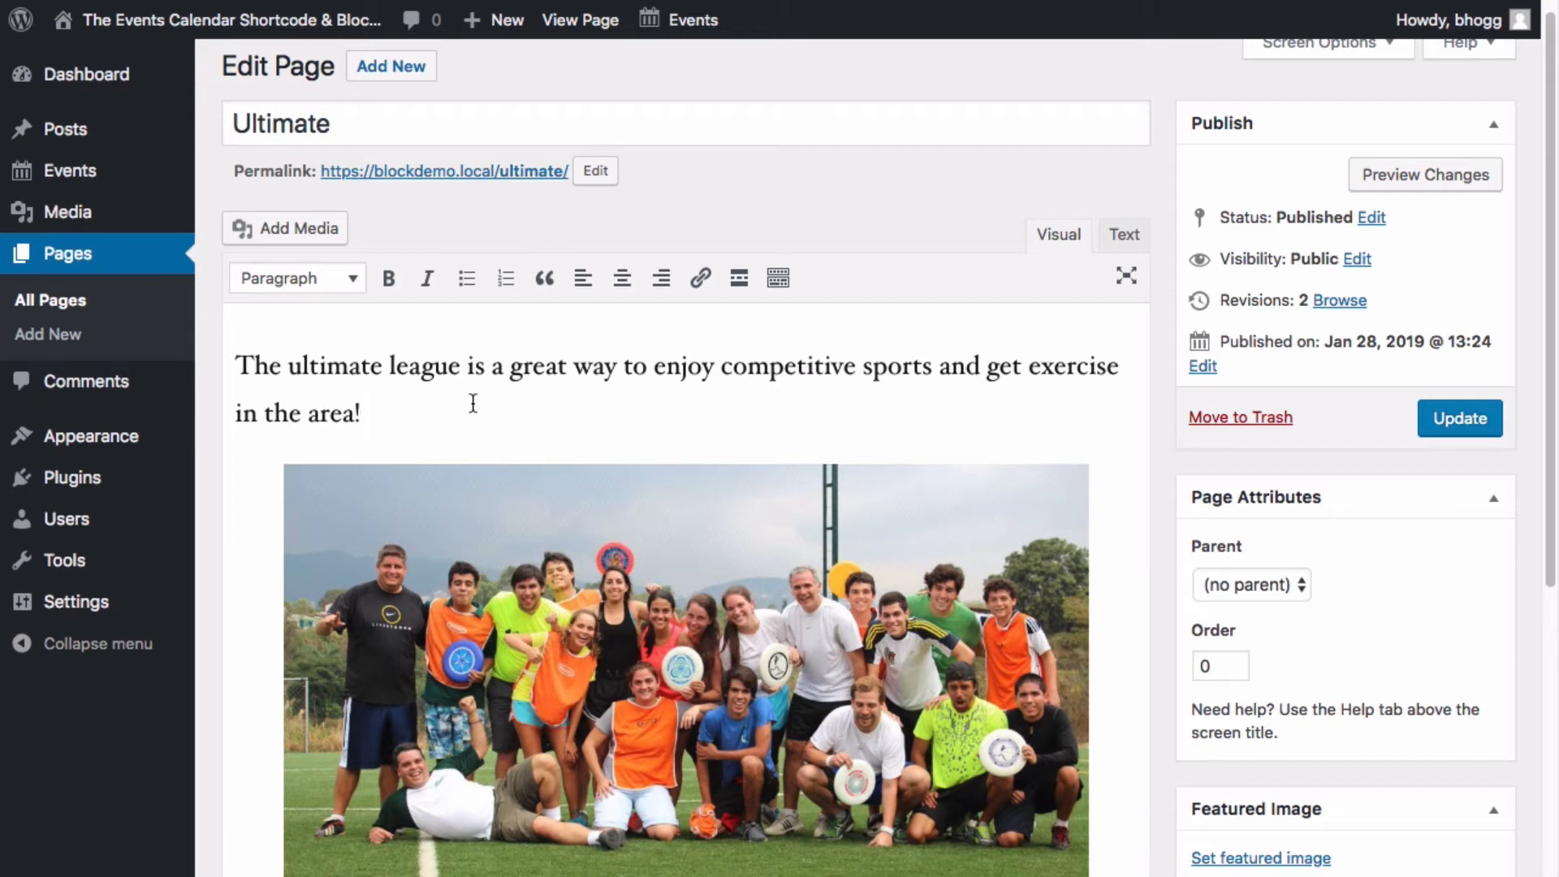
- Add [ecs-list-events cat='ultimate'] below the intro paragraph and update the page
{"action": "scroll", "scroll_direction": "down", "scroll_amount": 3}
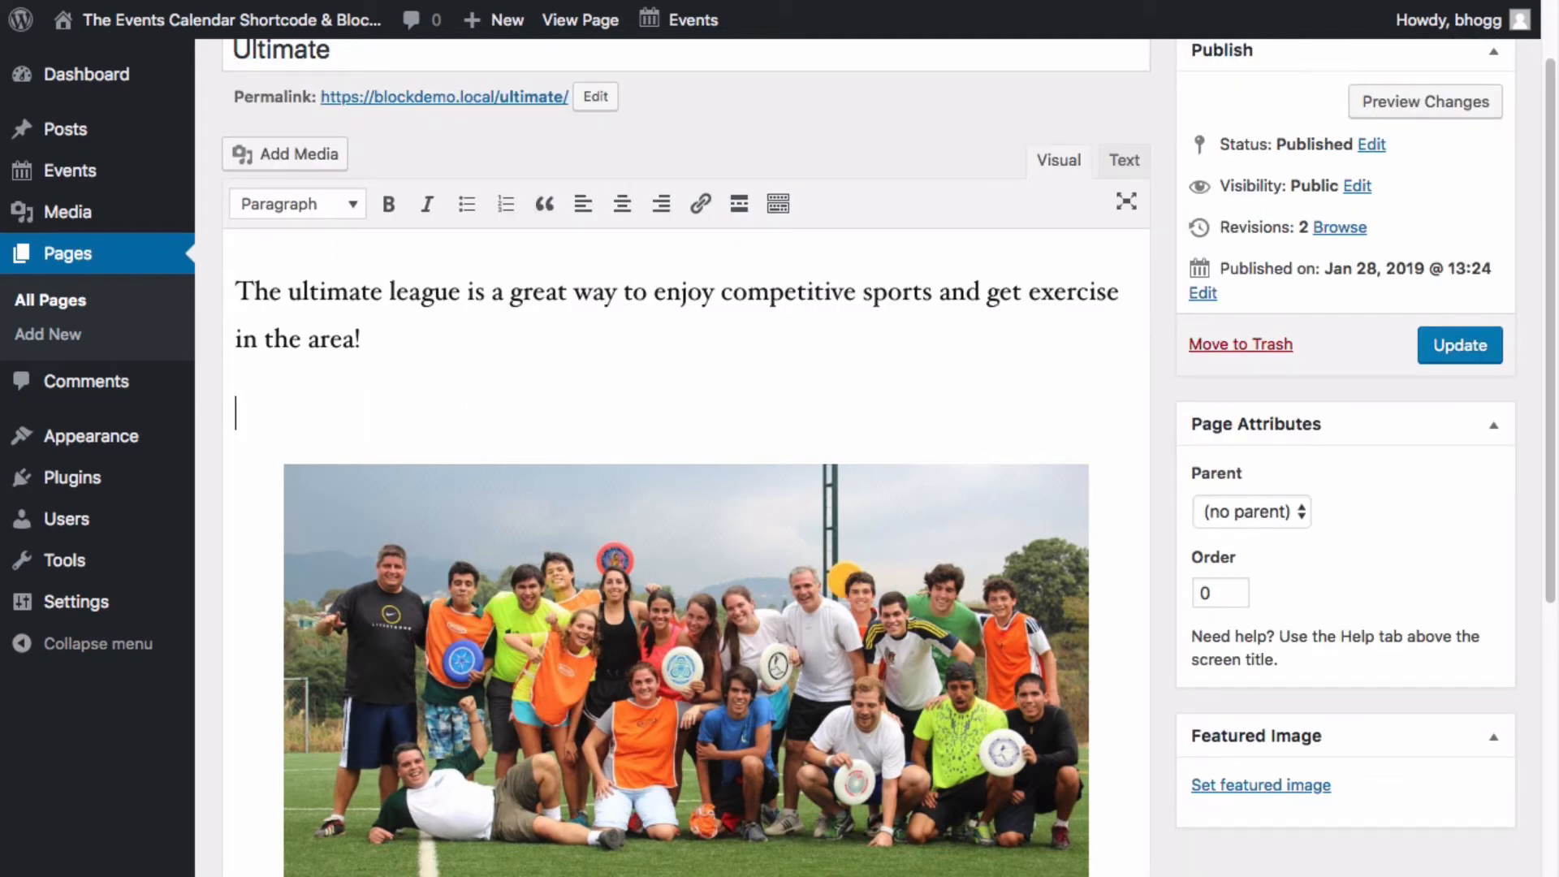
{"action": "type", "text": "ecs-1"}
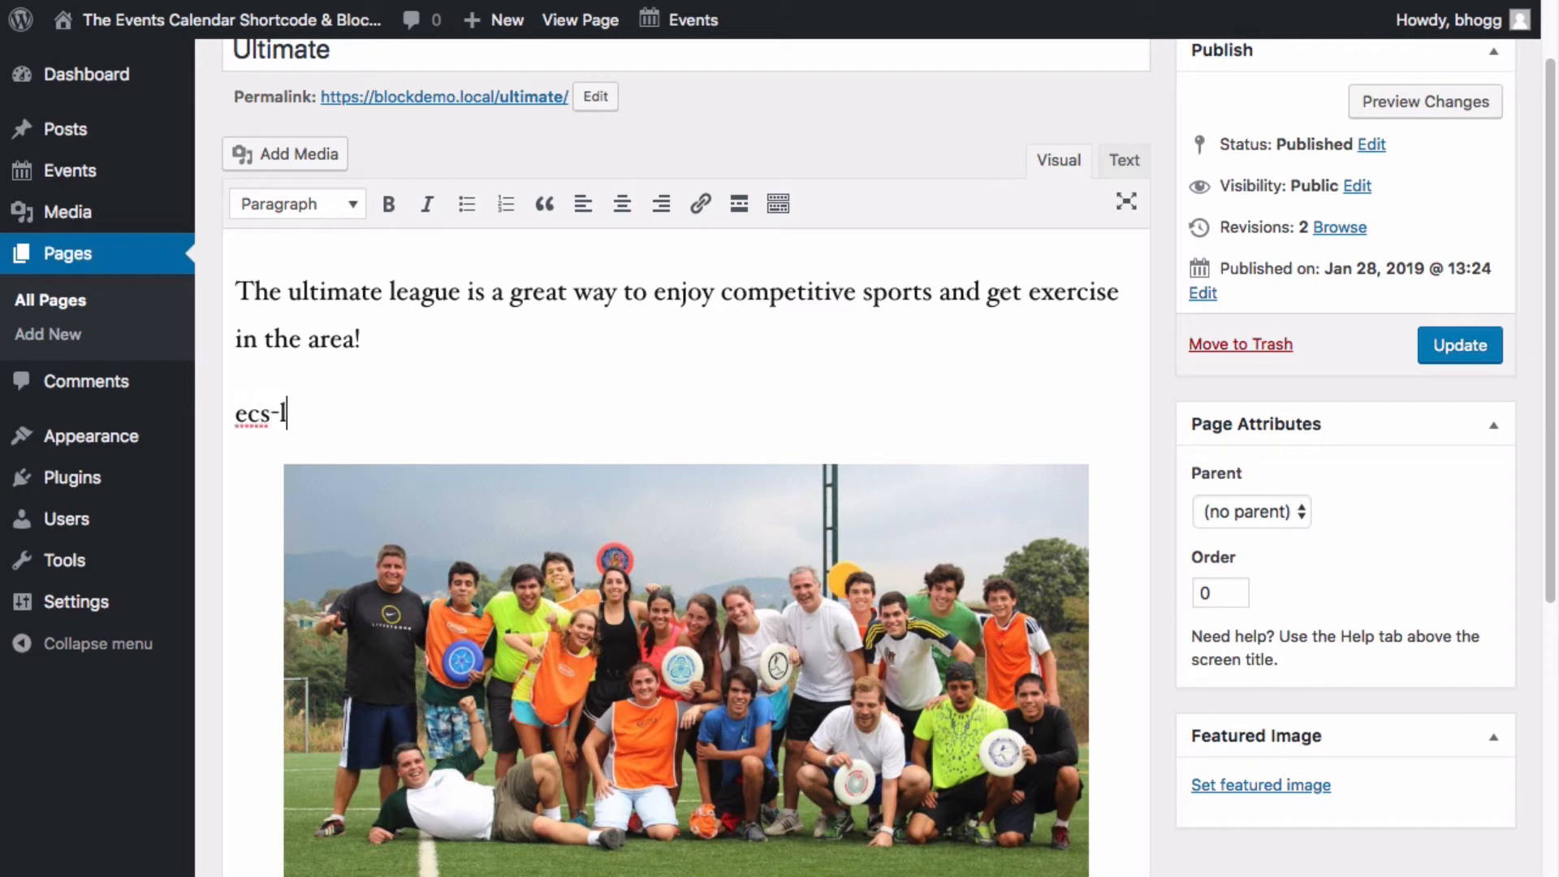
{"action": "type", "text": "ist-events"}
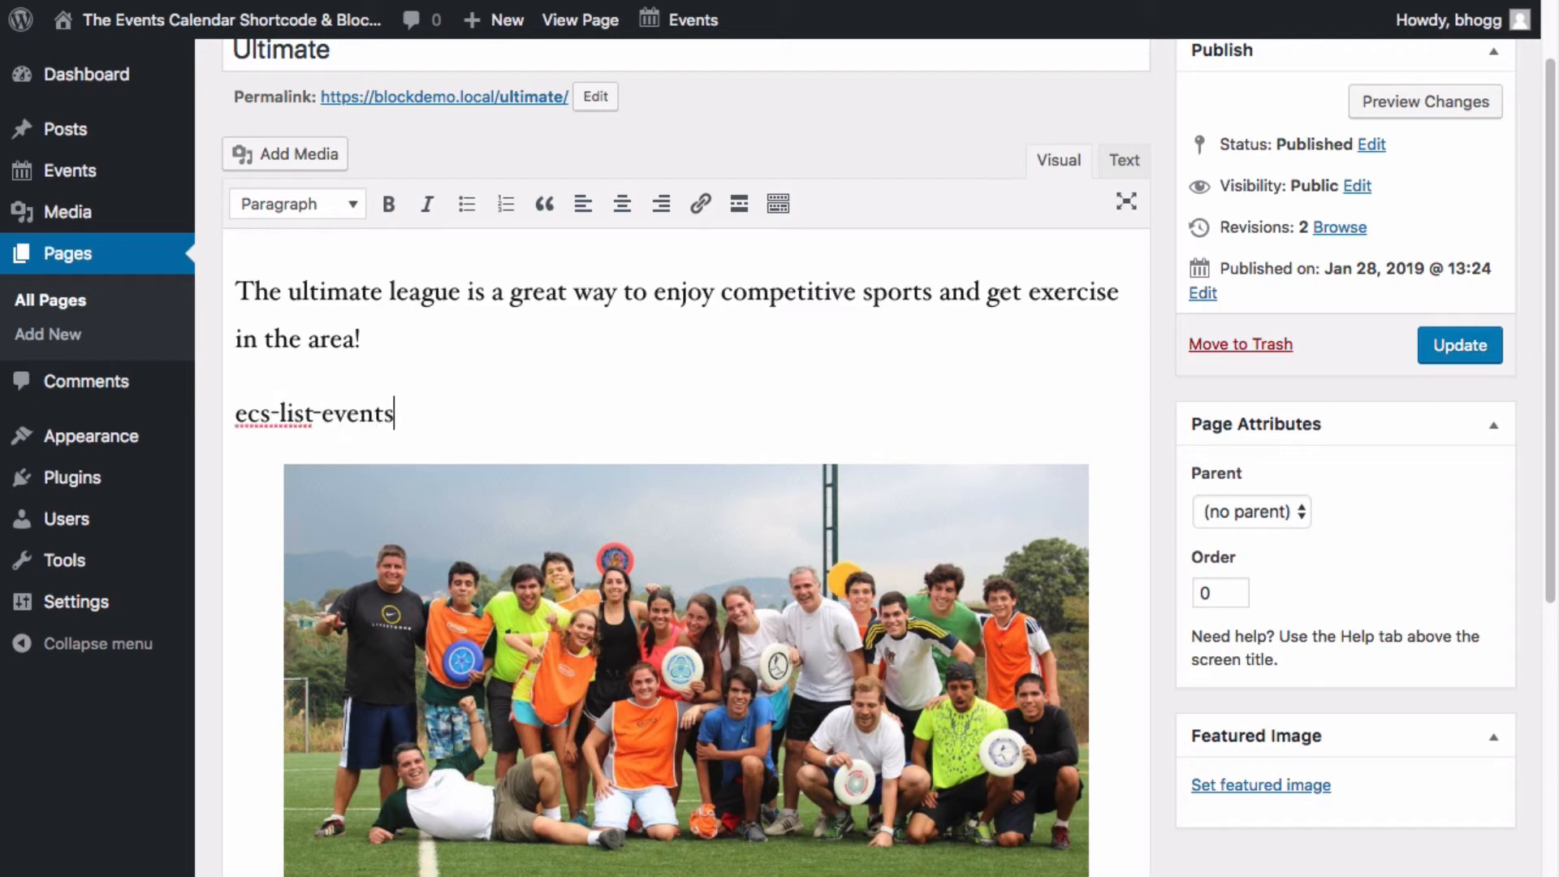
{"action": "type", "text": "[ecs-list-events]"}
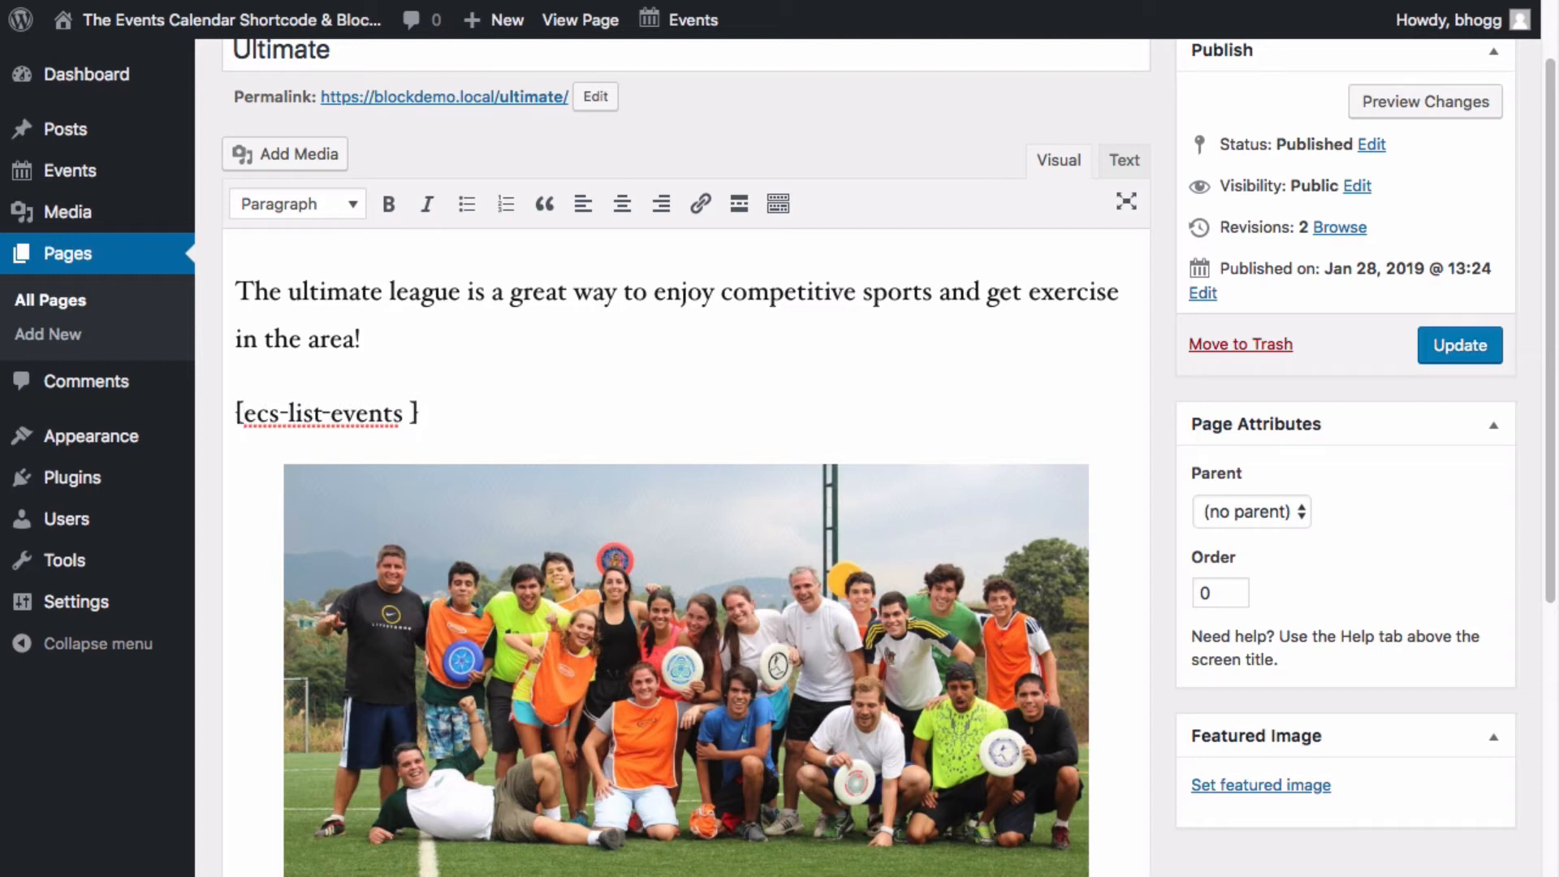
{"action": "type", "text": "cat='ultimate"}
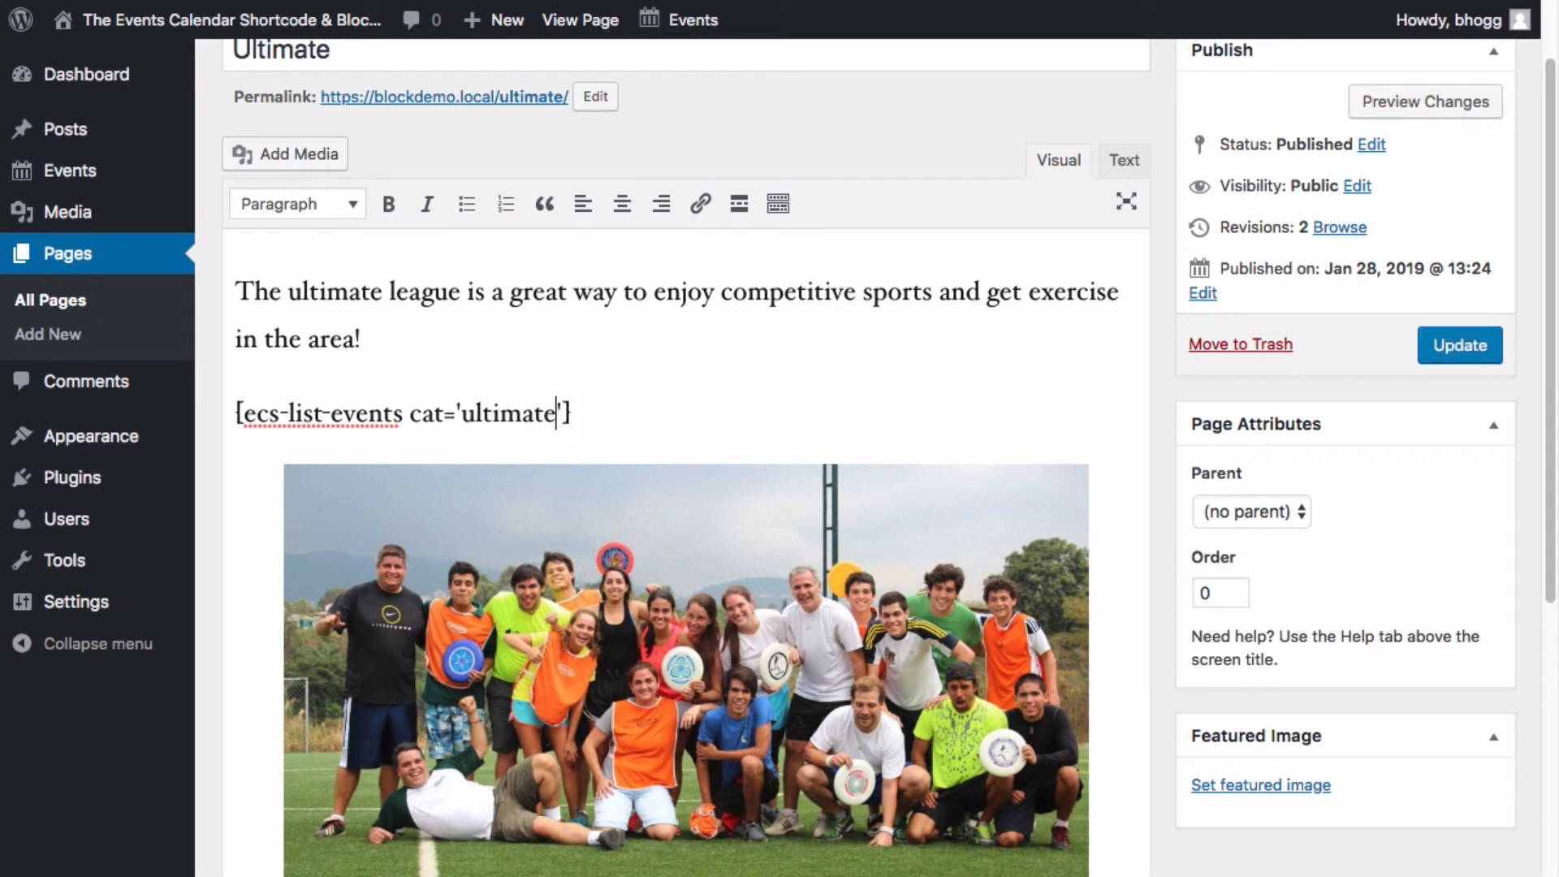
{"action": "left_click", "coordinate": [1459, 345]}
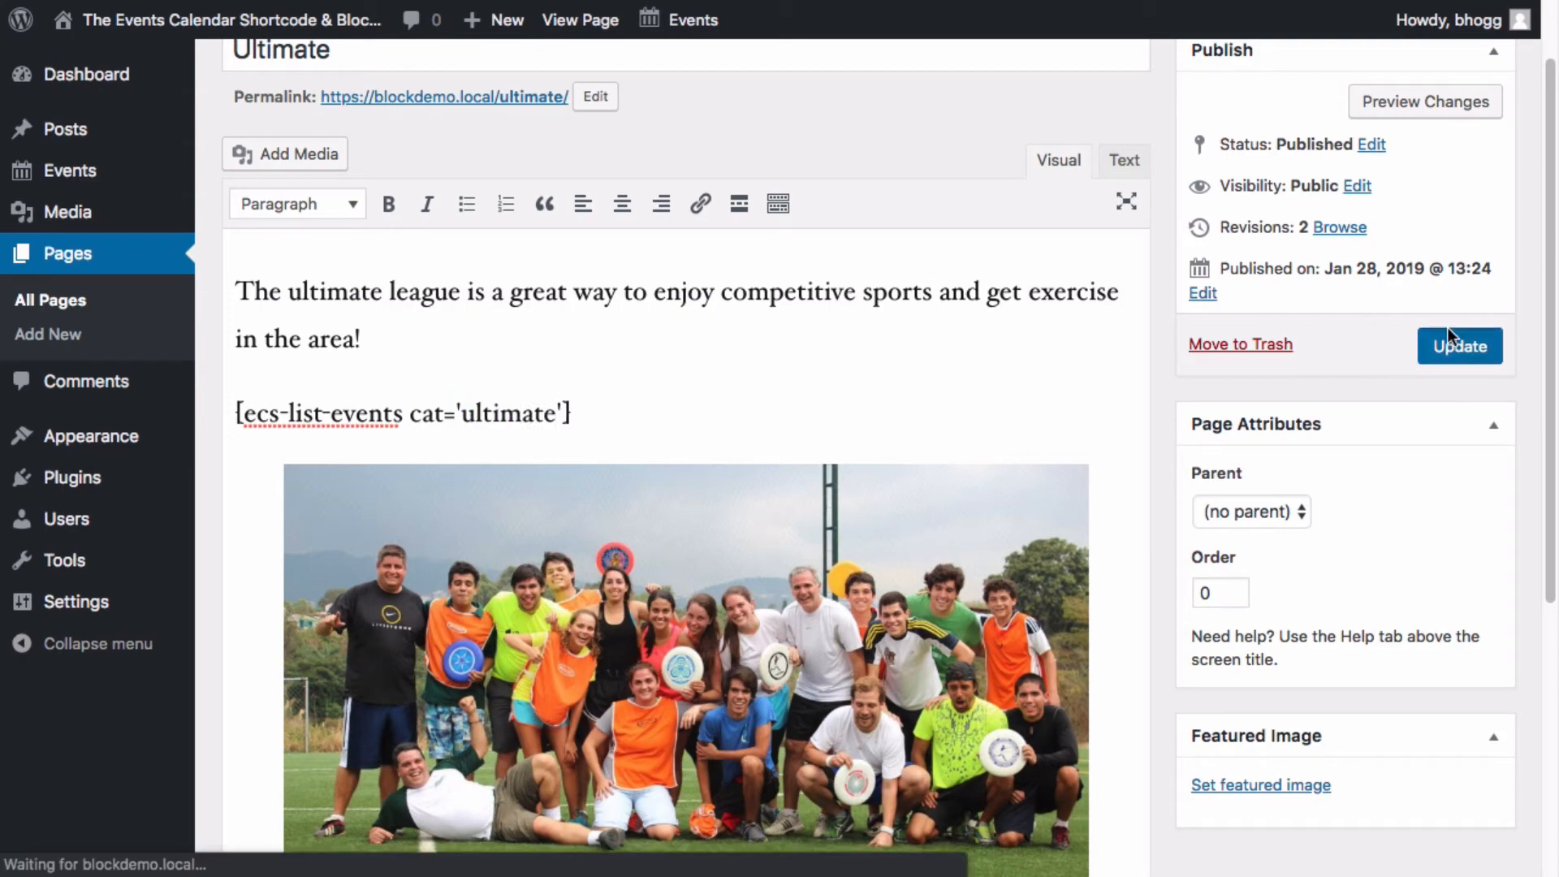
{"action": "left_click", "coordinate": [1459, 346]}
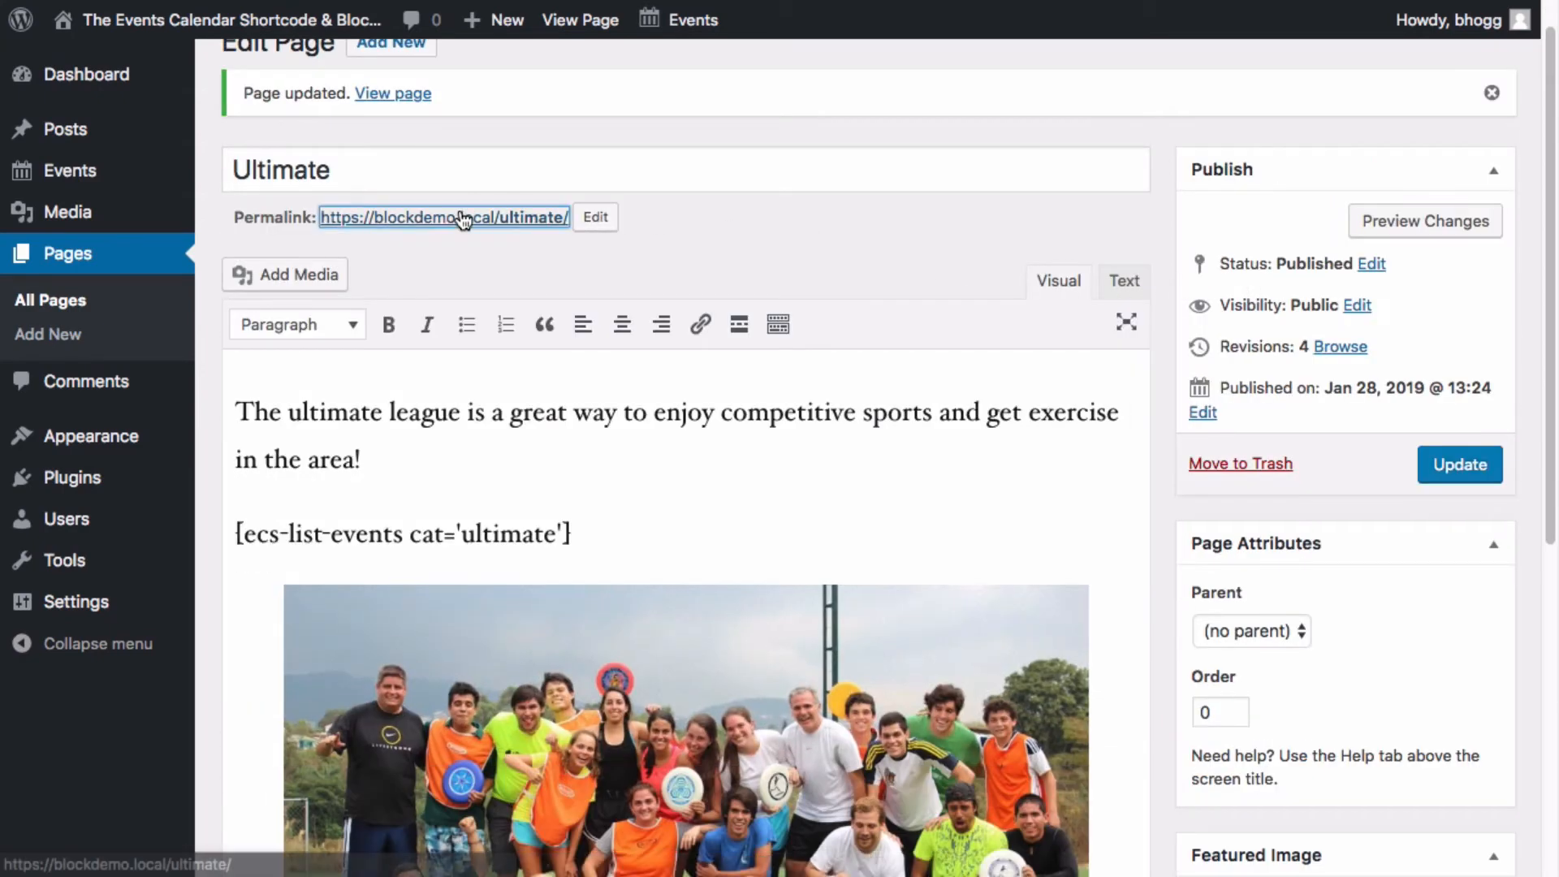
- Review the live Ultimate page's Pickup Night and Tournament listings, then go to Volleyball
{"action": "left_click", "coordinate": [393, 92]}
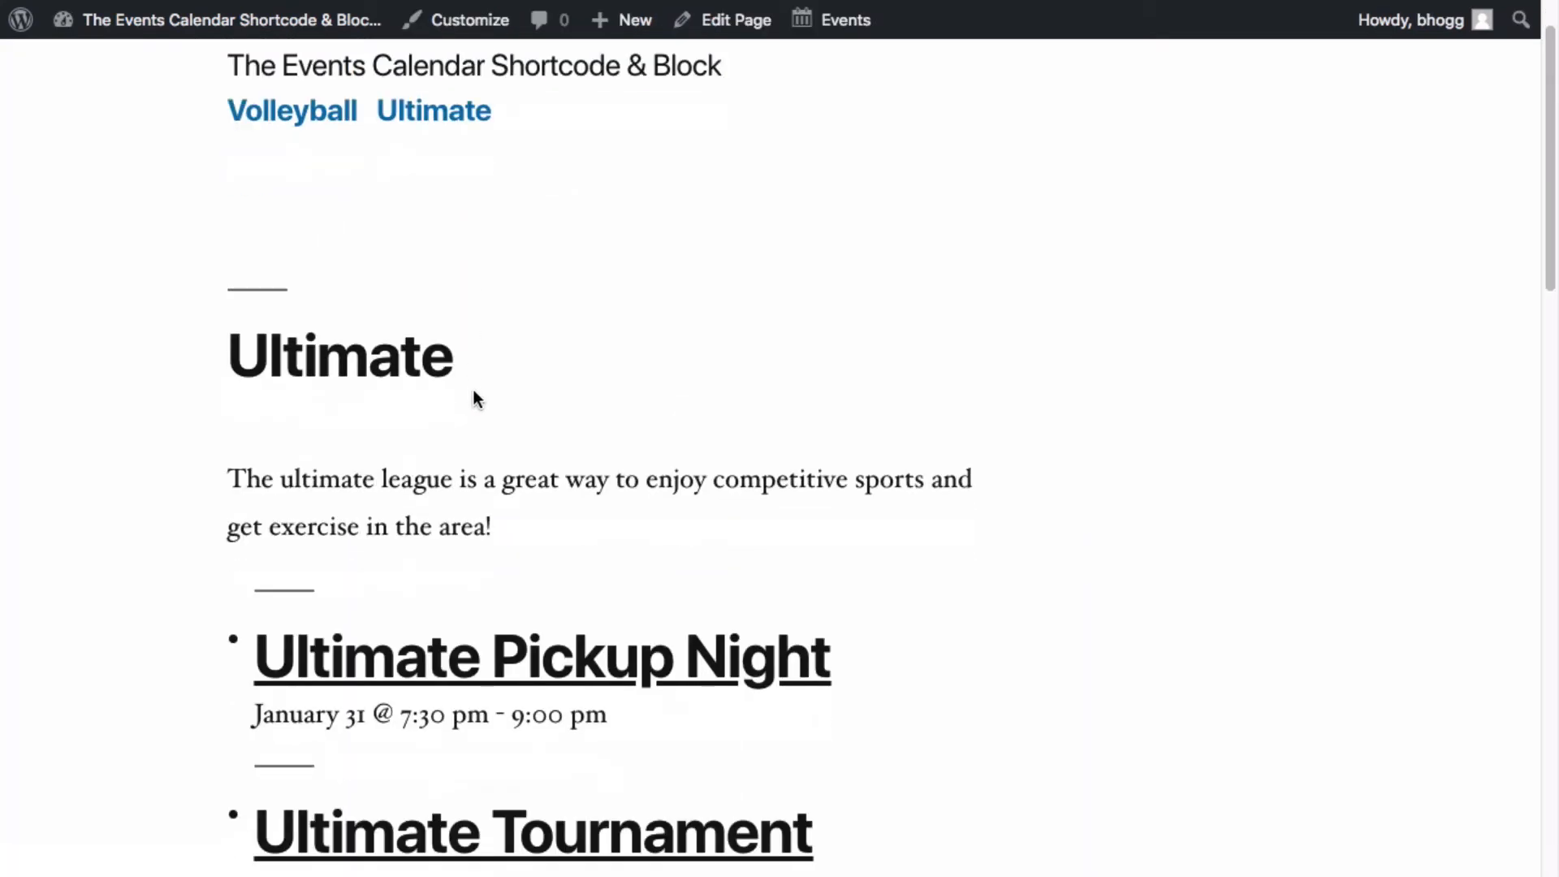
{"action": "scroll", "scroll_direction": "down", "scroll_amount": 3}
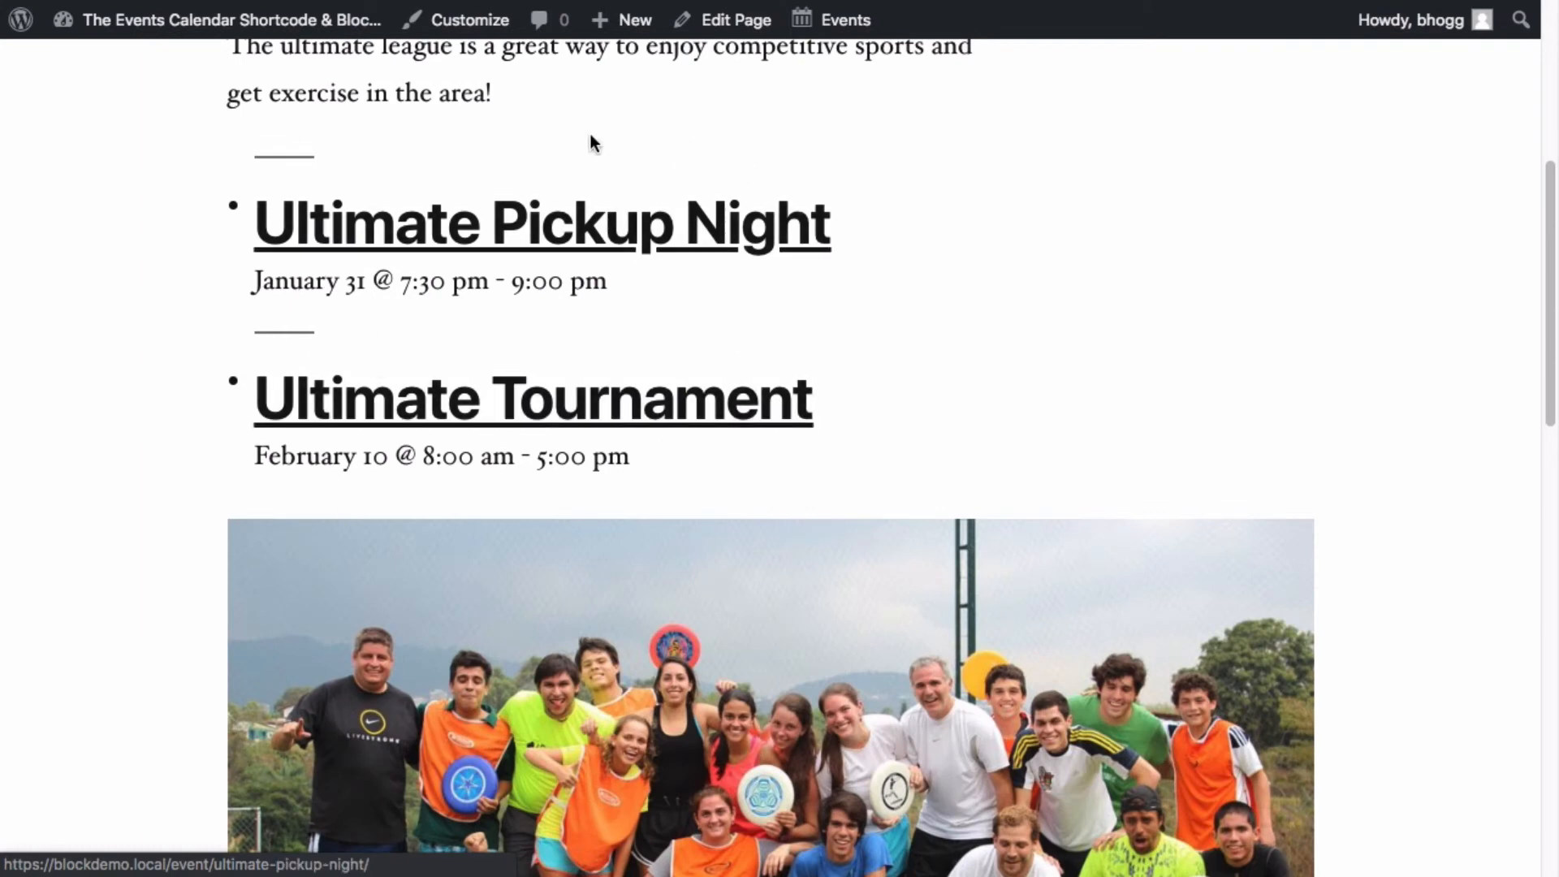
{"action": "mouse_move", "coordinate": [878, 504]}
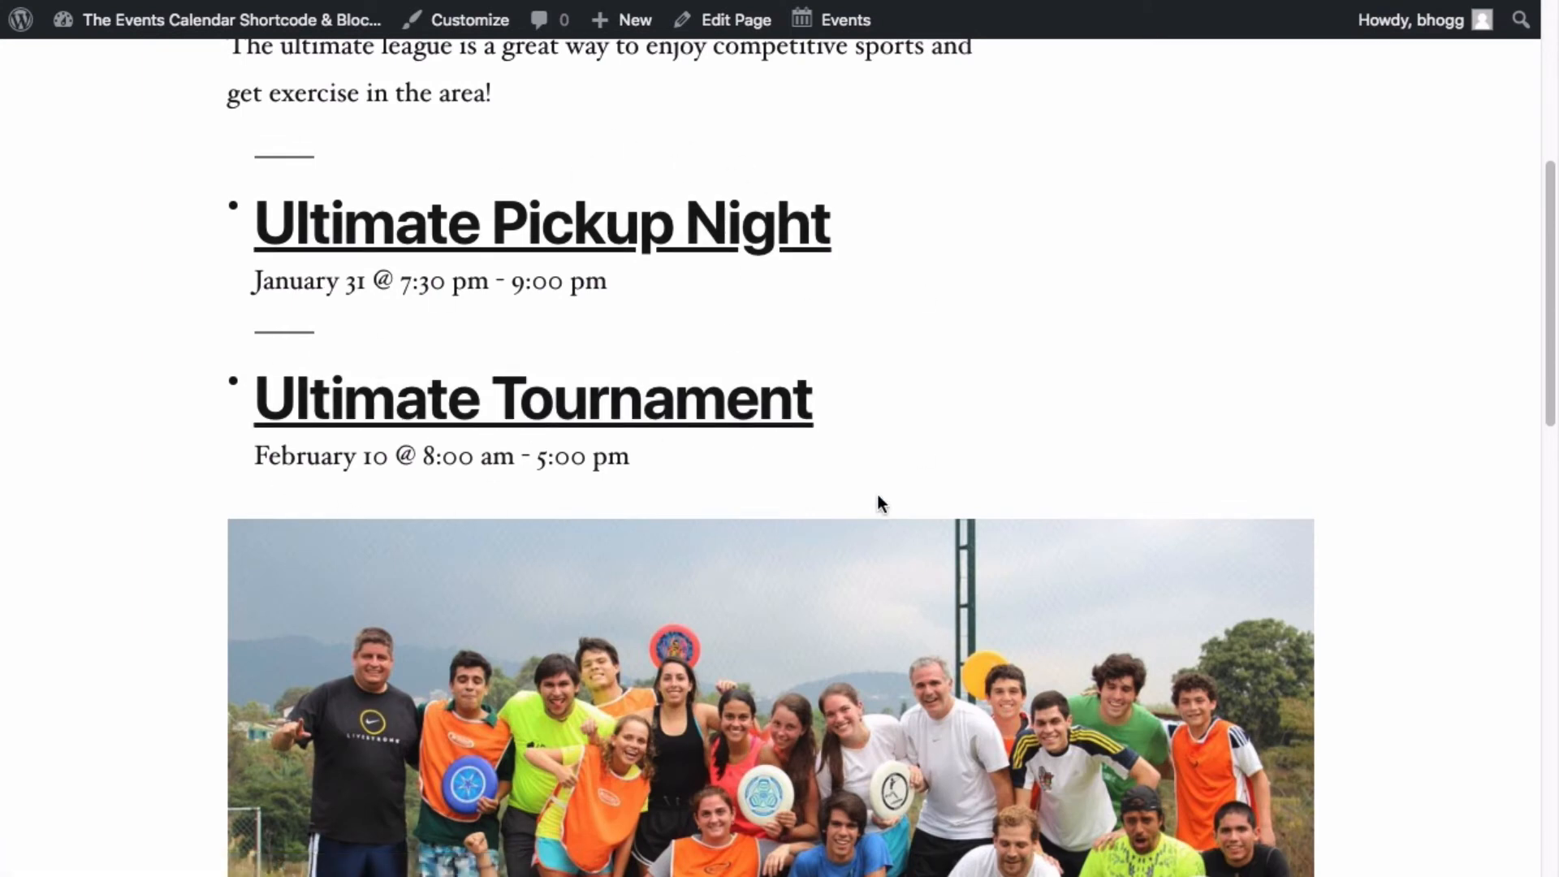
{"action": "scroll", "scroll_direction": "up", "scroll_amount": 3}
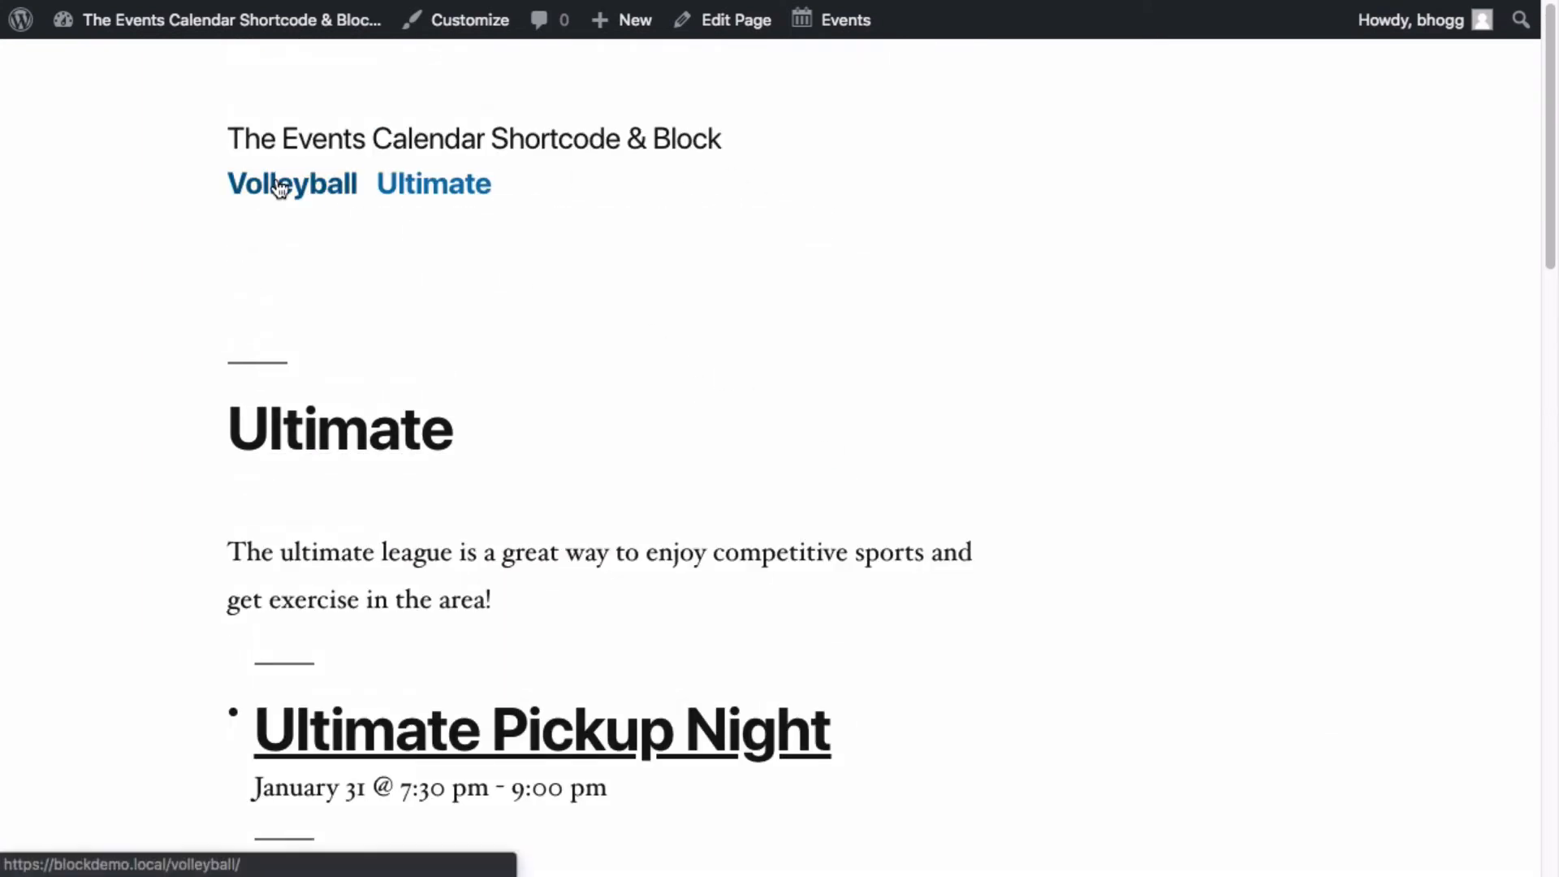
{"action": "left_click", "coordinate": [292, 184]}
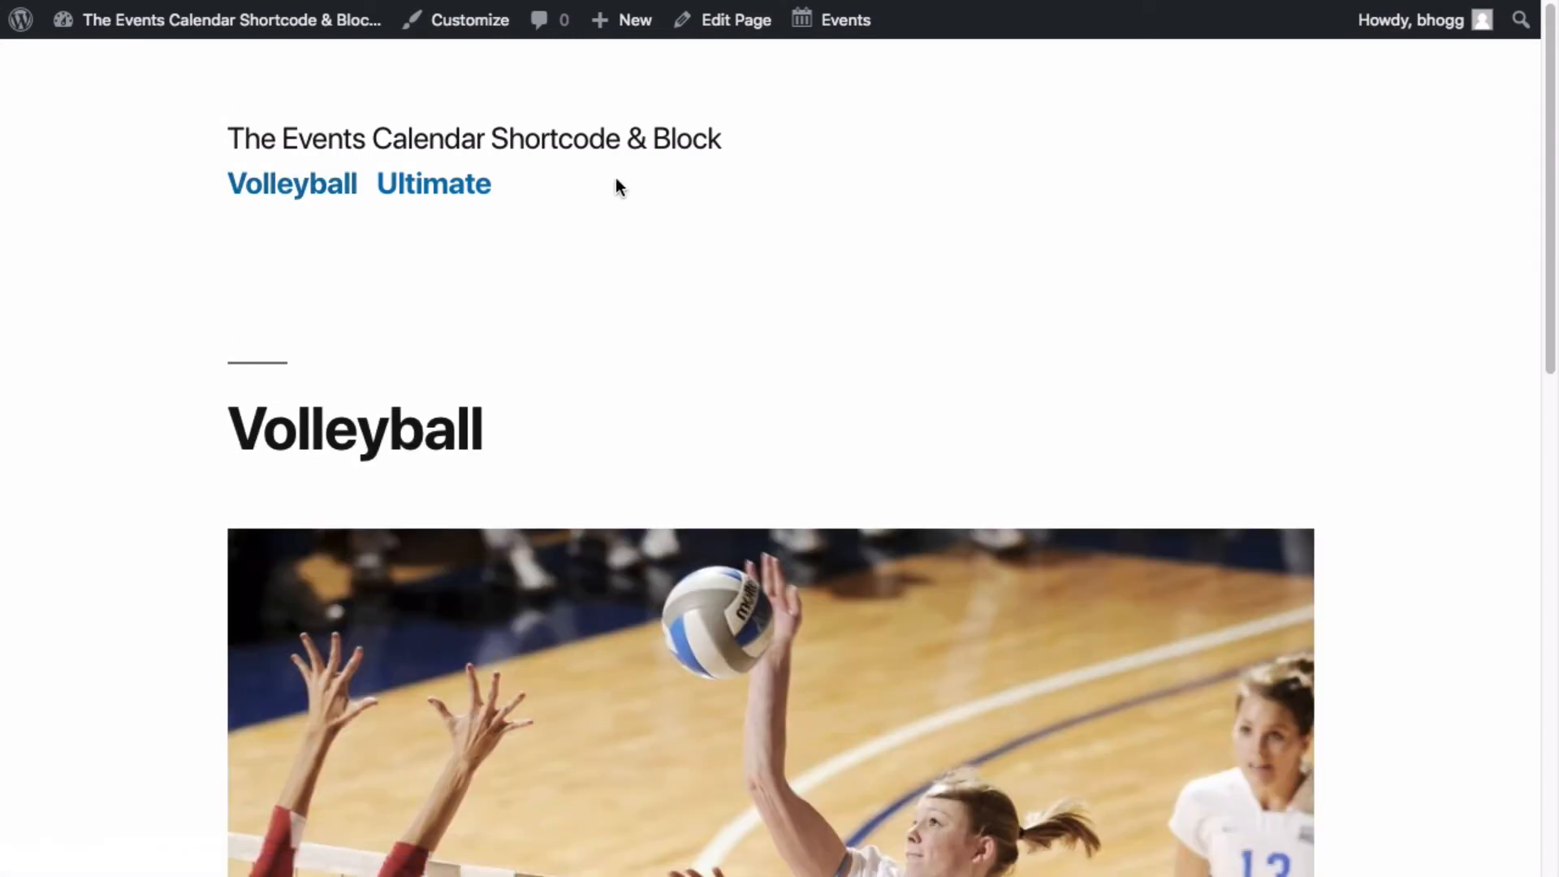
- Open the Volleyball page and insert The Events Calendar Block via /ev
{"action": "left_click", "coordinate": [736, 19]}
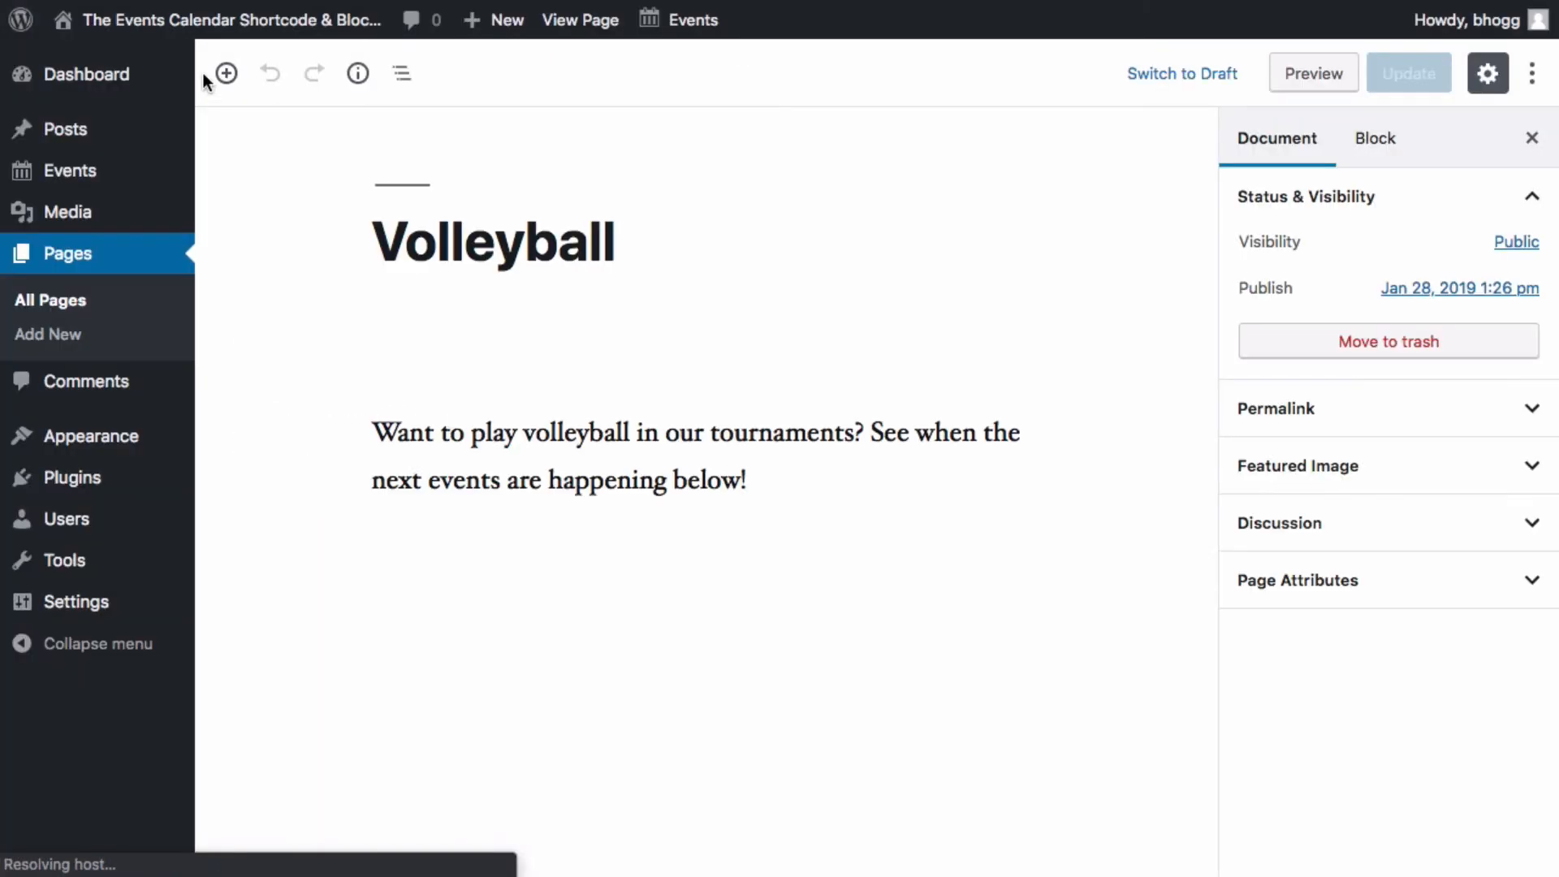
{"action": "left_click", "coordinate": [226, 72]}
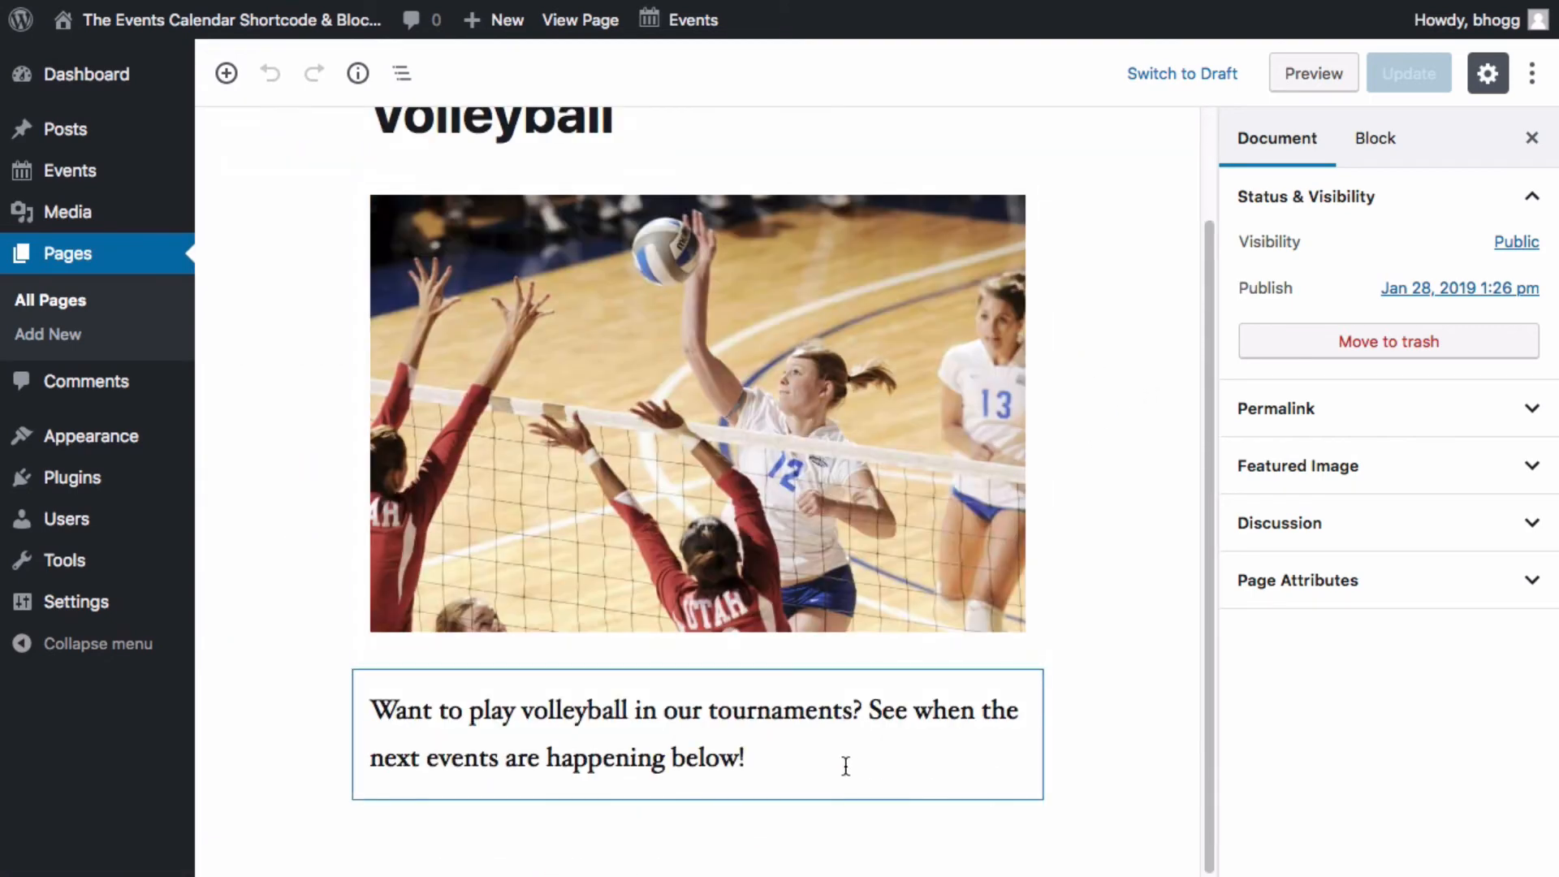
{"action": "left_click", "coordinate": [696, 735]}
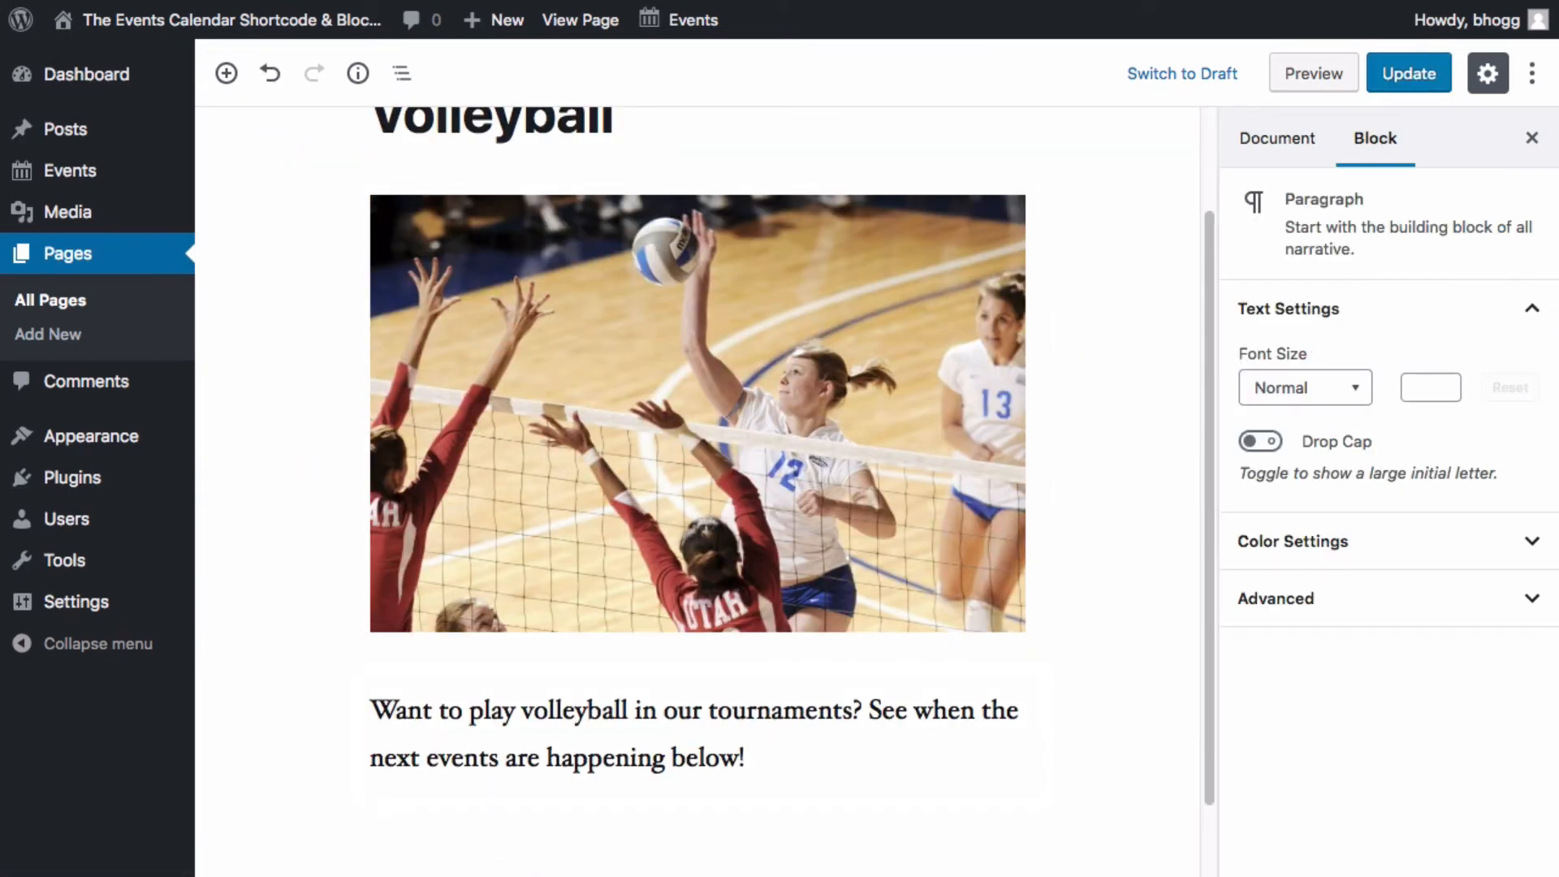
{"action": "type", "text": "/ev"}
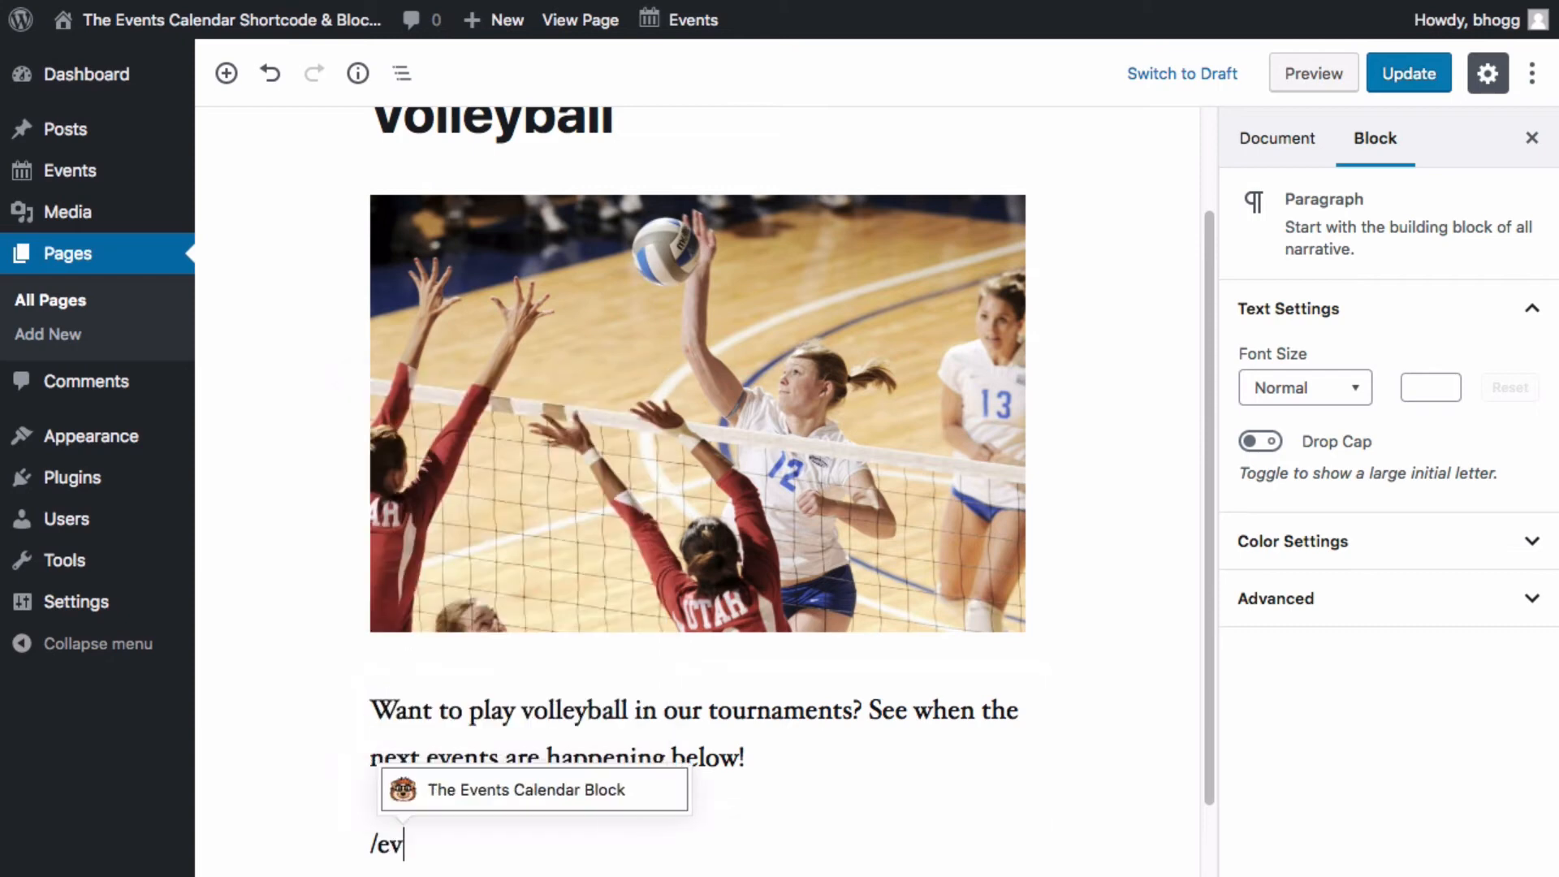
{"action": "left_click", "coordinate": [528, 788]}
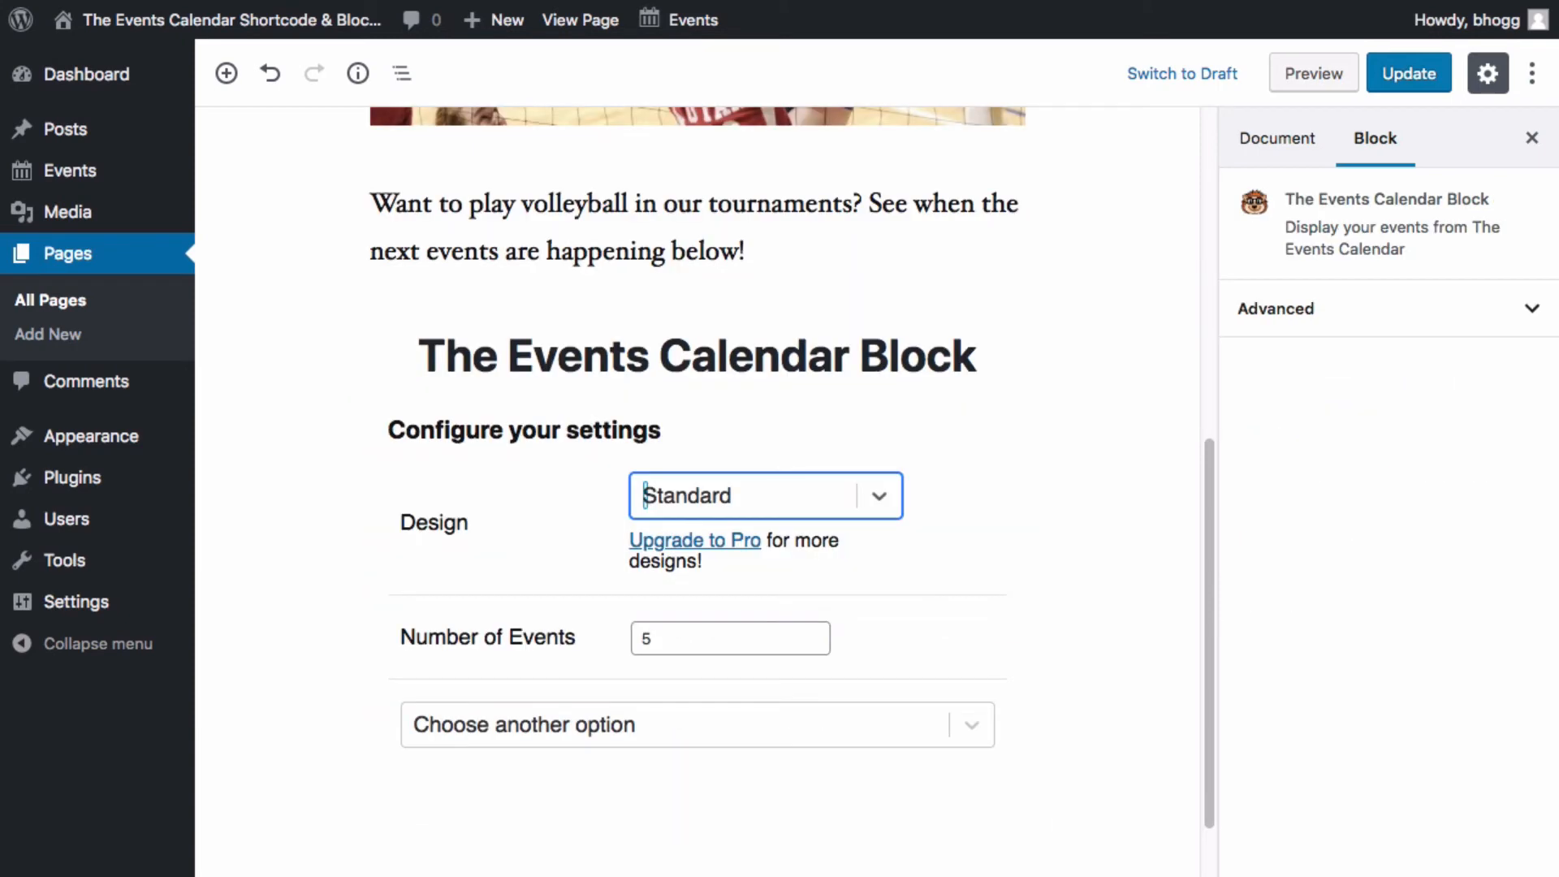
- Filter the block to the Volleyball category, add venue details, and update the page
{"action": "left_click", "coordinate": [696, 723]}
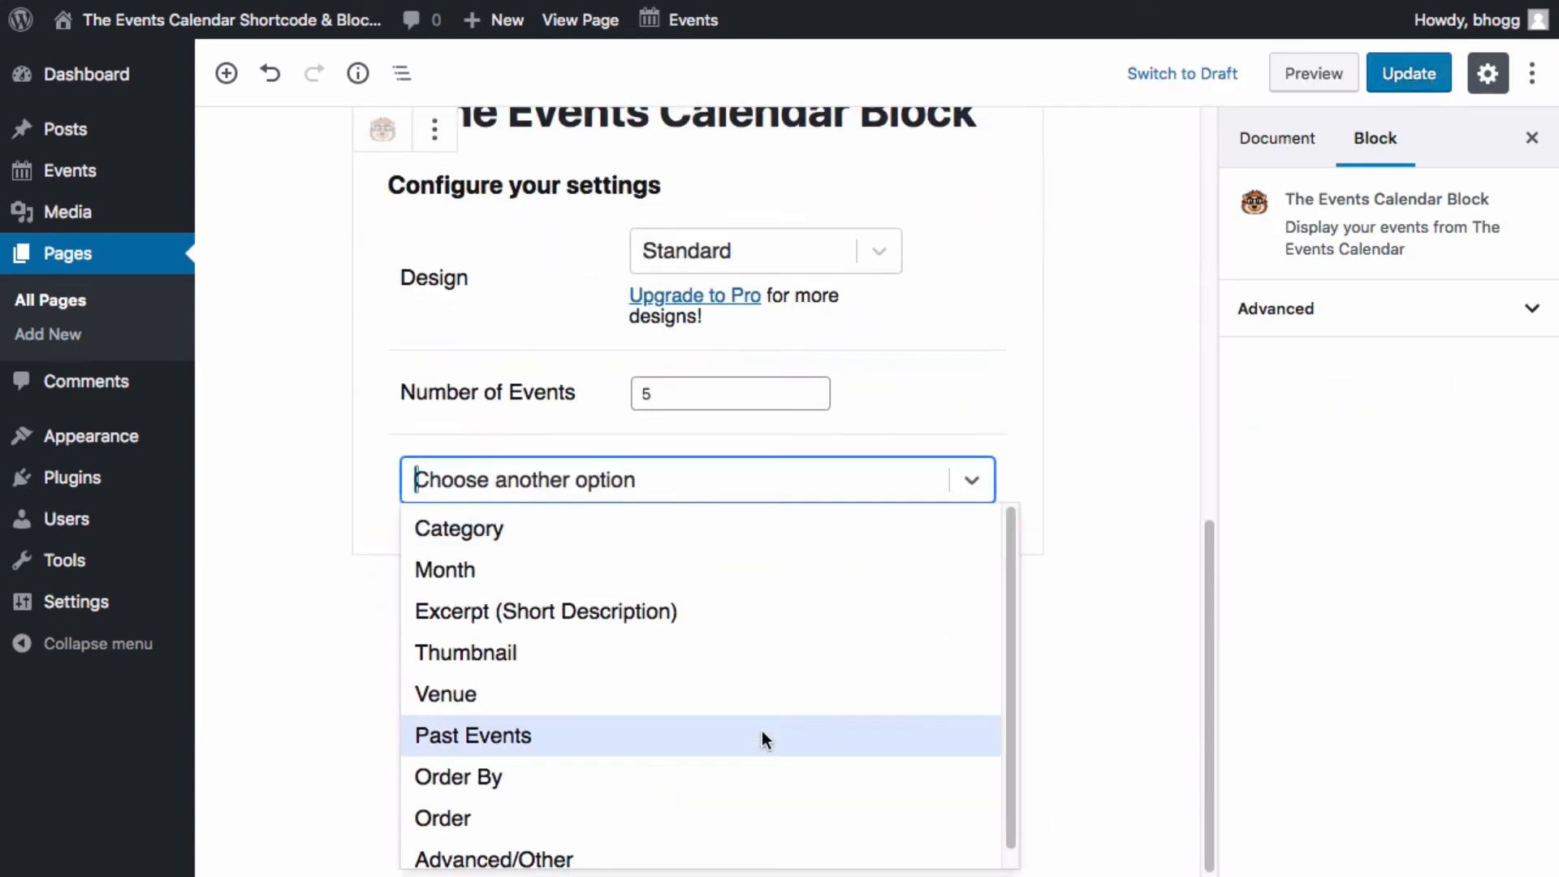
{"action": "left_click", "coordinate": [458, 527]}
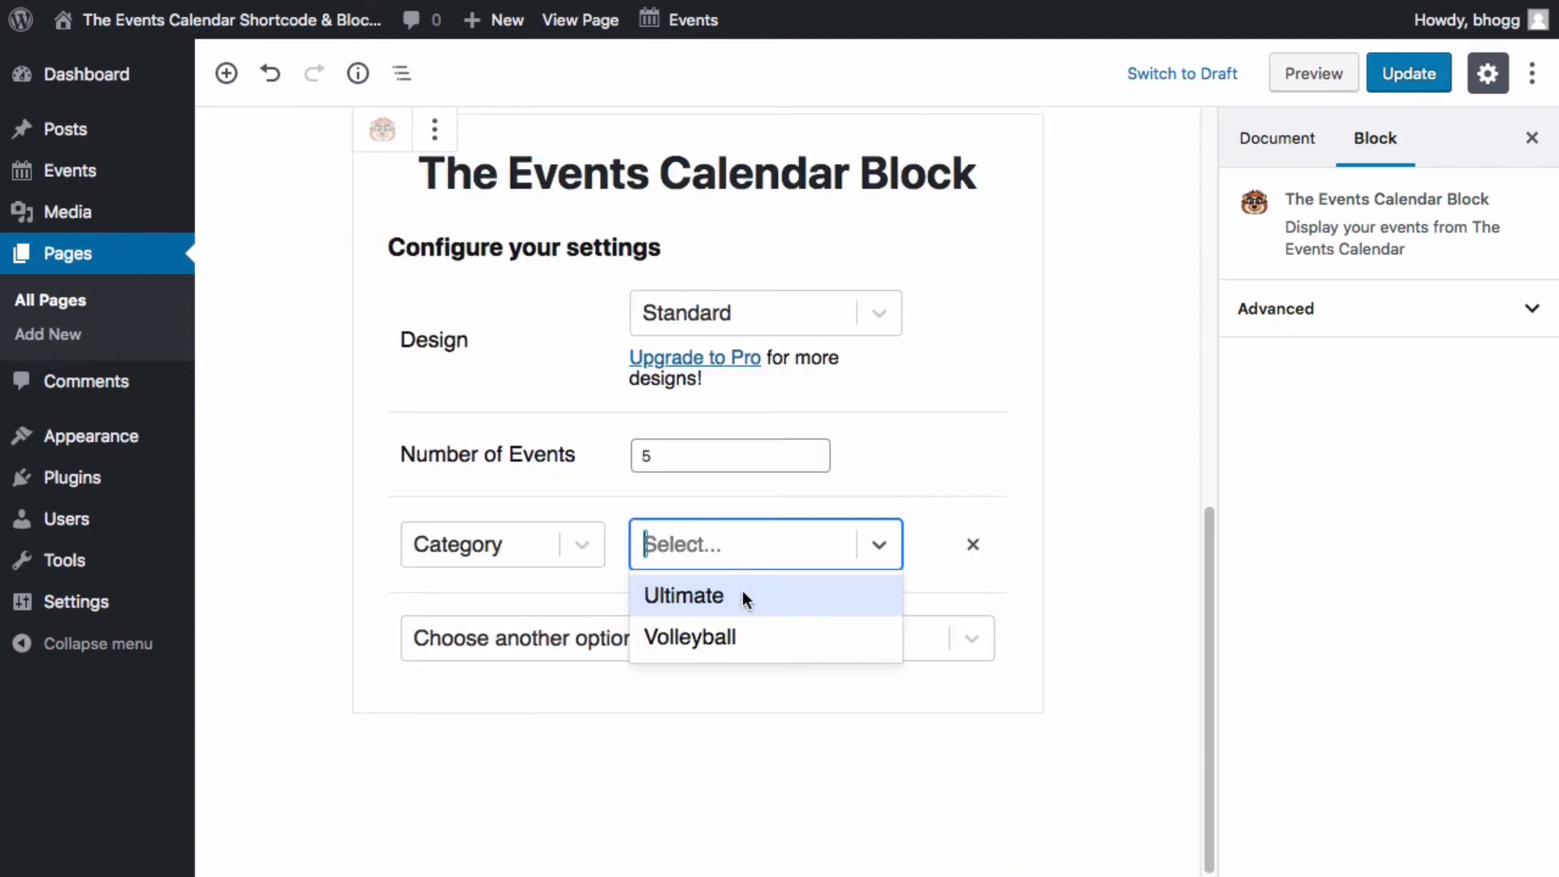
{"action": "left_click", "coordinate": [690, 637]}
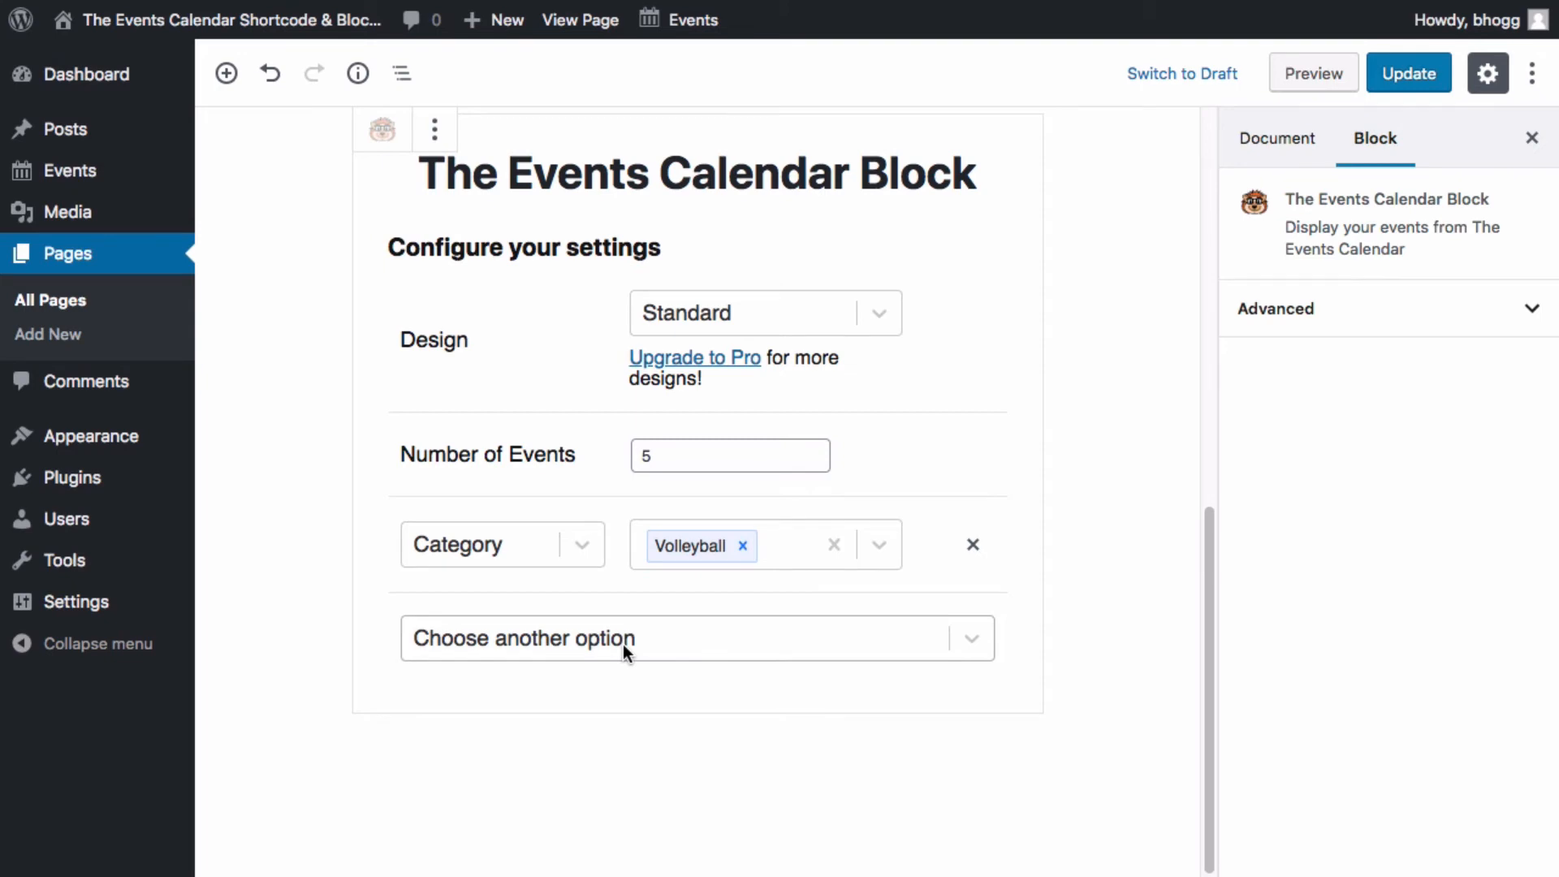
{"action": "left_click", "coordinate": [696, 638]}
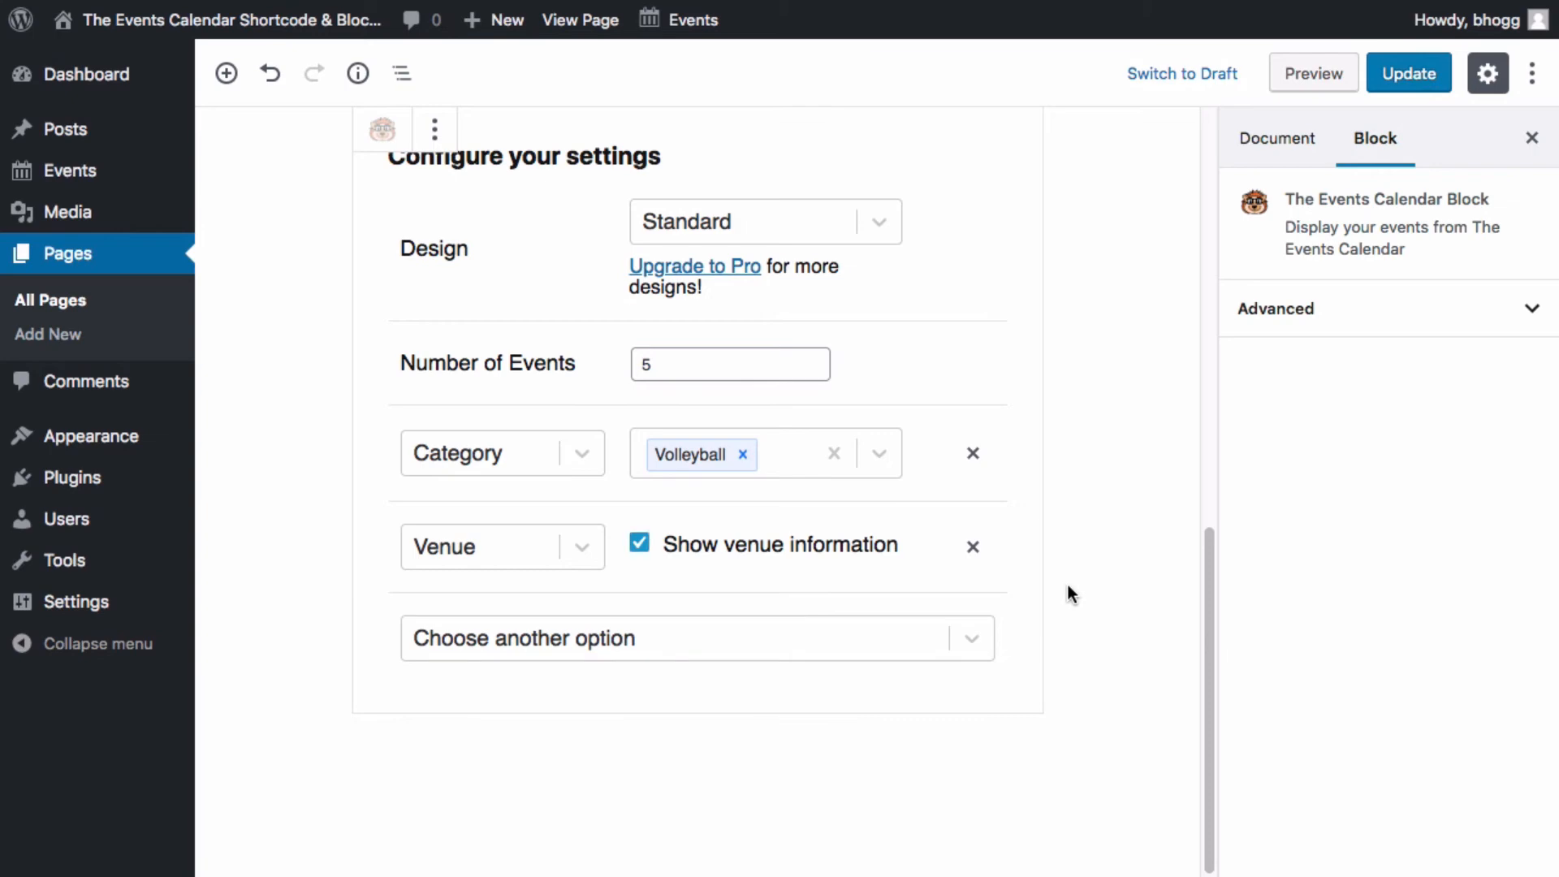
{"action": "left_click", "coordinate": [1407, 73]}
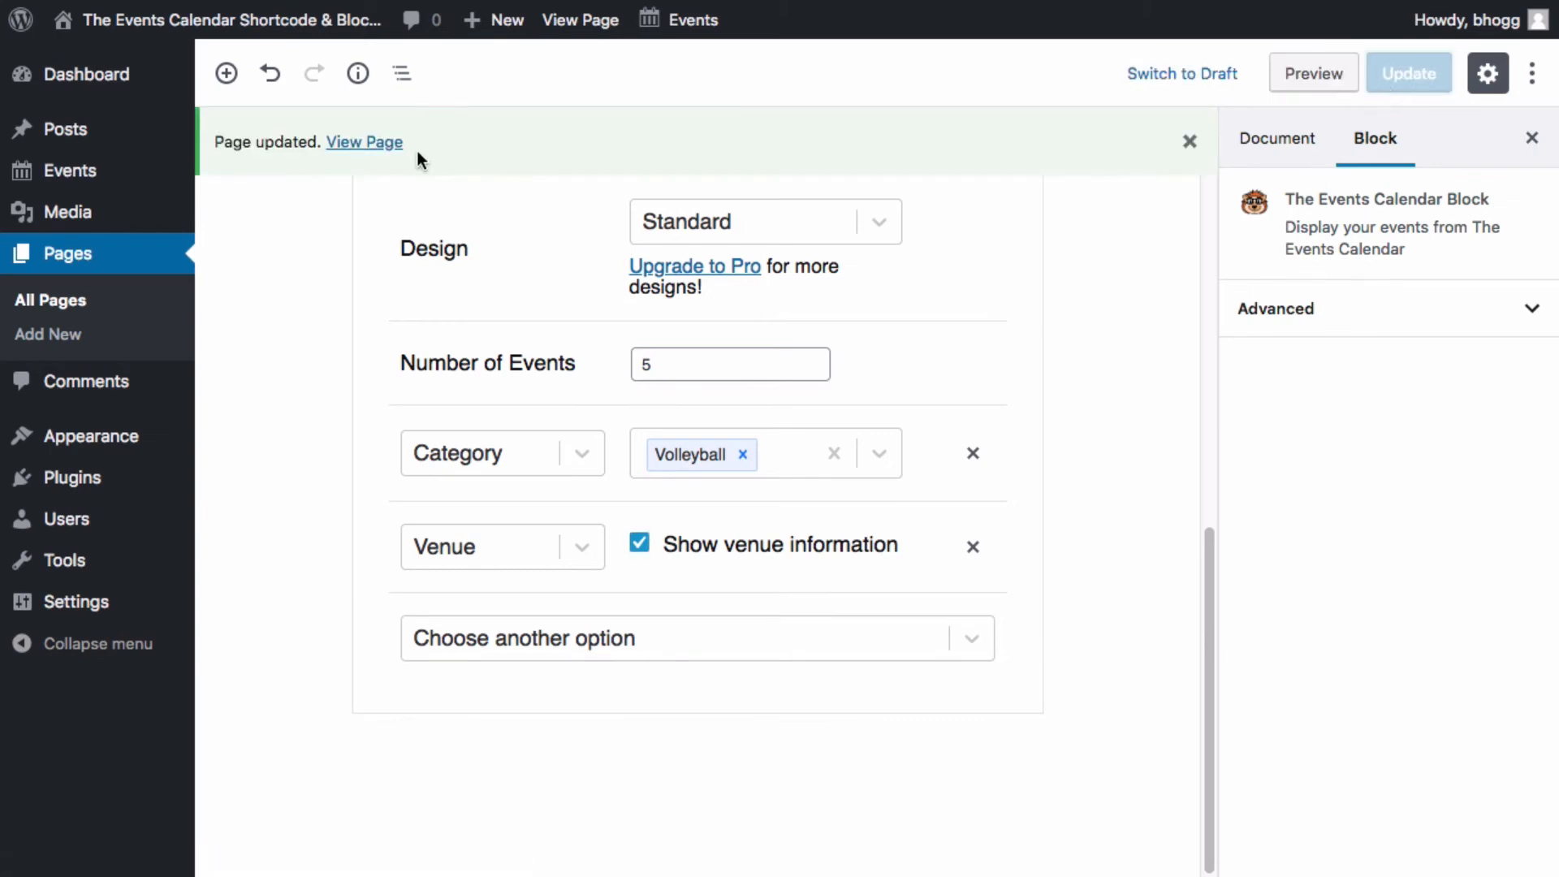
{"action": "left_click", "coordinate": [364, 142]}
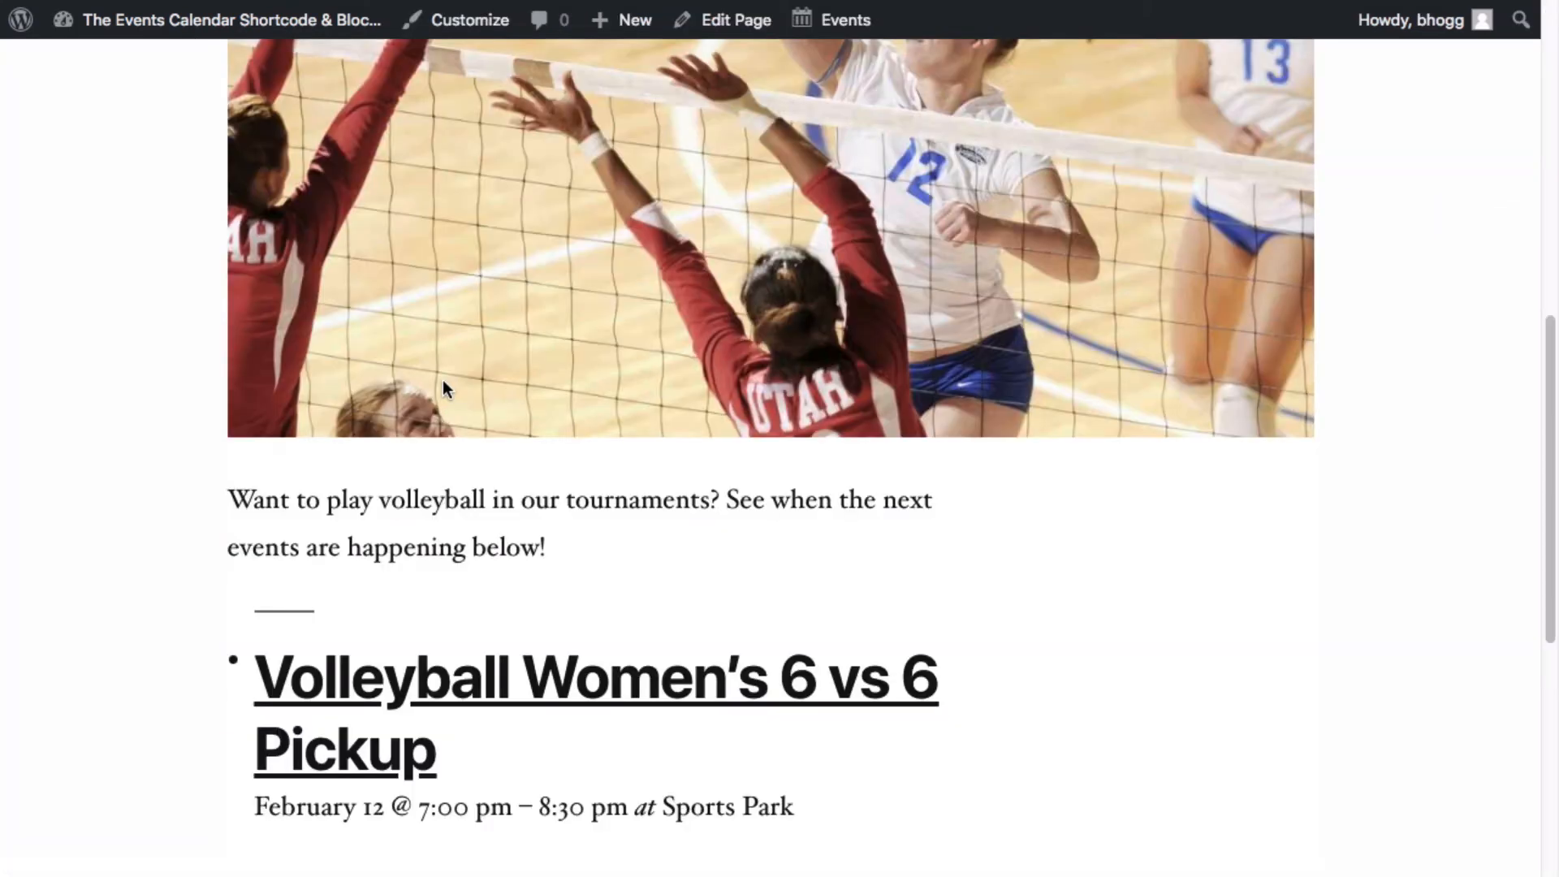
{"action": "scroll", "scroll_direction": "down", "scroll_amount": 3}
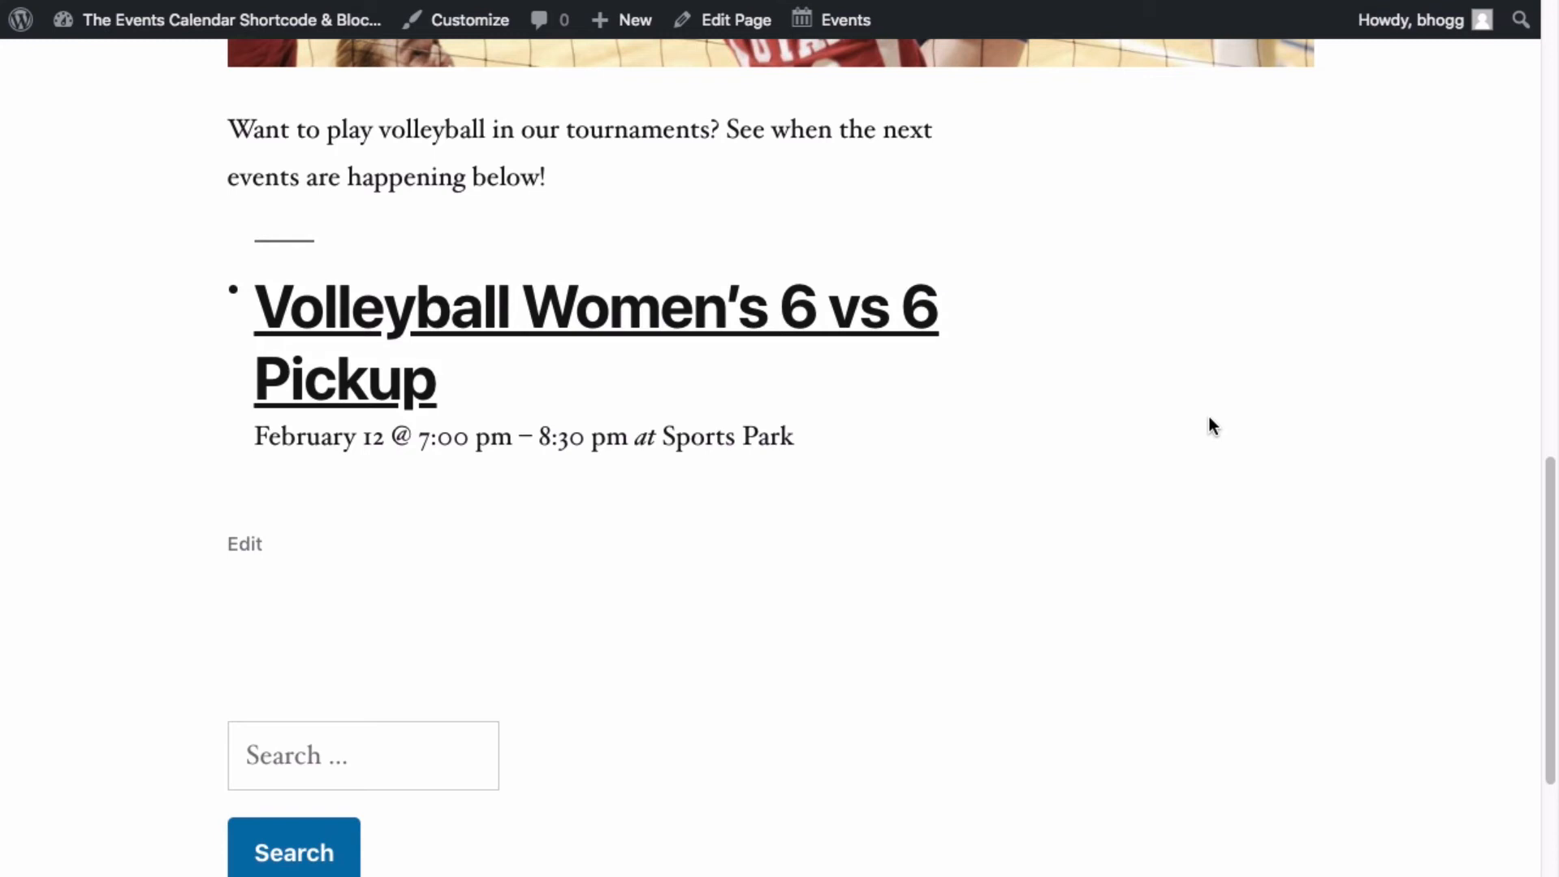
{"action": "mouse_move", "coordinate": [178, 320]}
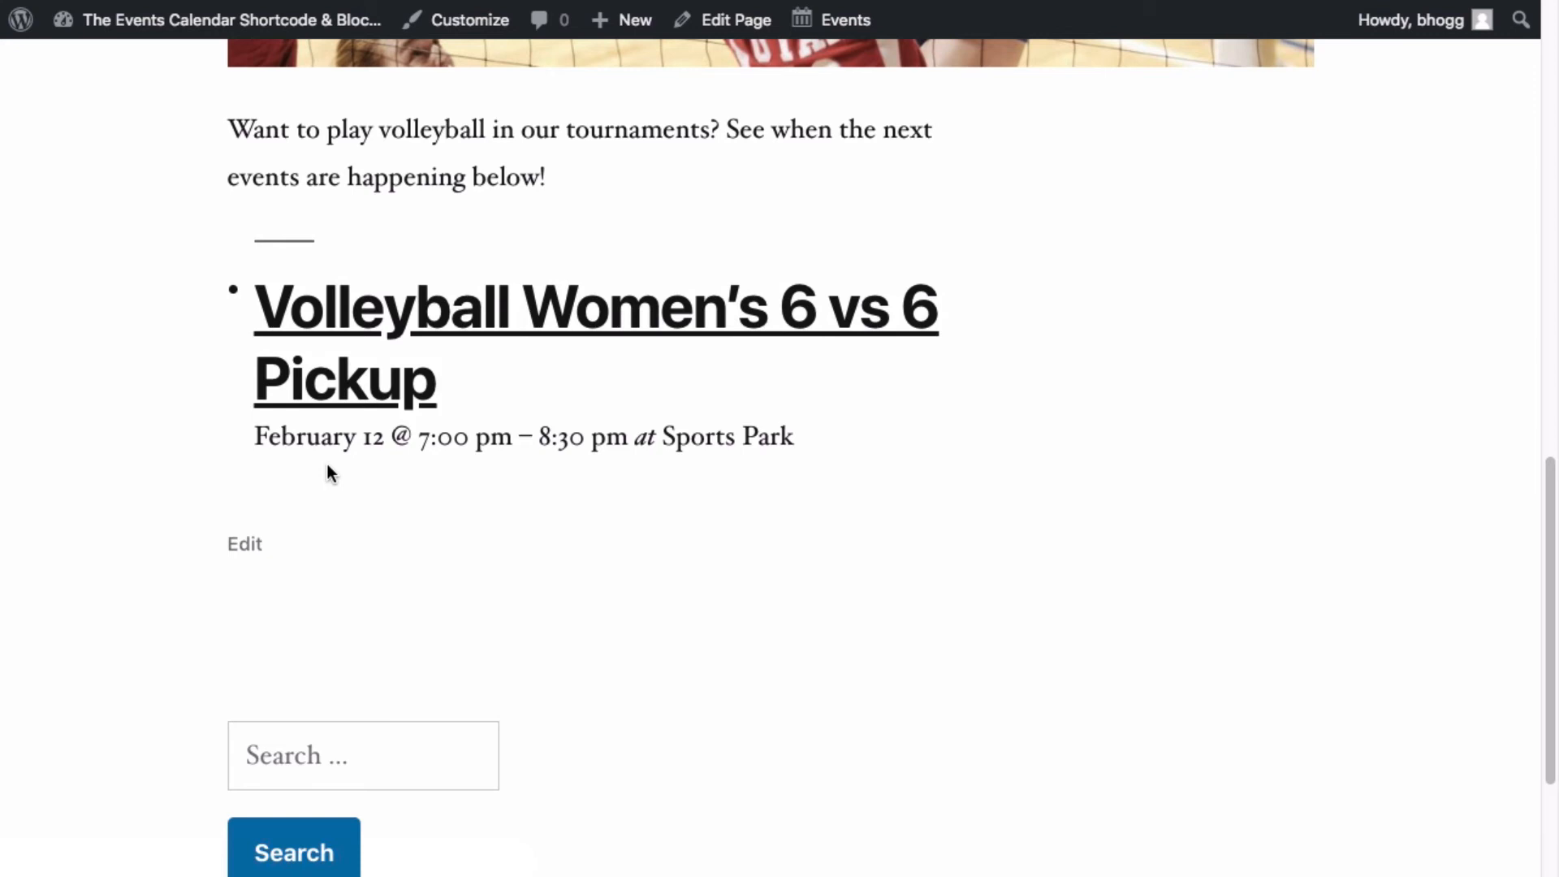
{"action": "mouse_move", "coordinate": [793, 375]}
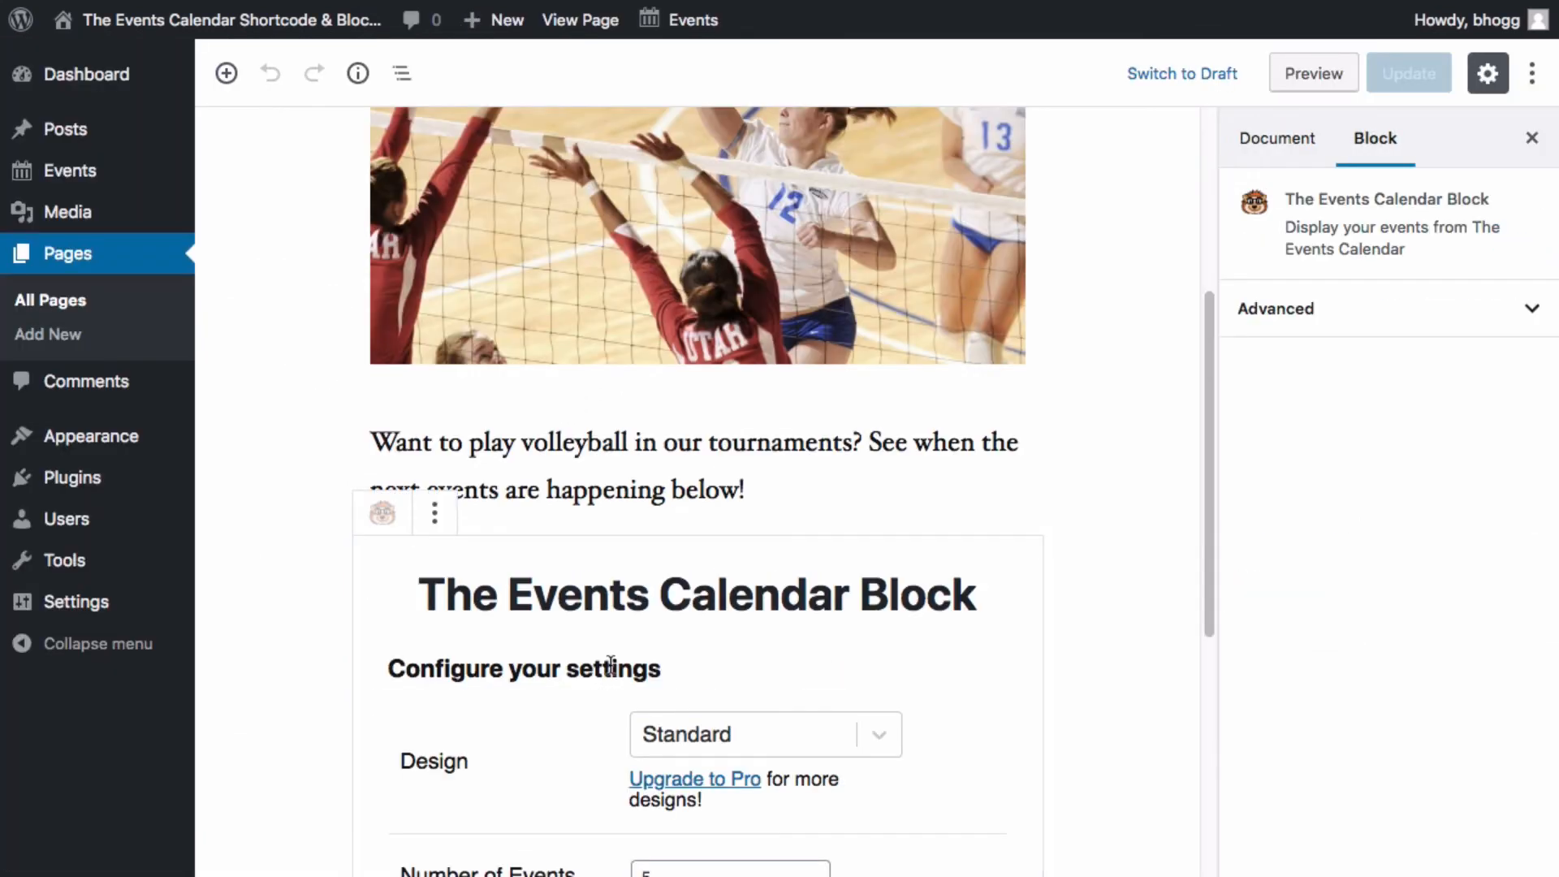
- Scroll down the Volleyball page editor
{"action": "scroll", "scroll_direction": "down", "scroll_amount": 3}
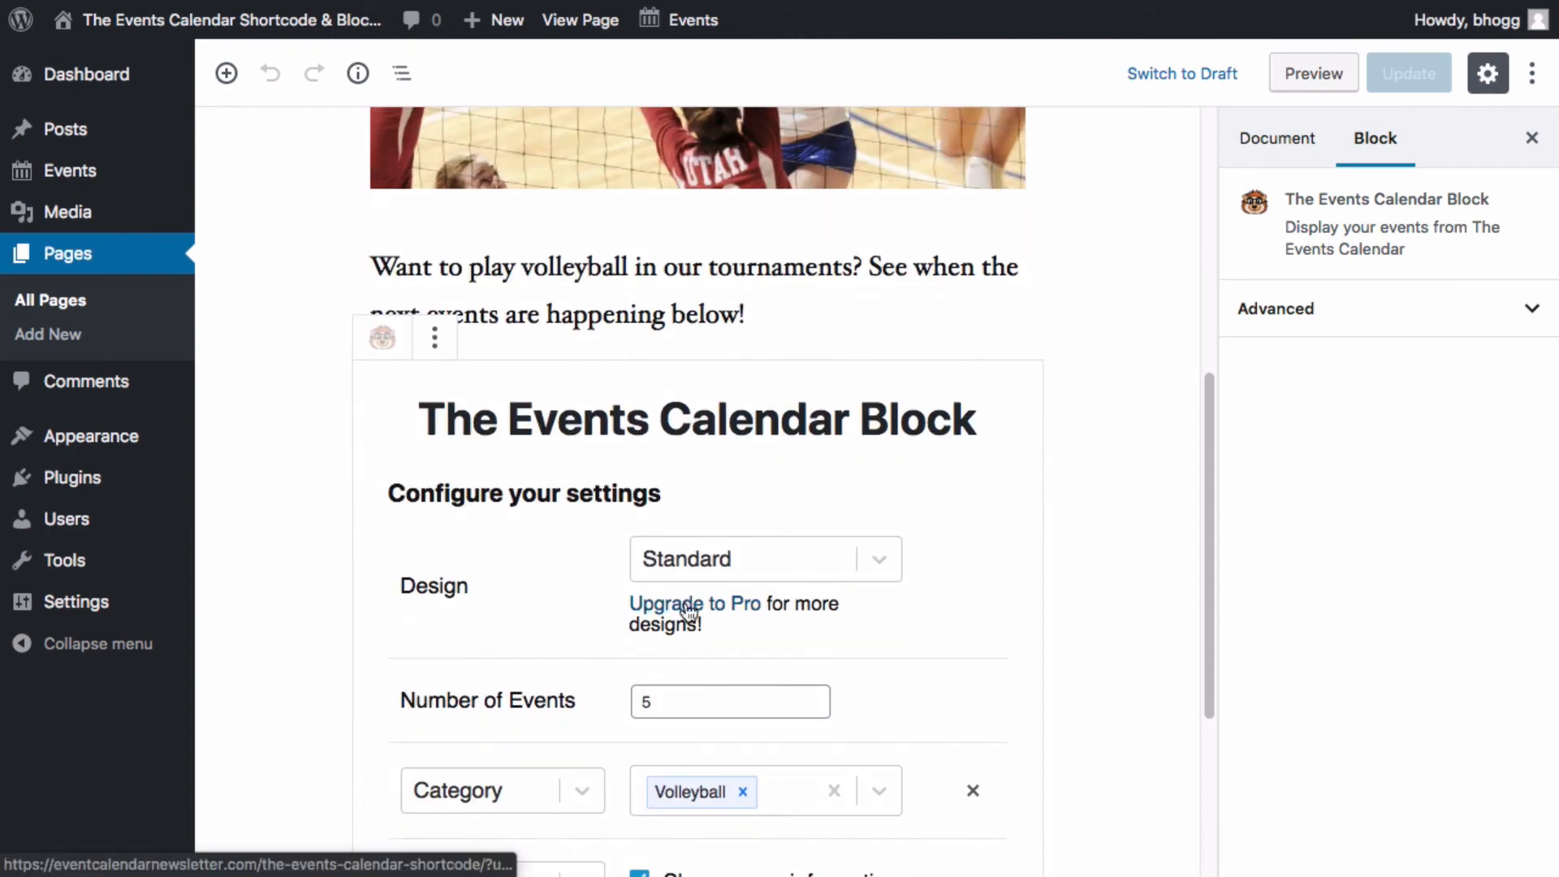
{"action": "mouse_move", "coordinate": [68, 170]}
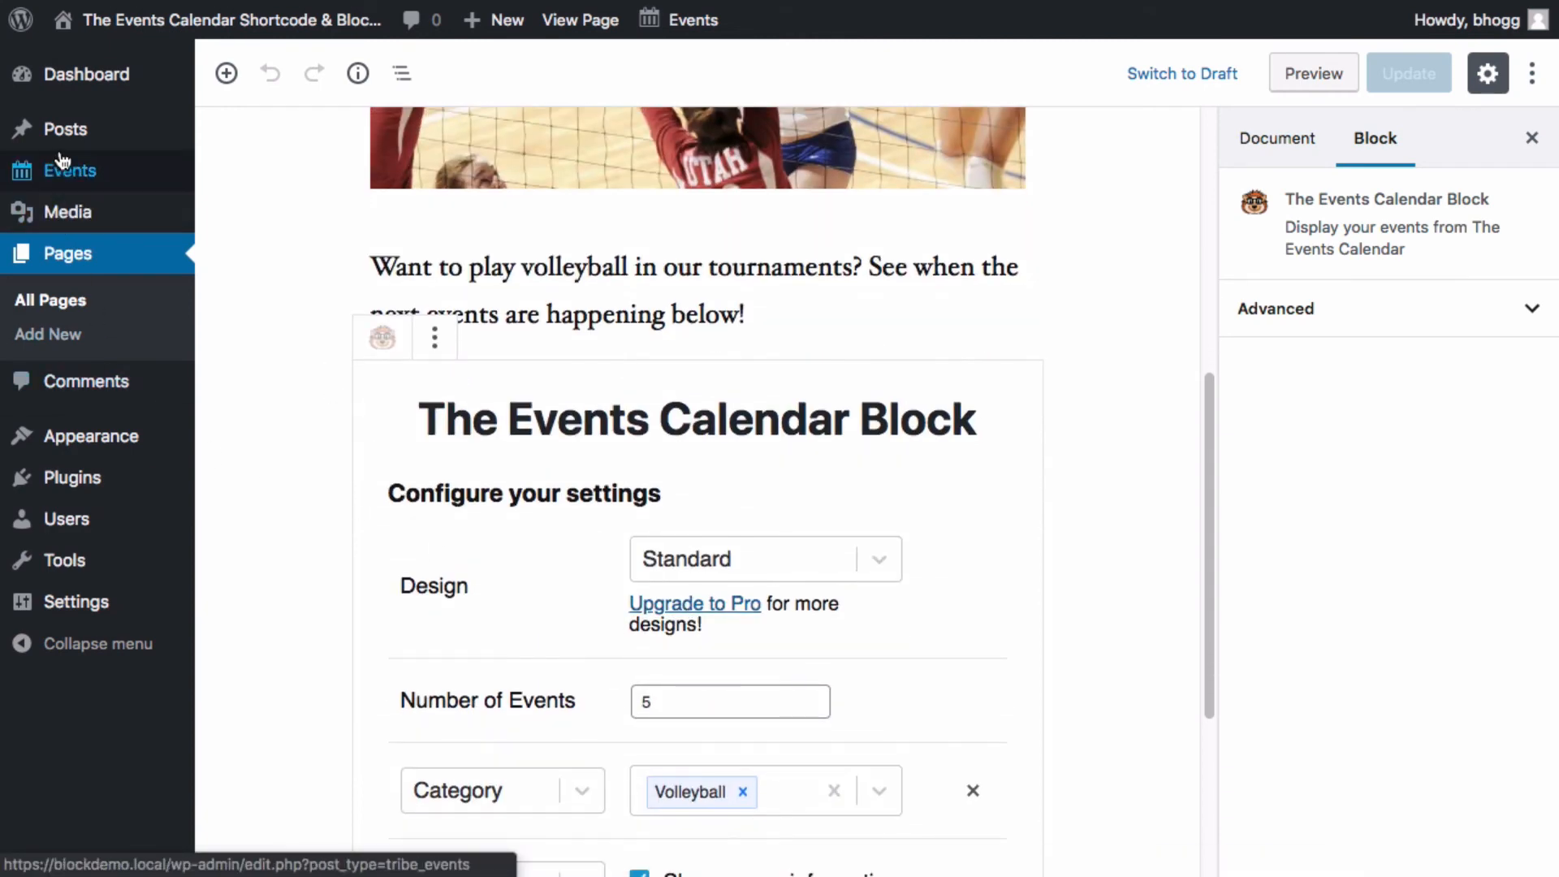
{"action": "mouse_move", "coordinate": [70, 170]}
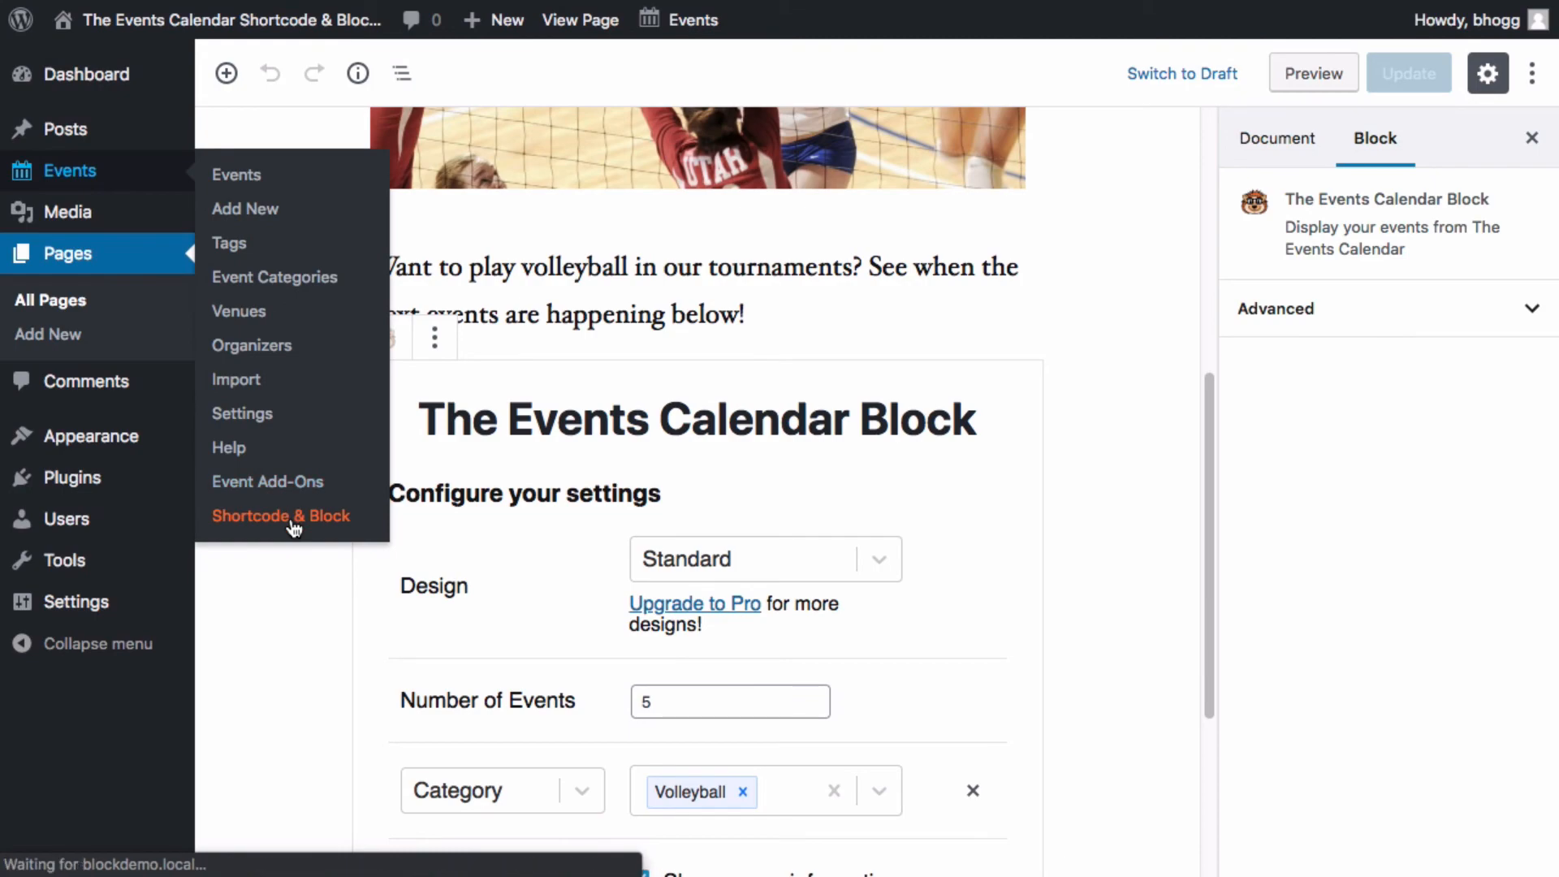
- Open Events > Shortcode & Block and scroll through its shortcode options
{"action": "left_click", "coordinate": [280, 514]}
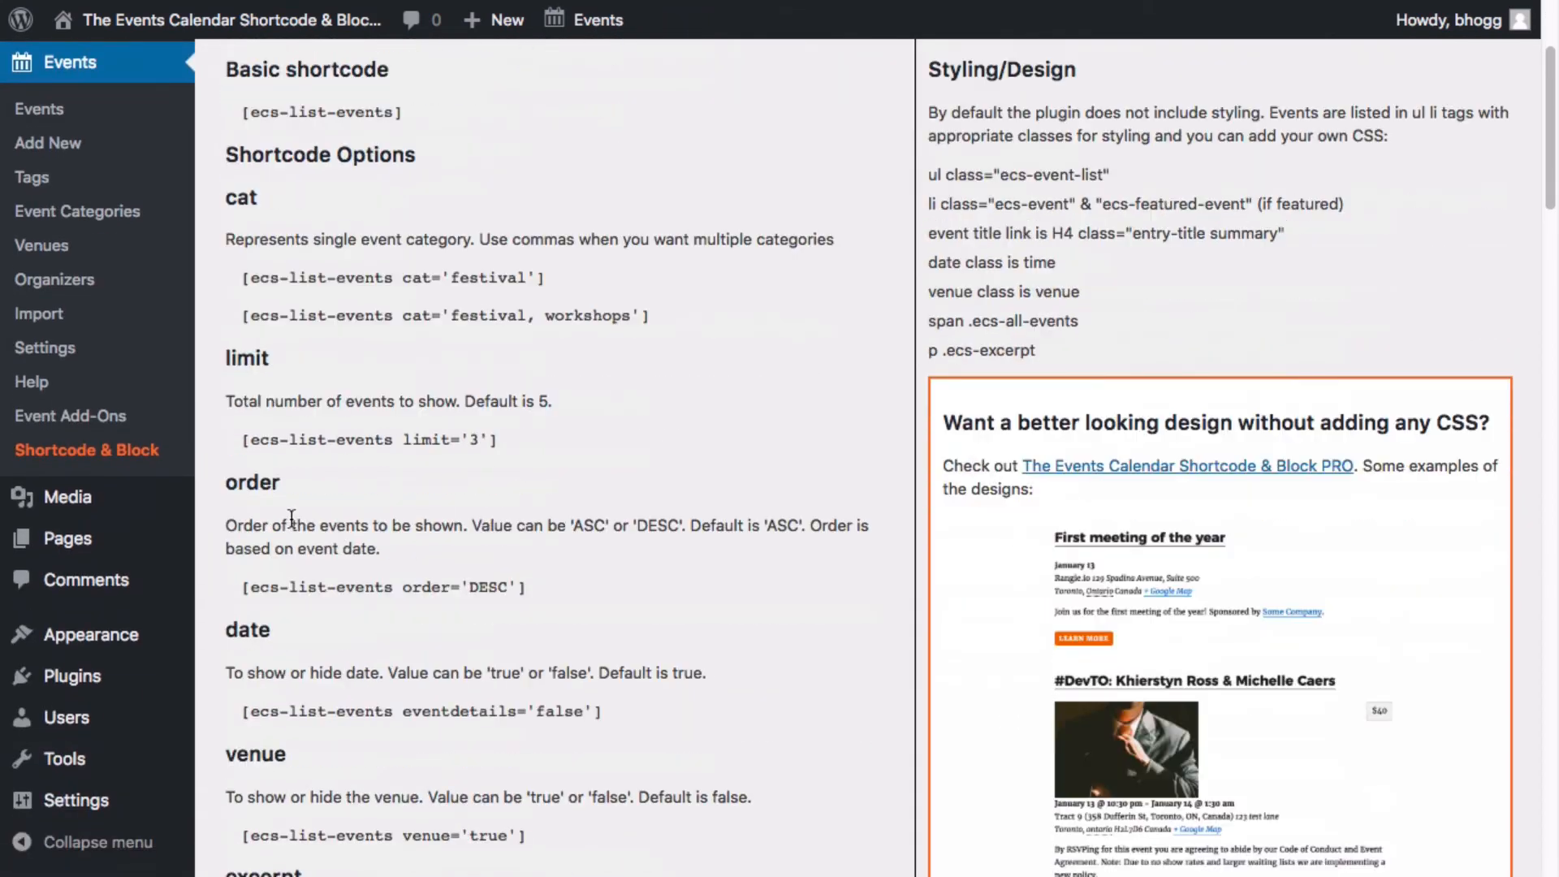
{"action": "scroll", "scroll_direction": "down", "scroll_amount": 3}
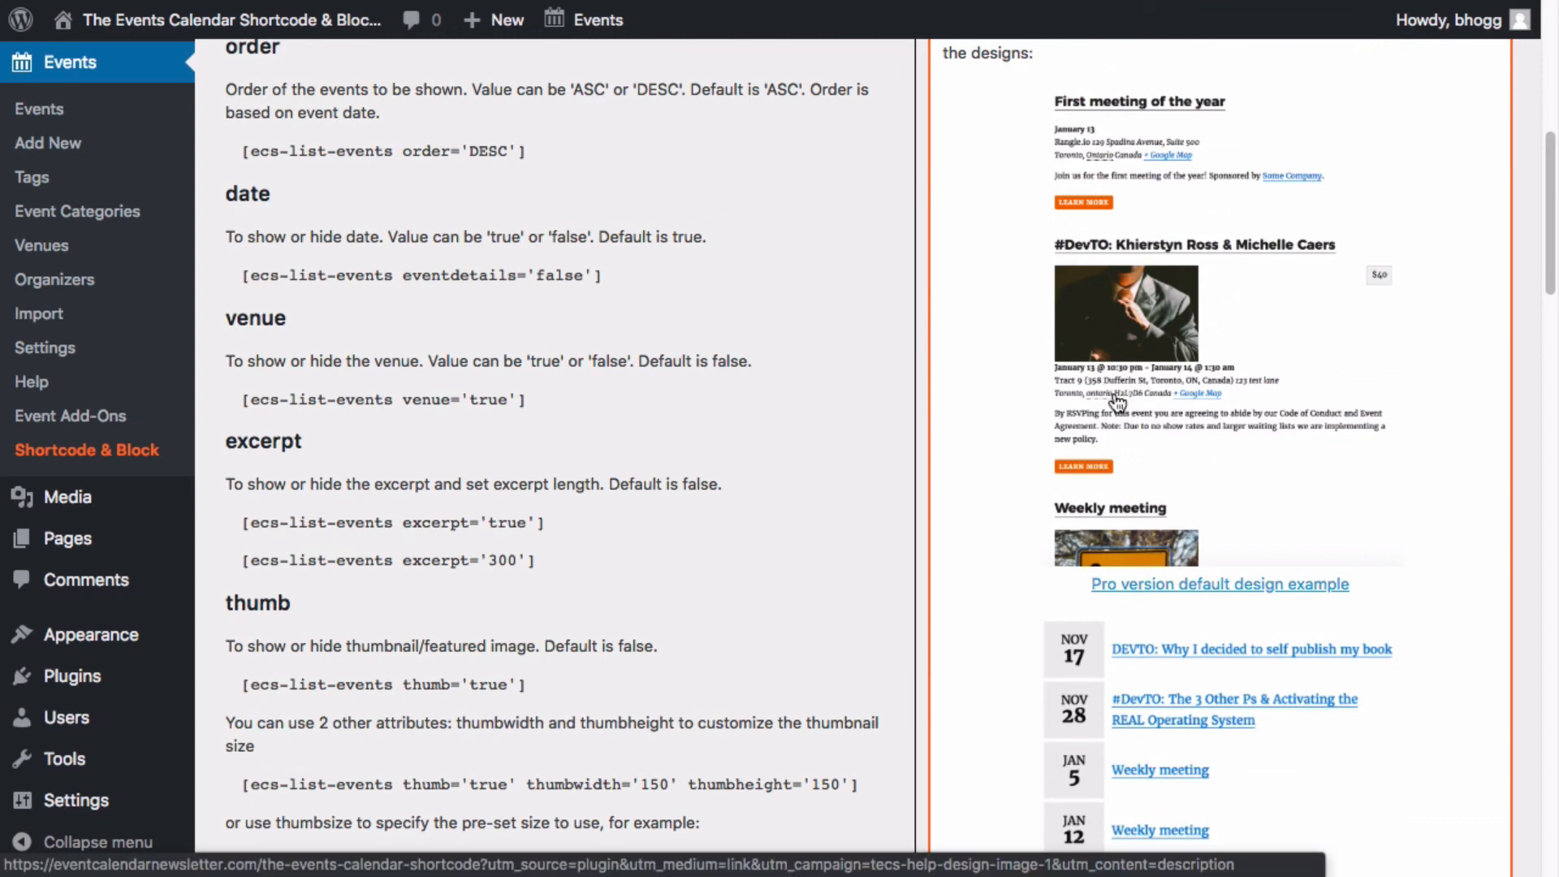
{"action": "mouse_move", "coordinate": [1365, 316]}
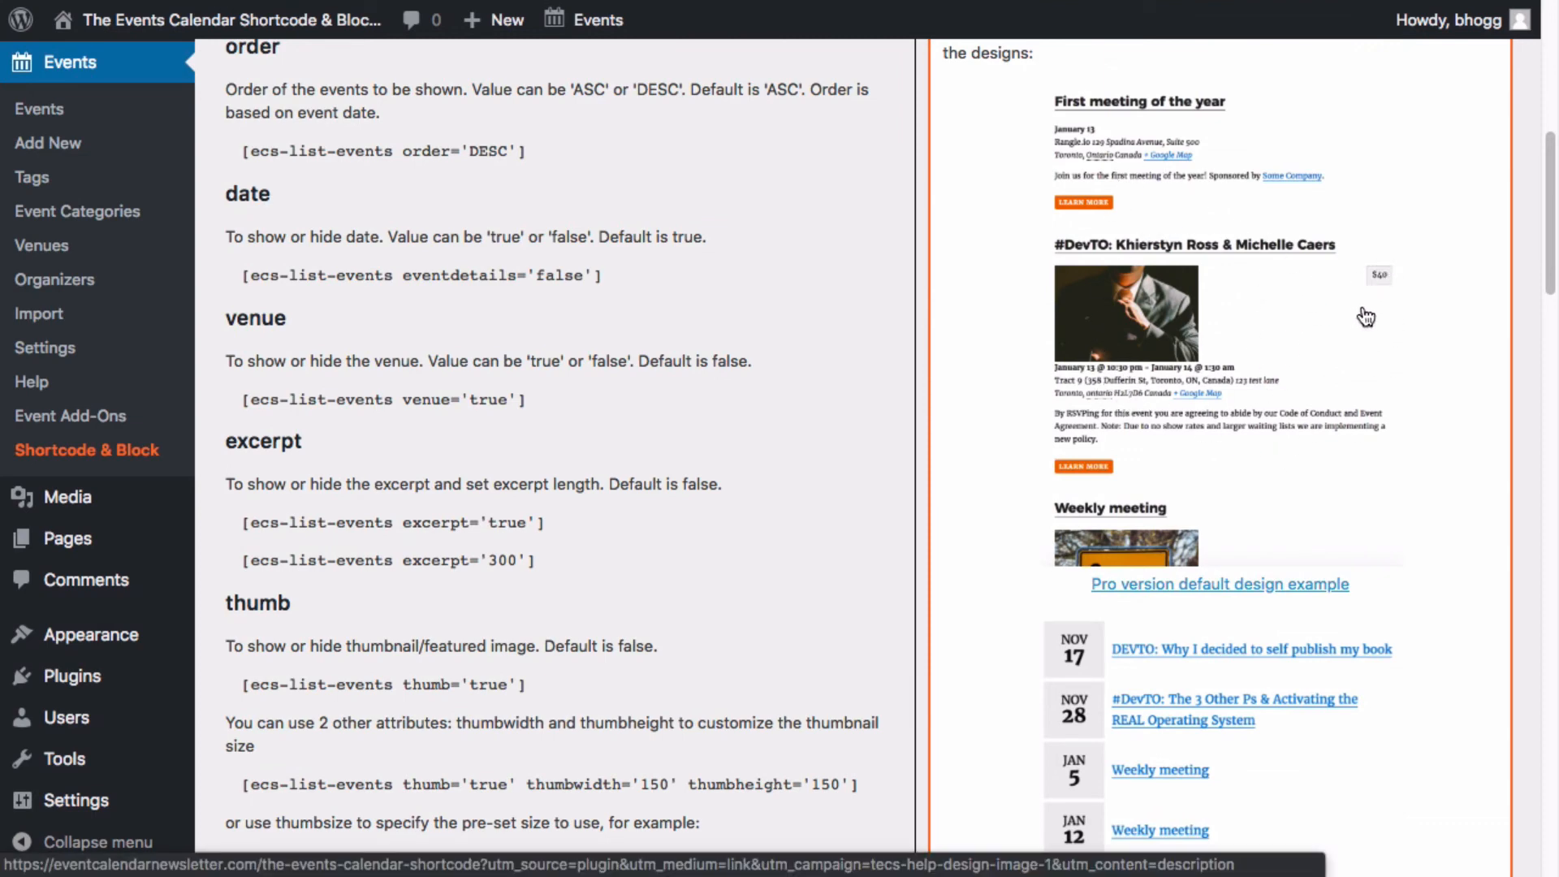
{"action": "scroll", "scroll_direction": "down", "scroll_amount": 3}
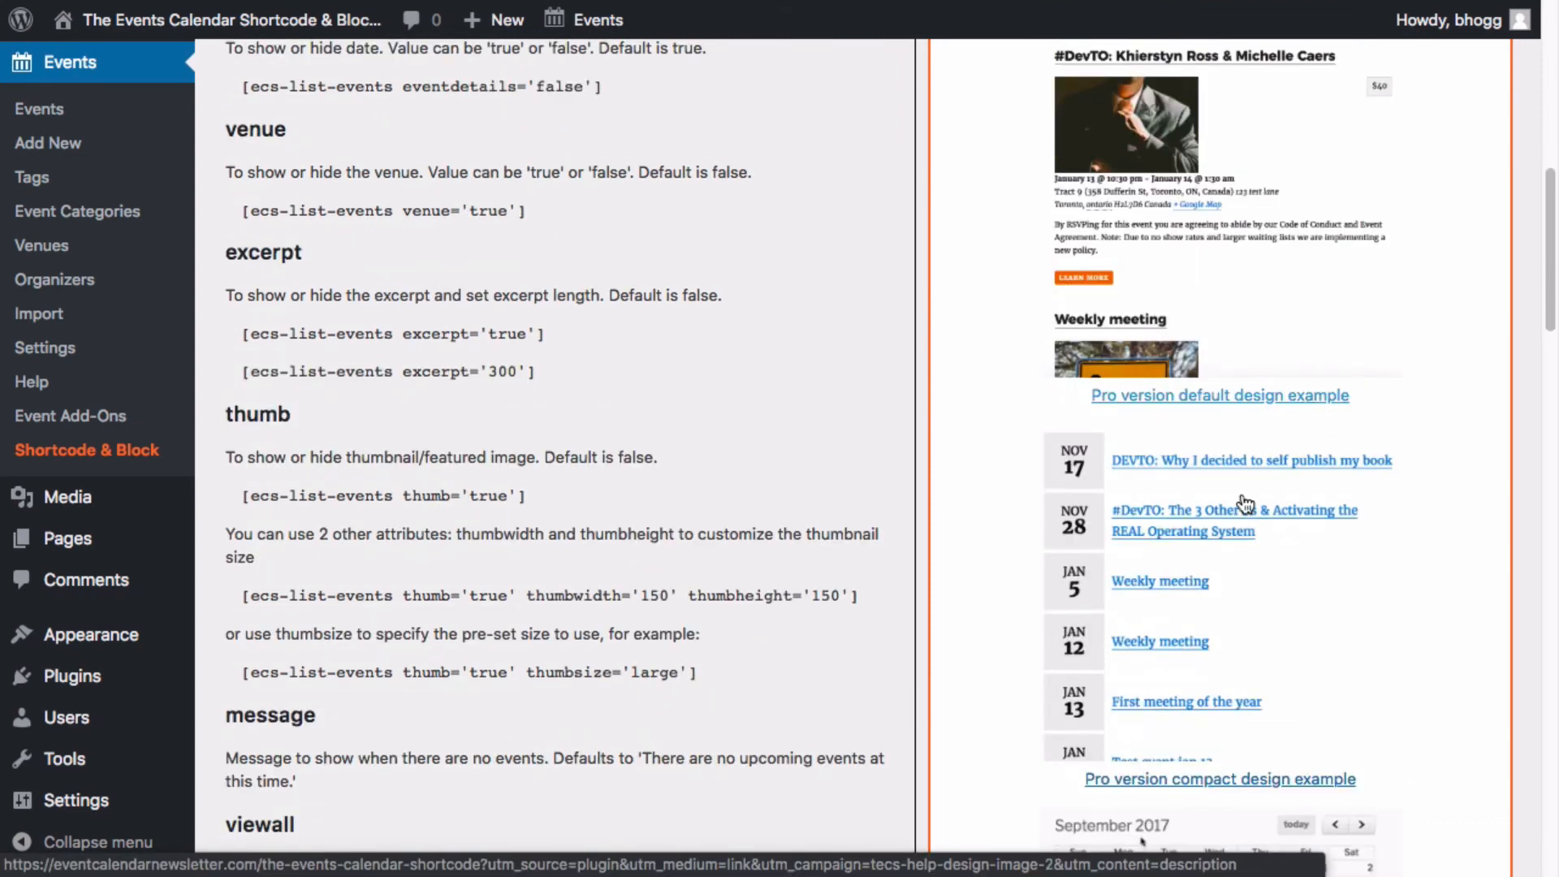
{"action": "mouse_move", "coordinate": [1069, 452]}
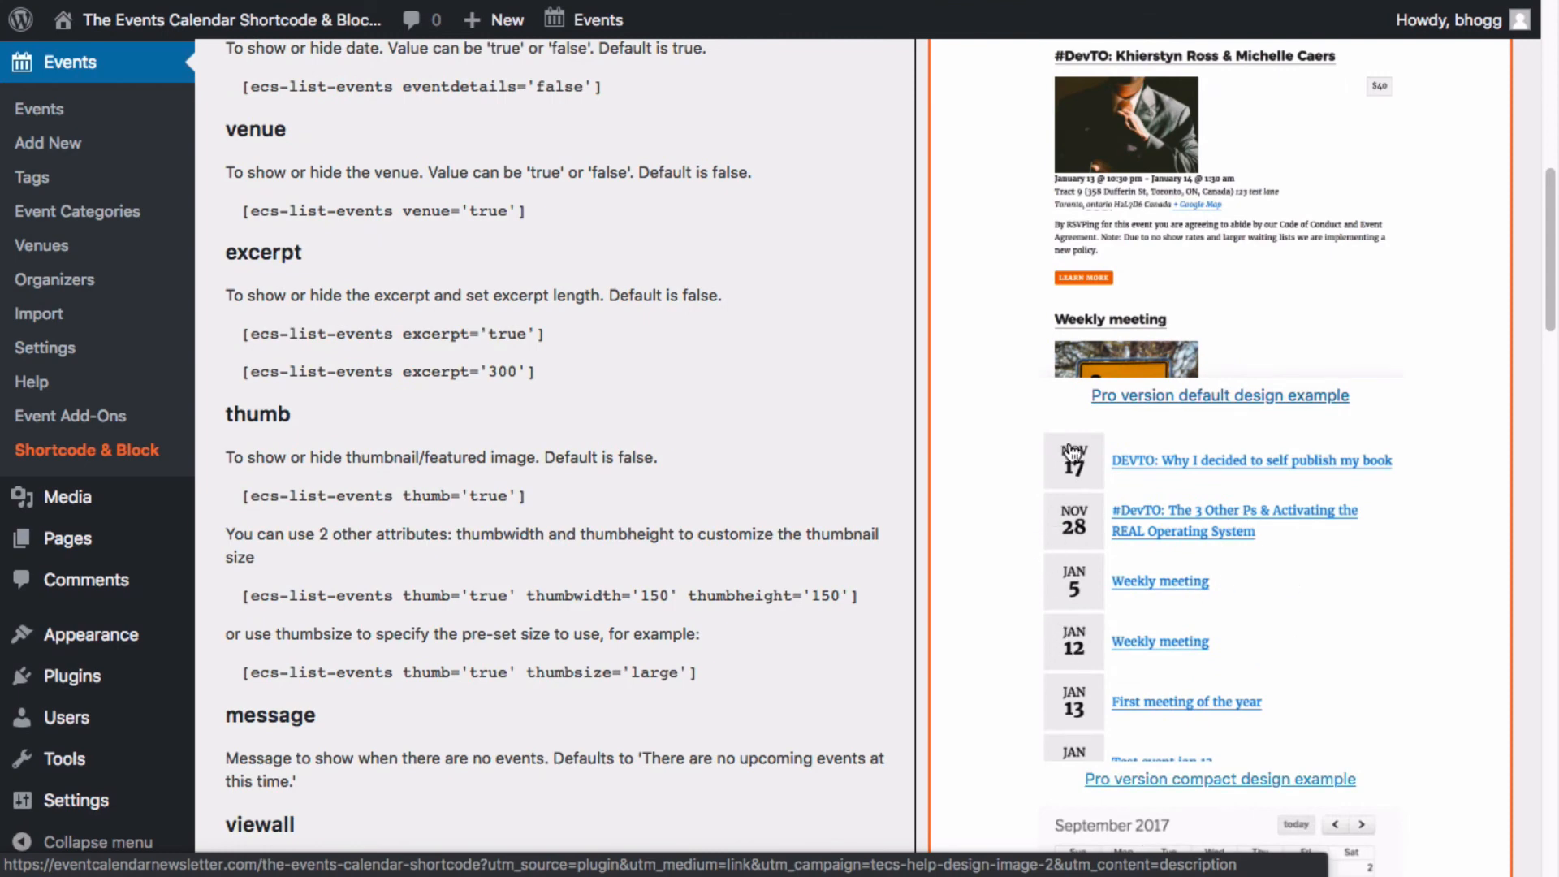
{"action": "scroll", "scroll_direction": "down", "scroll_amount": 3}
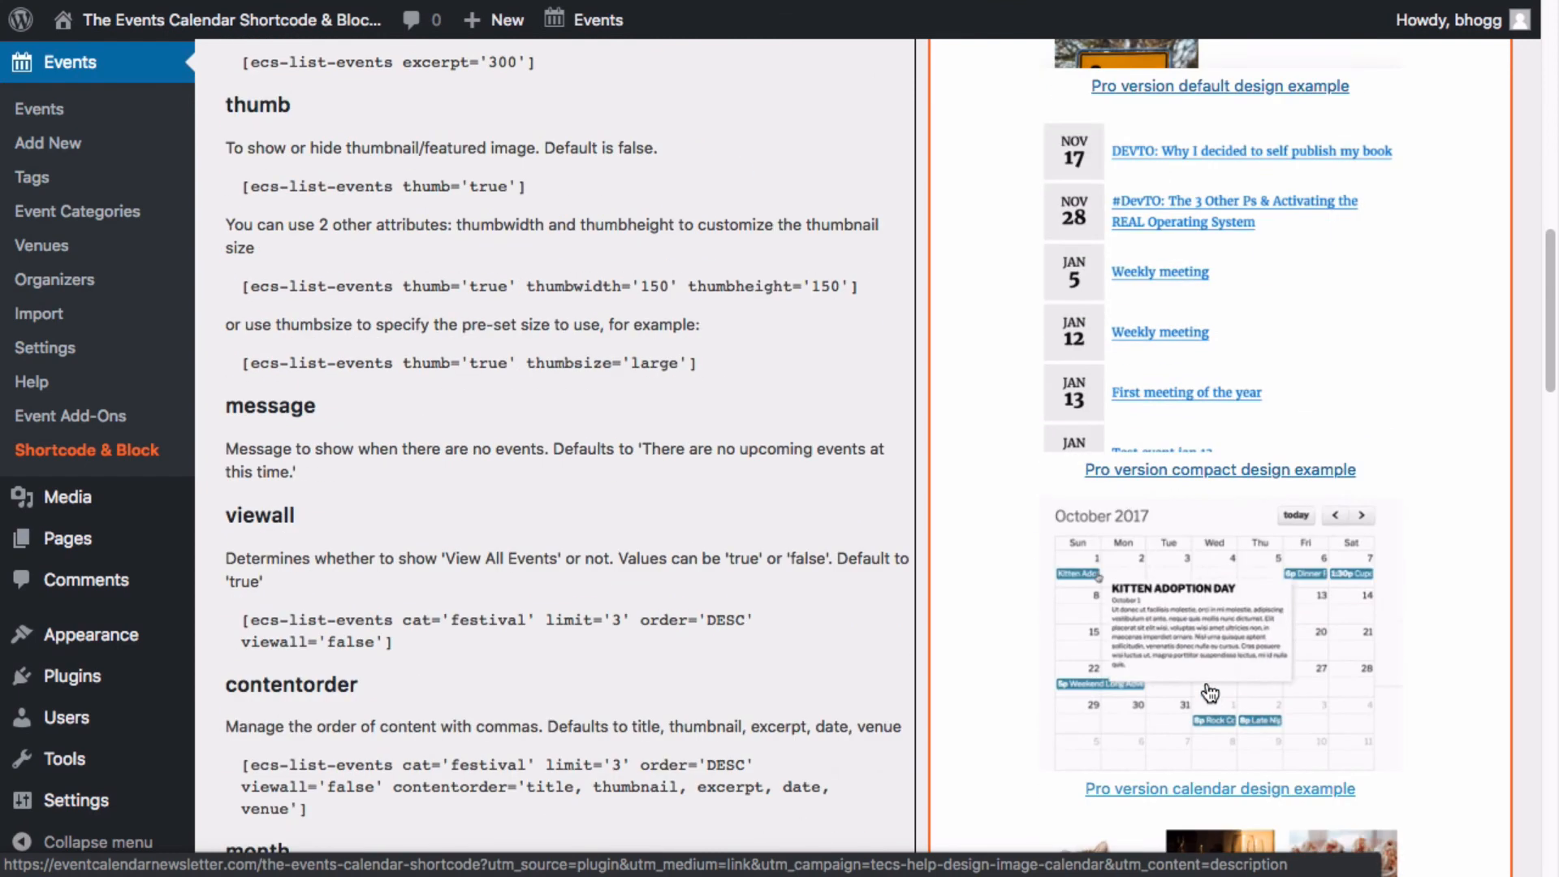
- Browse the Pro design examples further down the help page
{"action": "left_click", "coordinate": [1335, 515]}
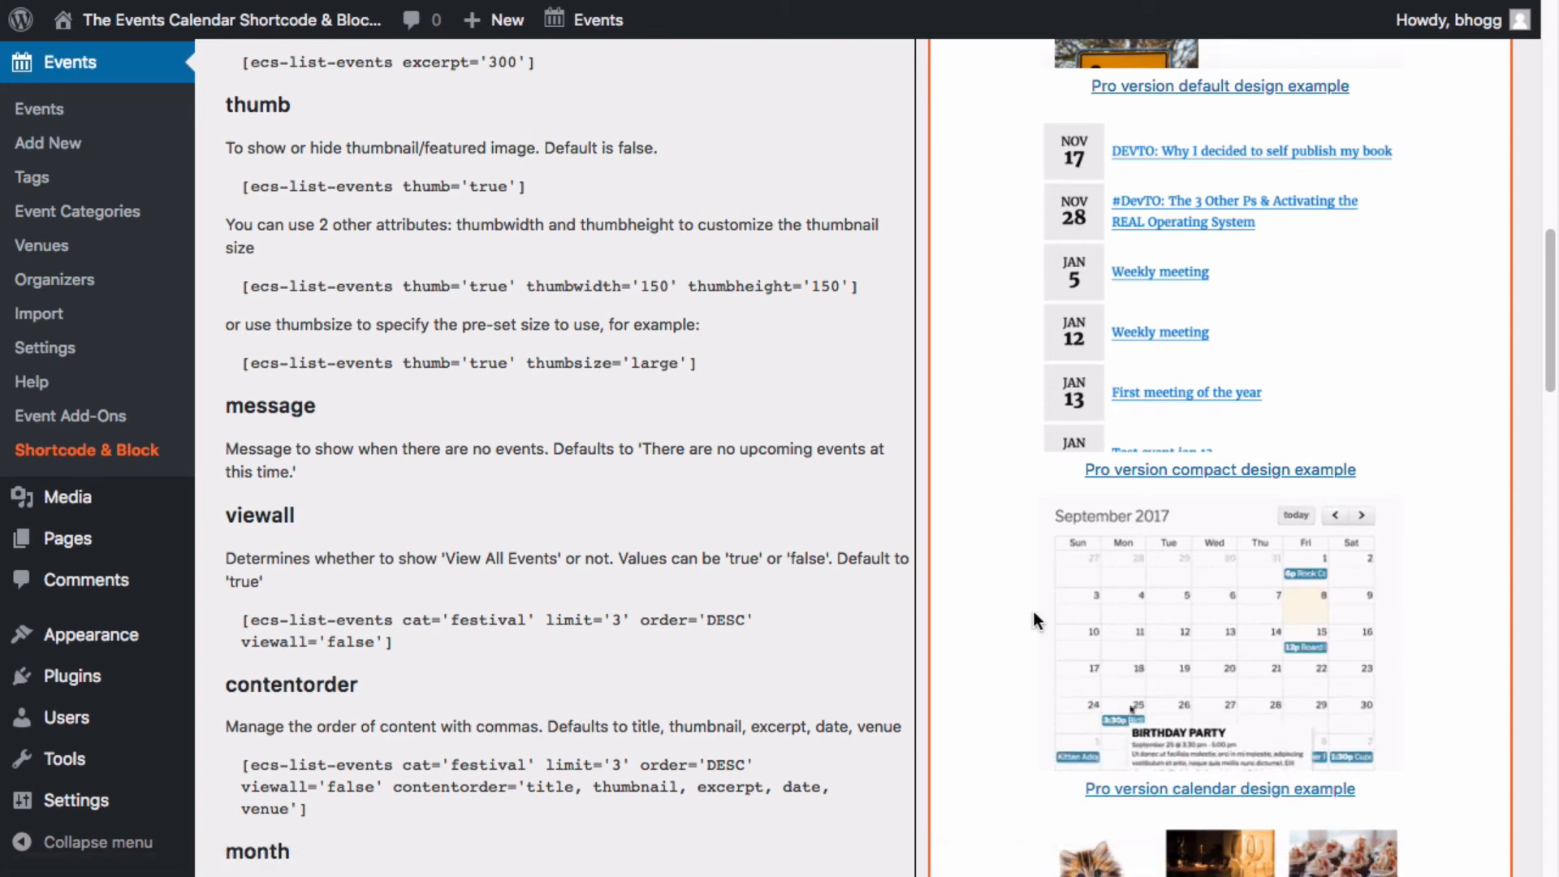
{"action": "left_click", "coordinate": [1360, 515]}
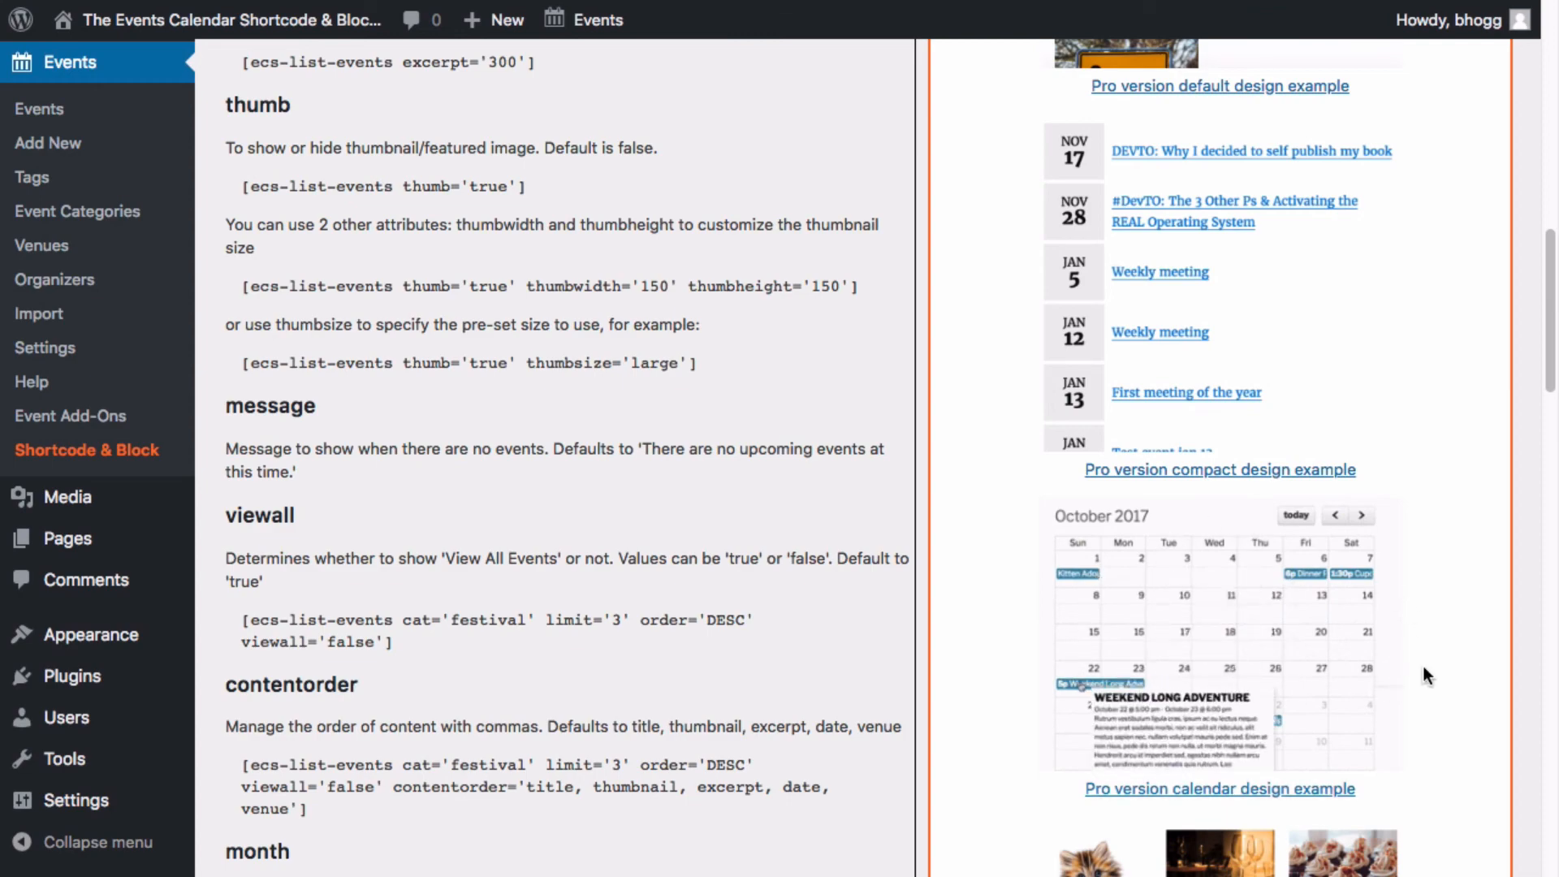
{"action": "scroll", "scroll_direction": "down", "scroll_amount": 3}
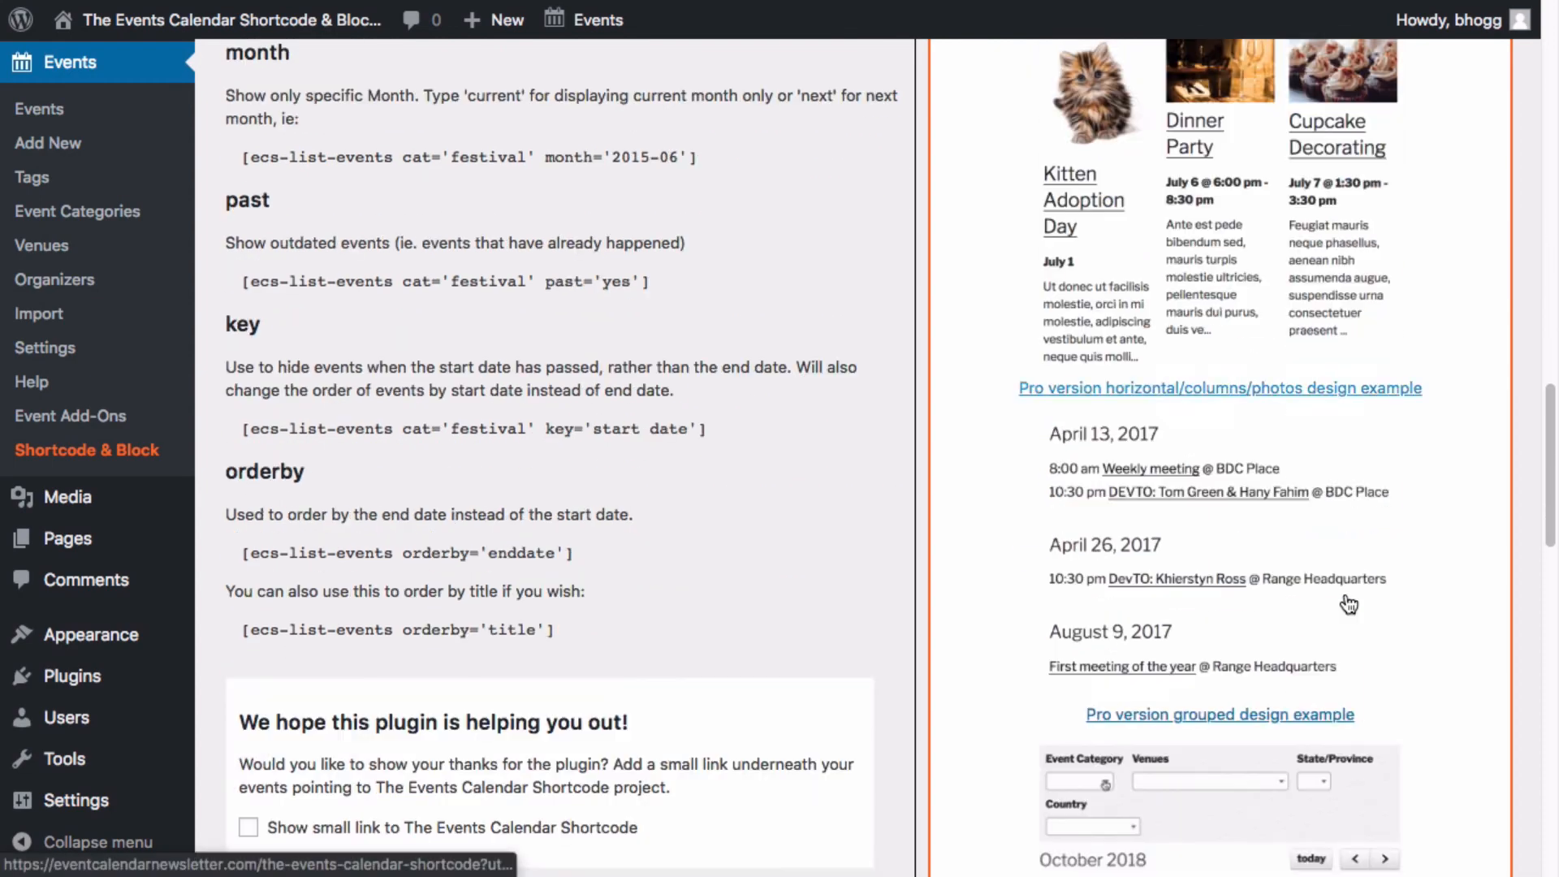
{"action": "scroll", "scroll_direction": "down", "scroll_amount": 3}
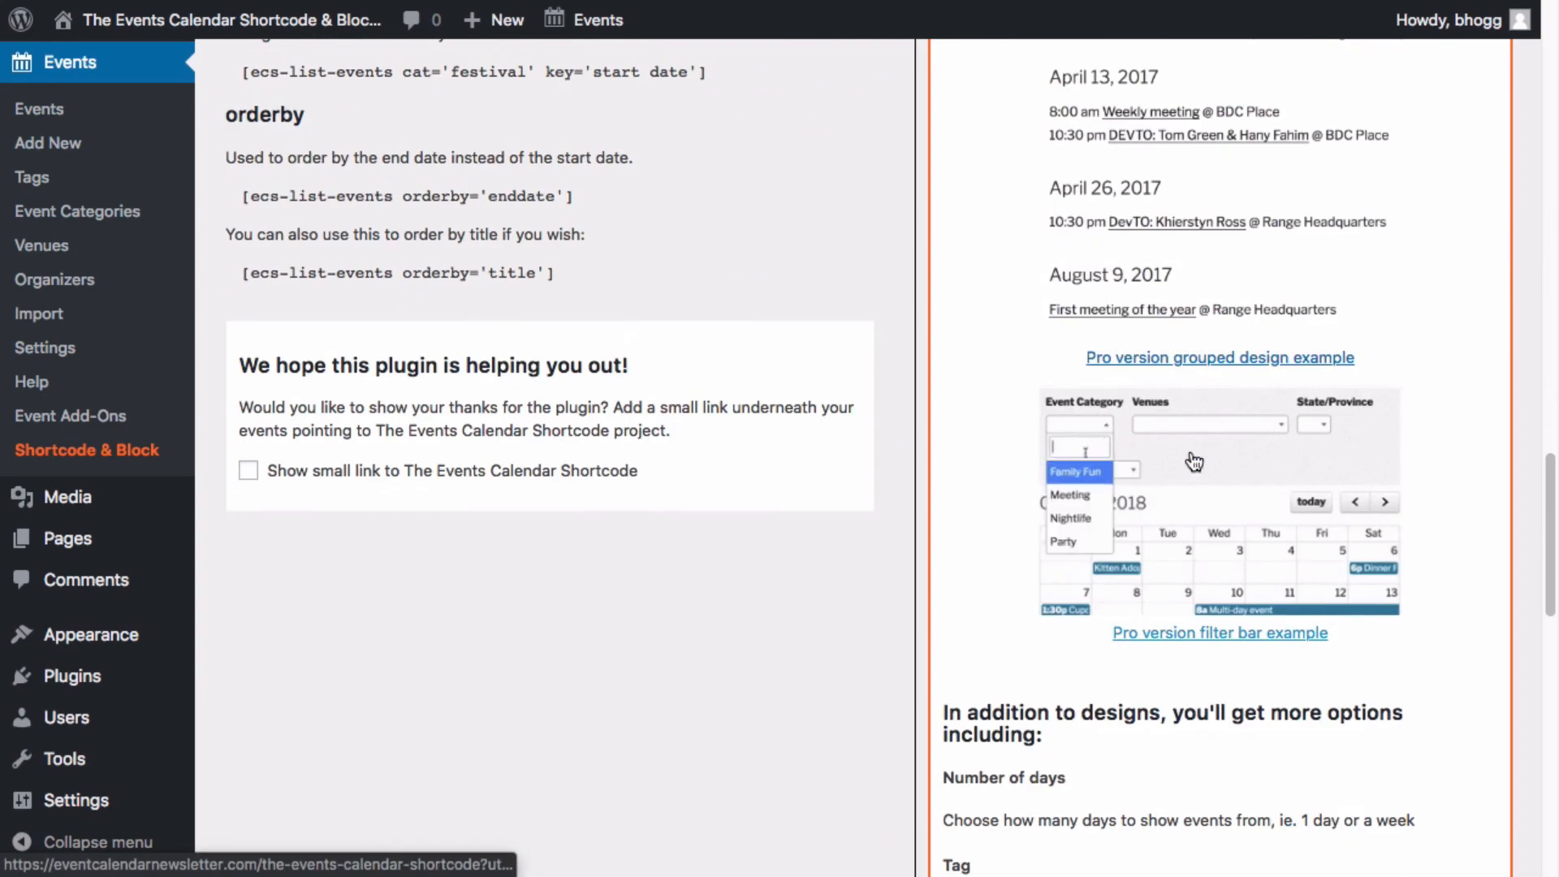
{"action": "left_click", "coordinate": [1076, 470]}
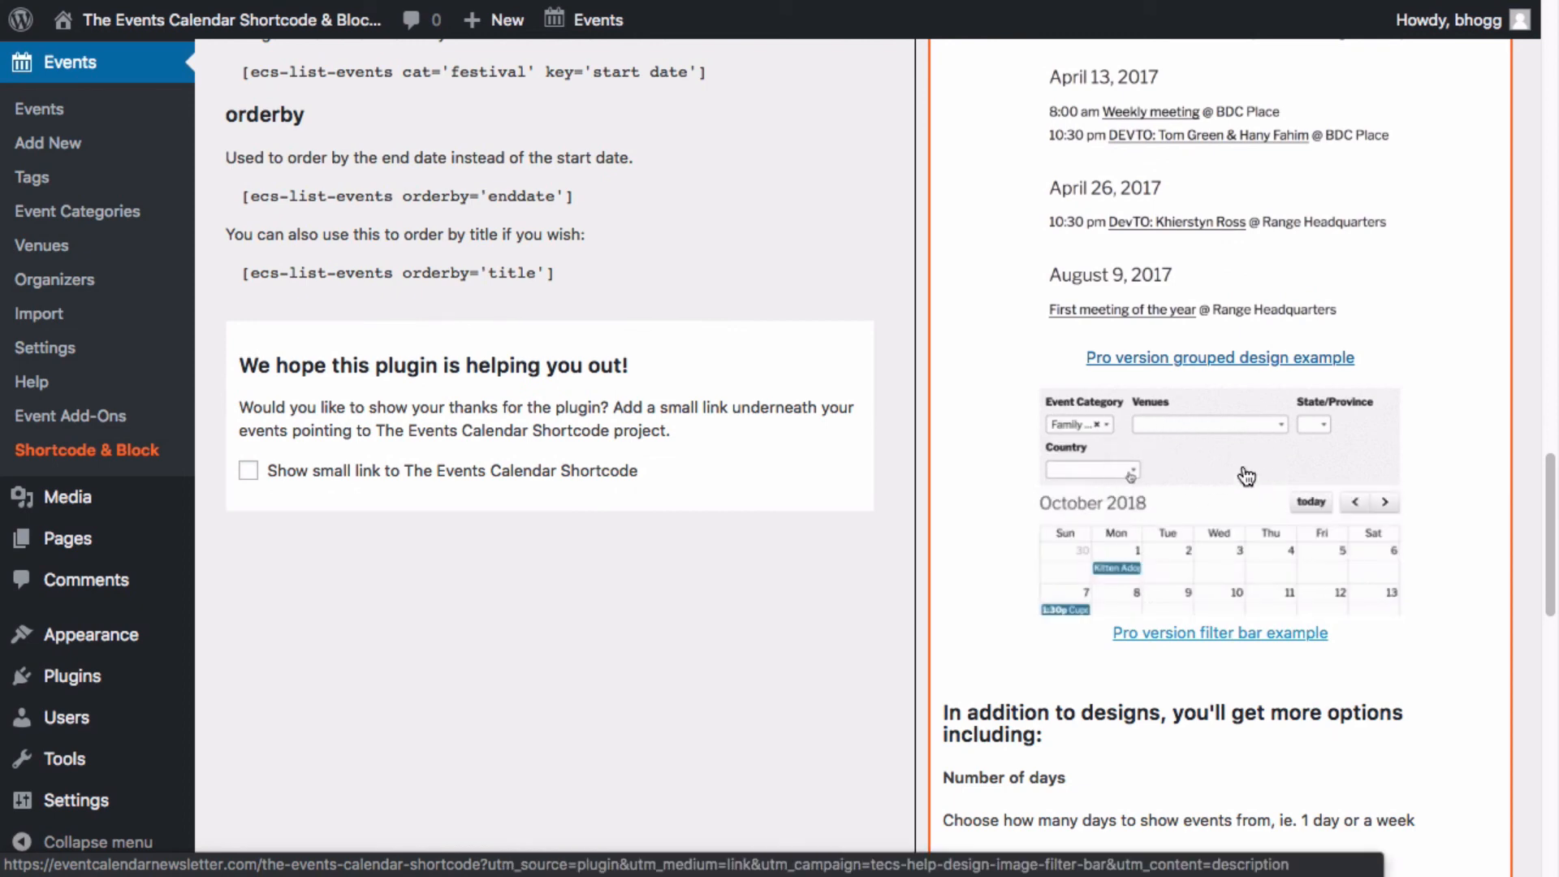
{"action": "left_click", "coordinate": [1091, 469]}
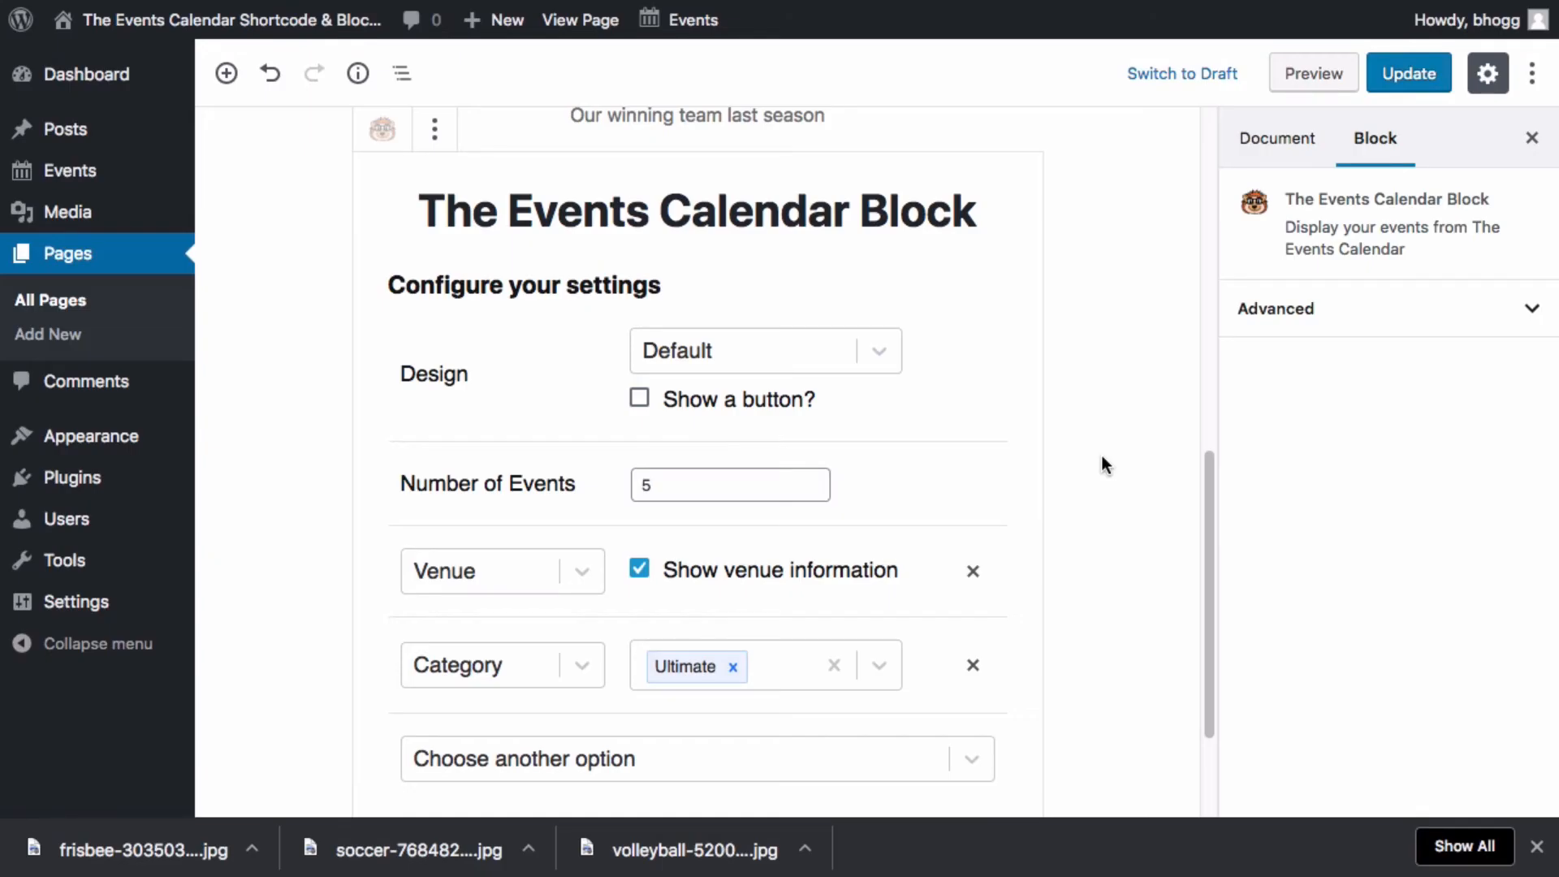
{"action": "mouse_move", "coordinate": [734, 371]}
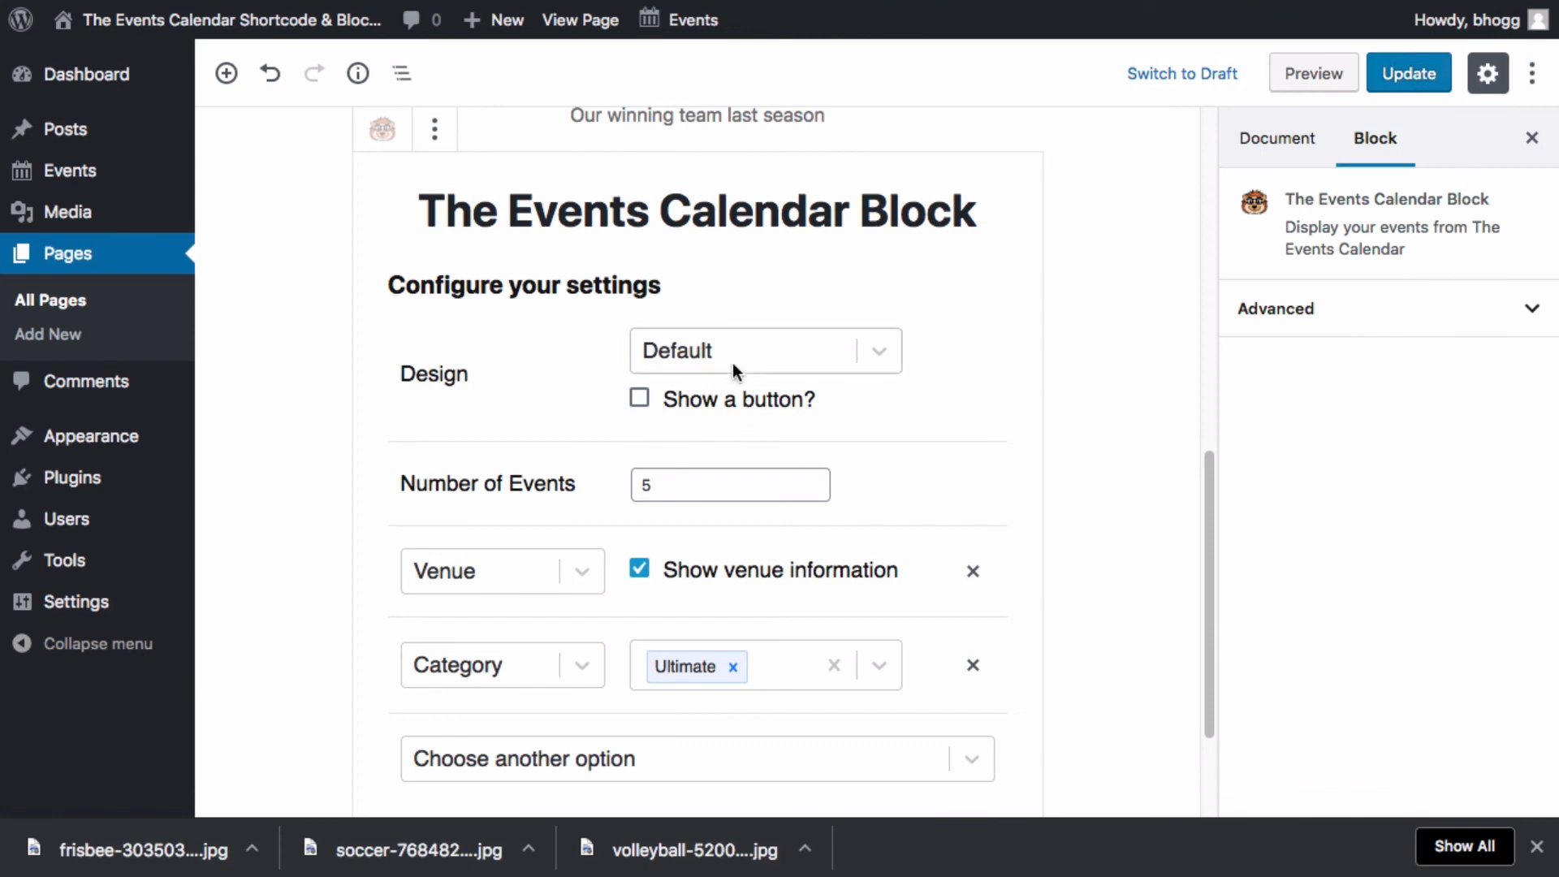
{"action": "mouse_move", "coordinate": [934, 494]}
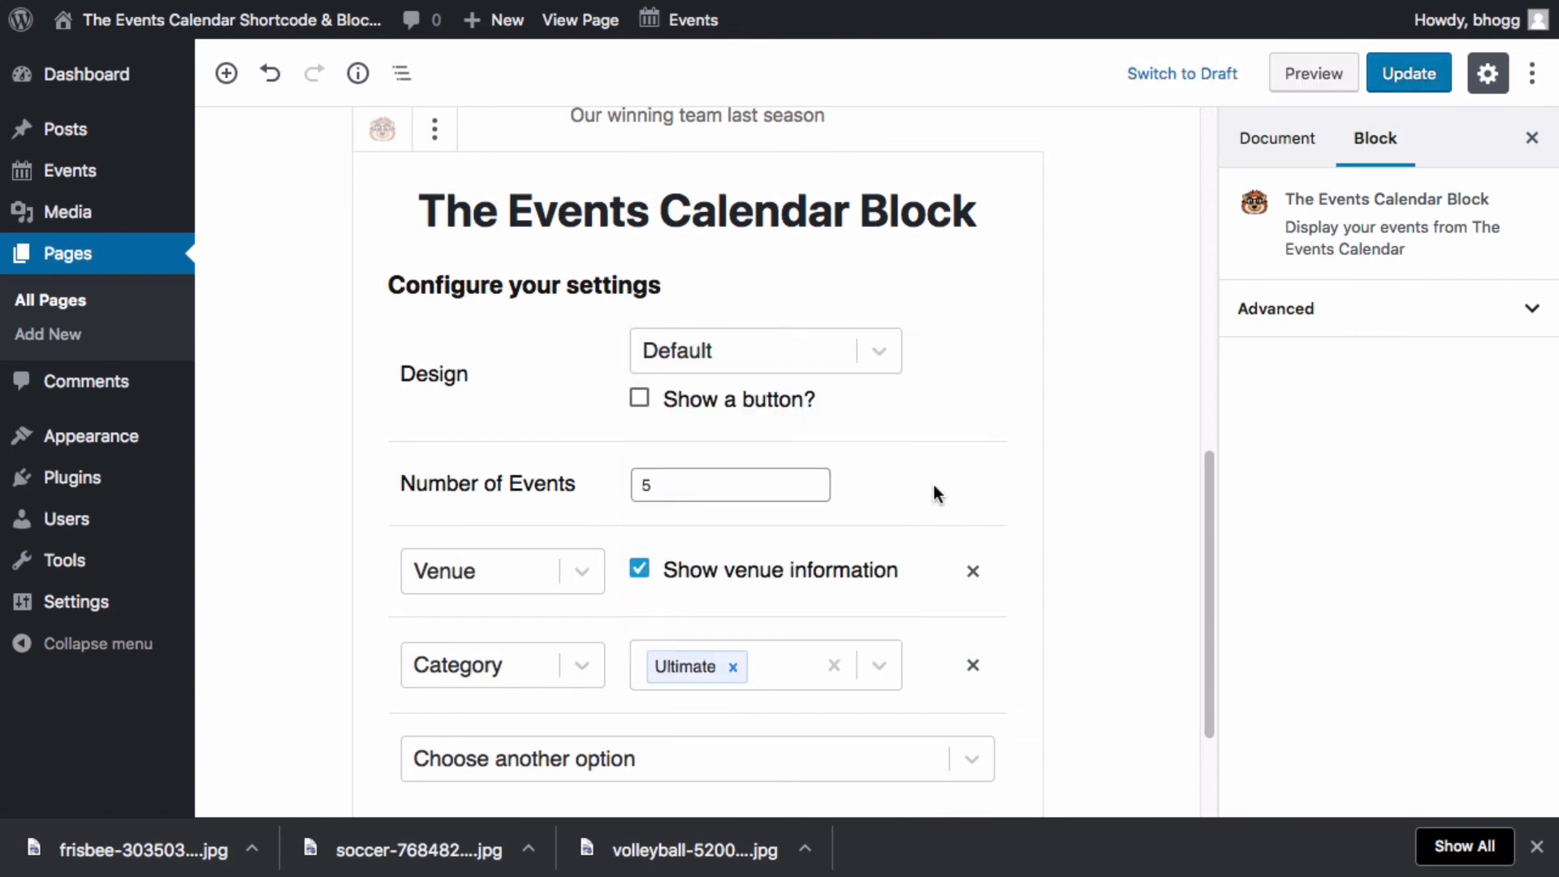
- Expand the Ultimate-filtered Events Calendar Block's additional options list (Description, Month, Excerpt)
{"action": "left_click", "coordinate": [696, 758]}
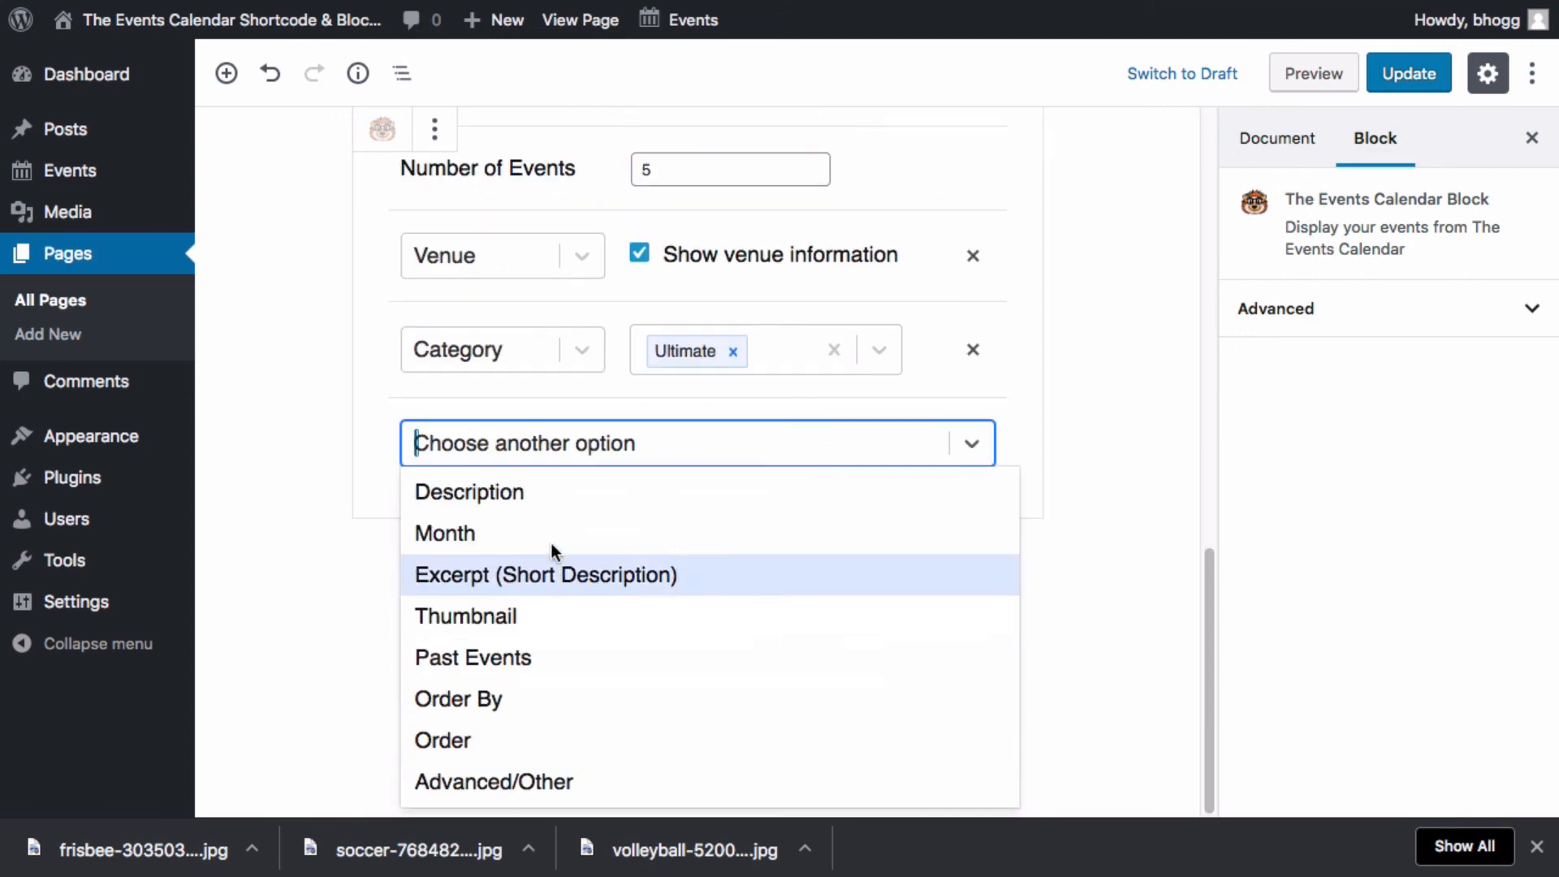